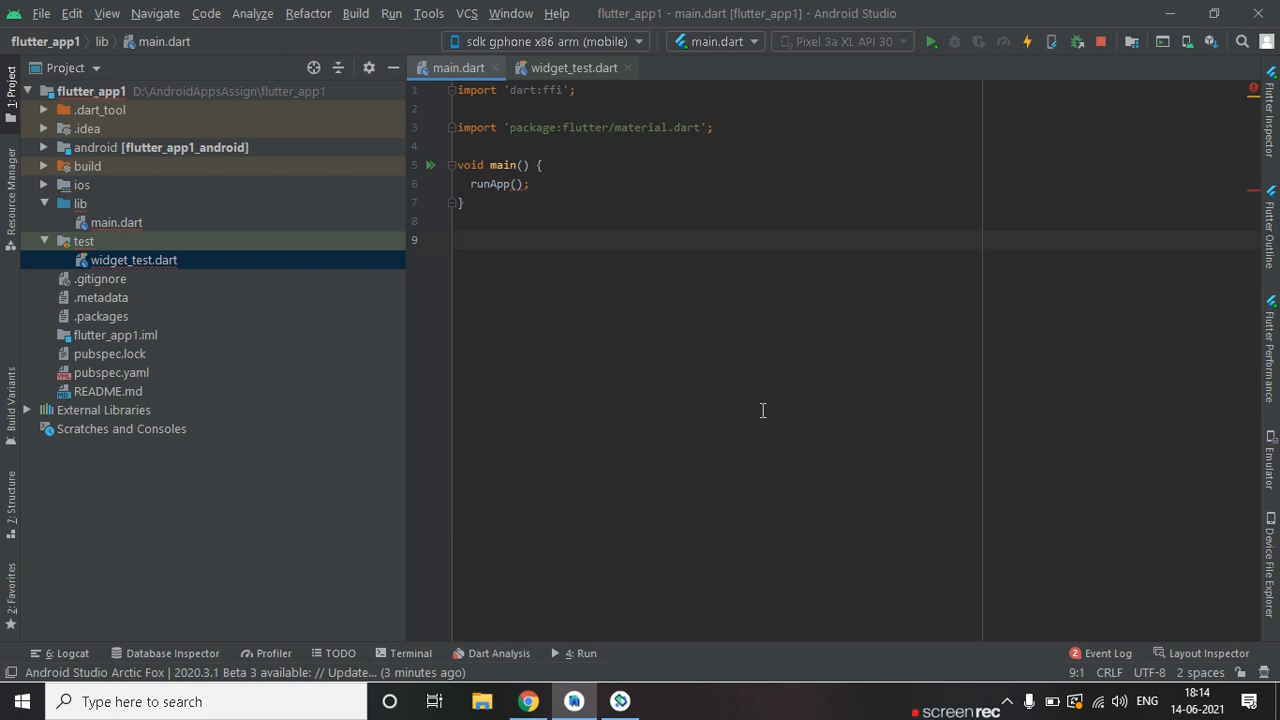
Insert the stful template as class myapp and have main call runApp(new myapp()).
{"action": "type", "text": "st"}
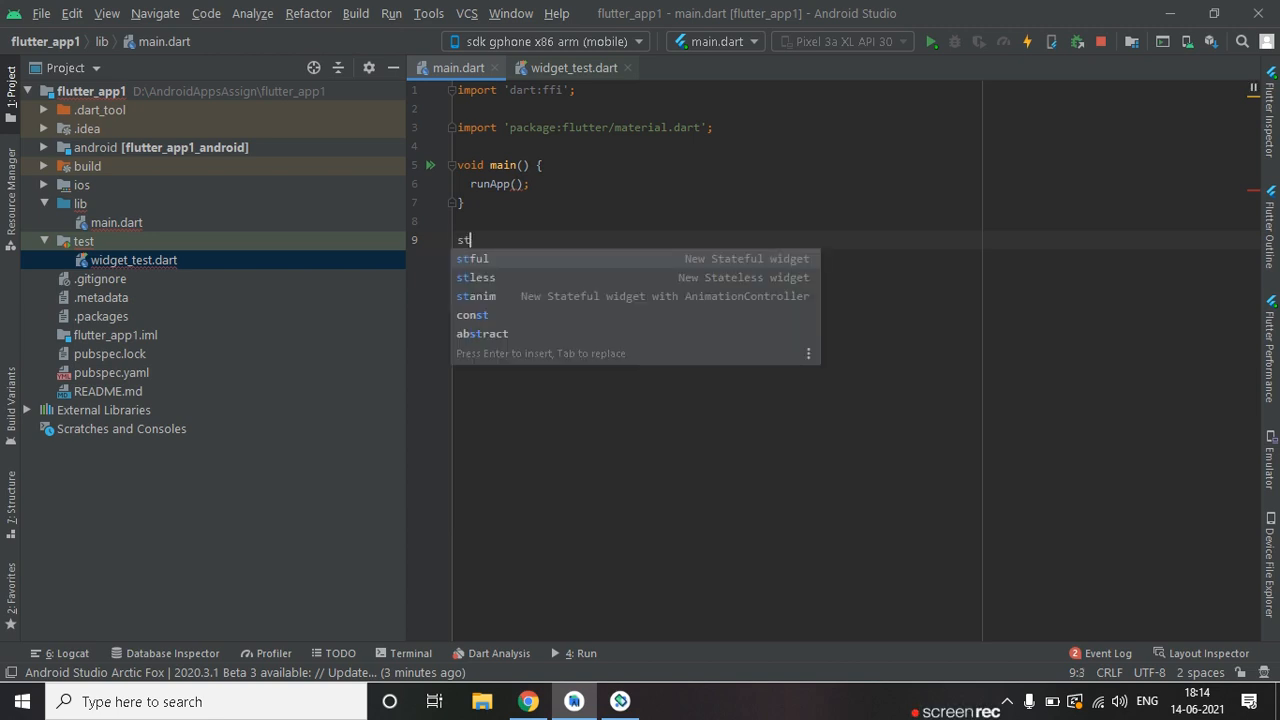
{"action": "key", "text": "Backspace"}
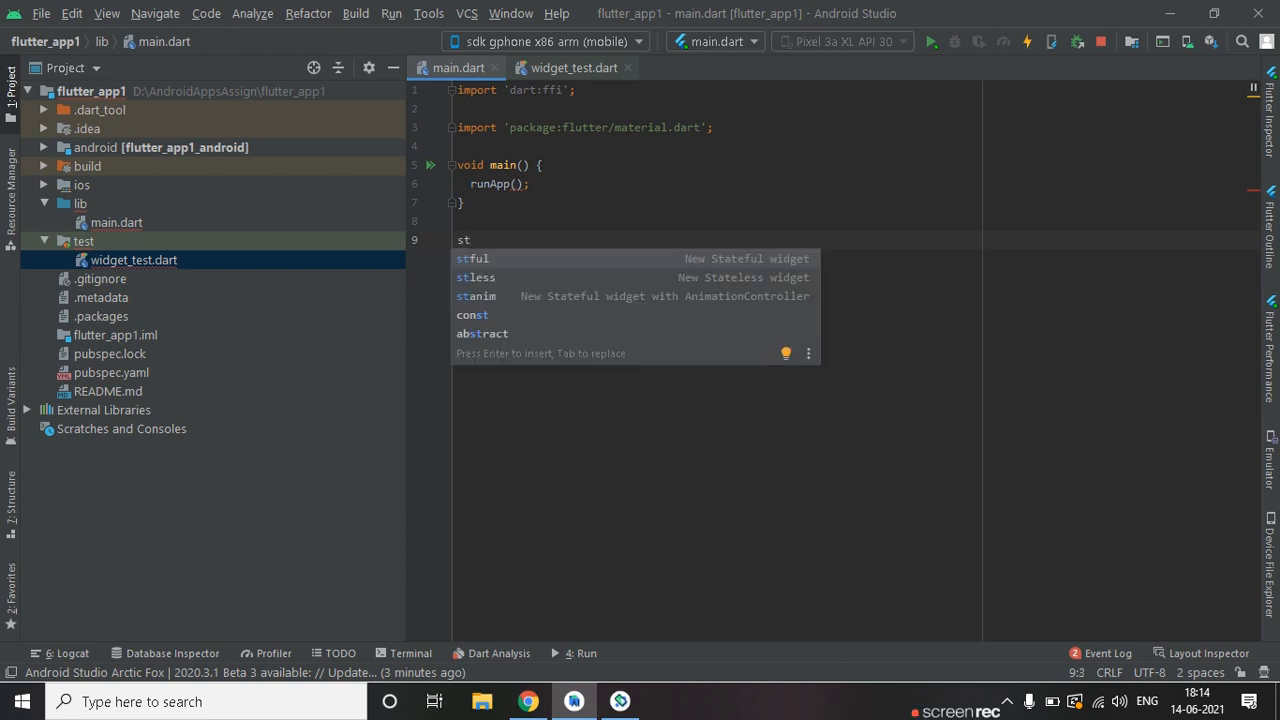
{"action": "key", "text": "down"}
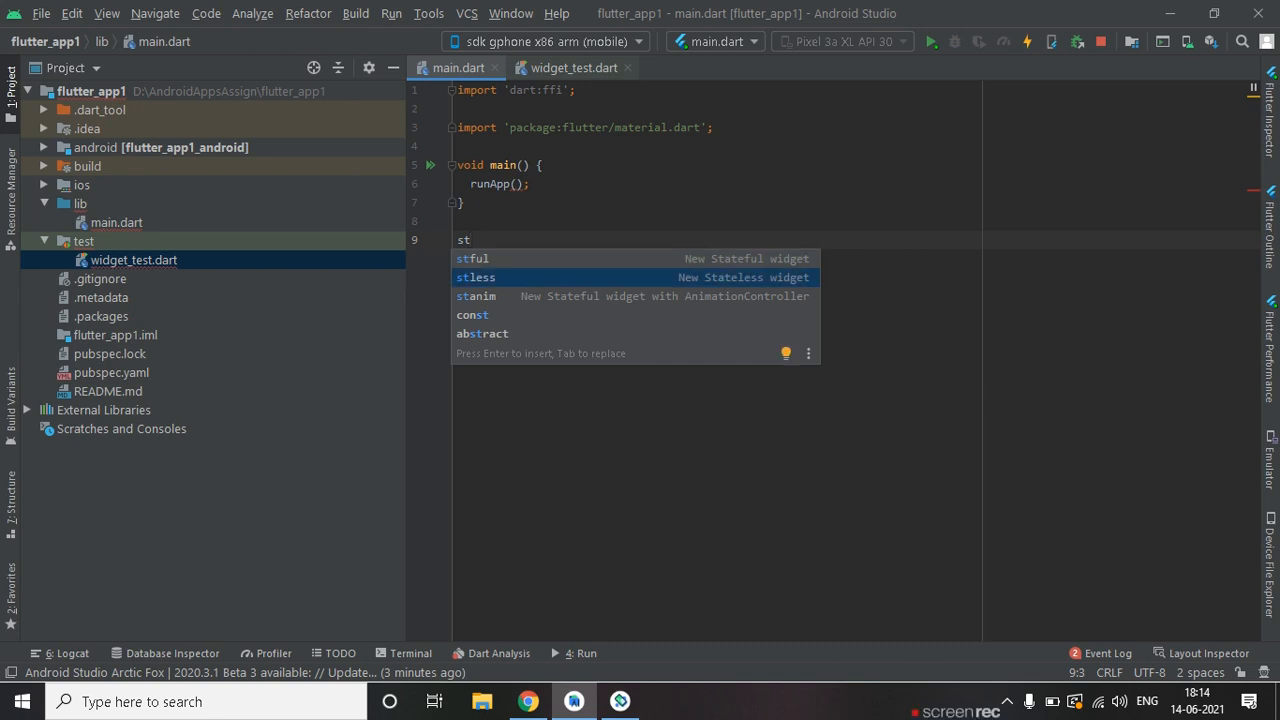
{"action": "left_click", "coordinate": [472, 258]}
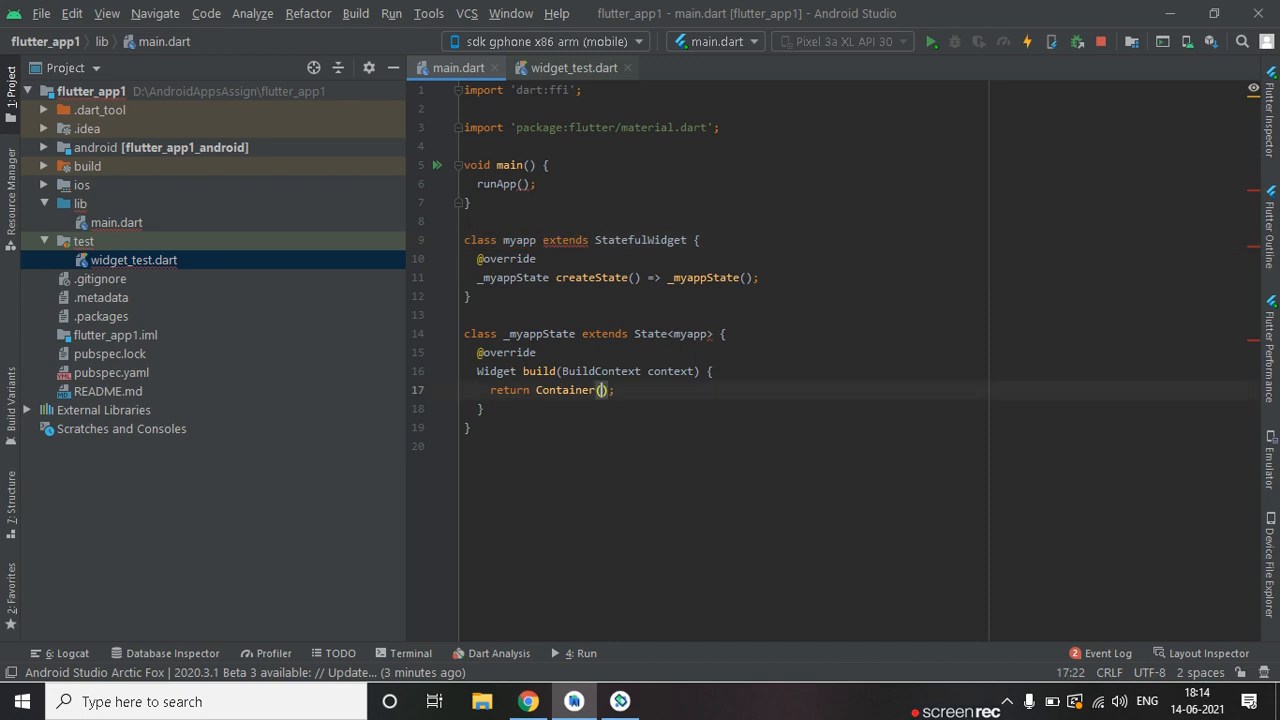
{"action": "type", "text": "new"}
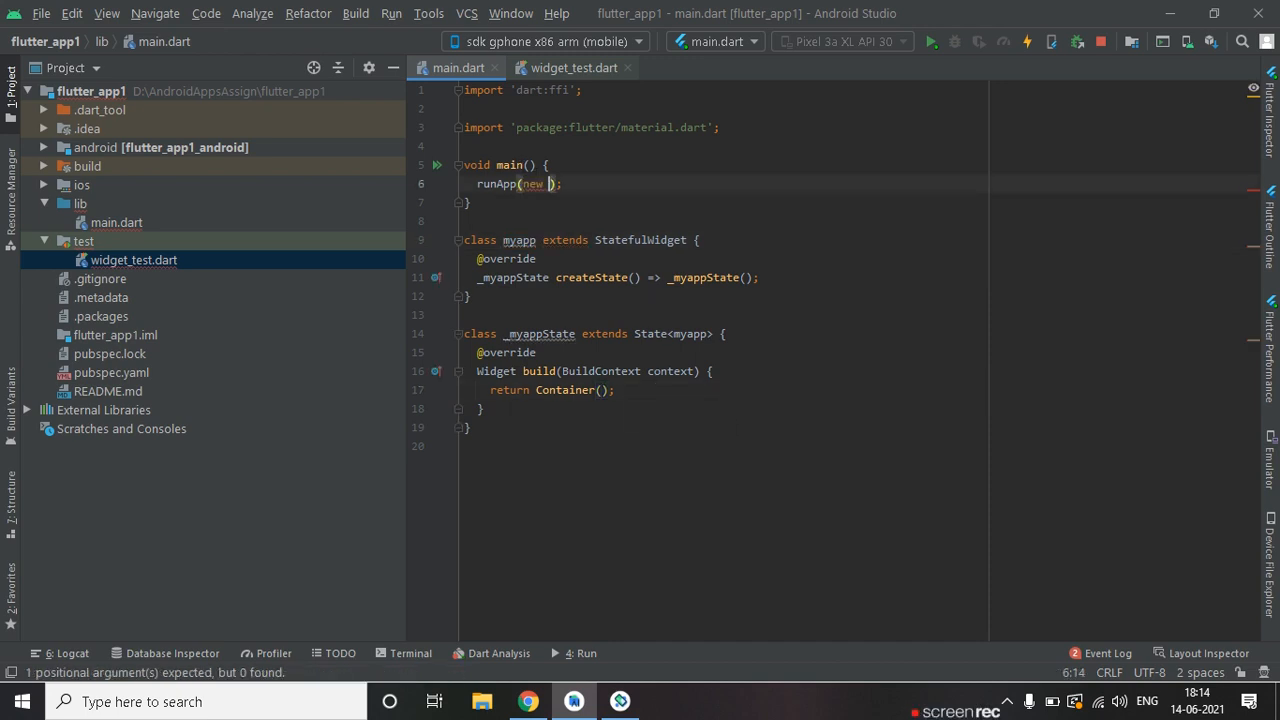
{"action": "type", "text": "myapp("}
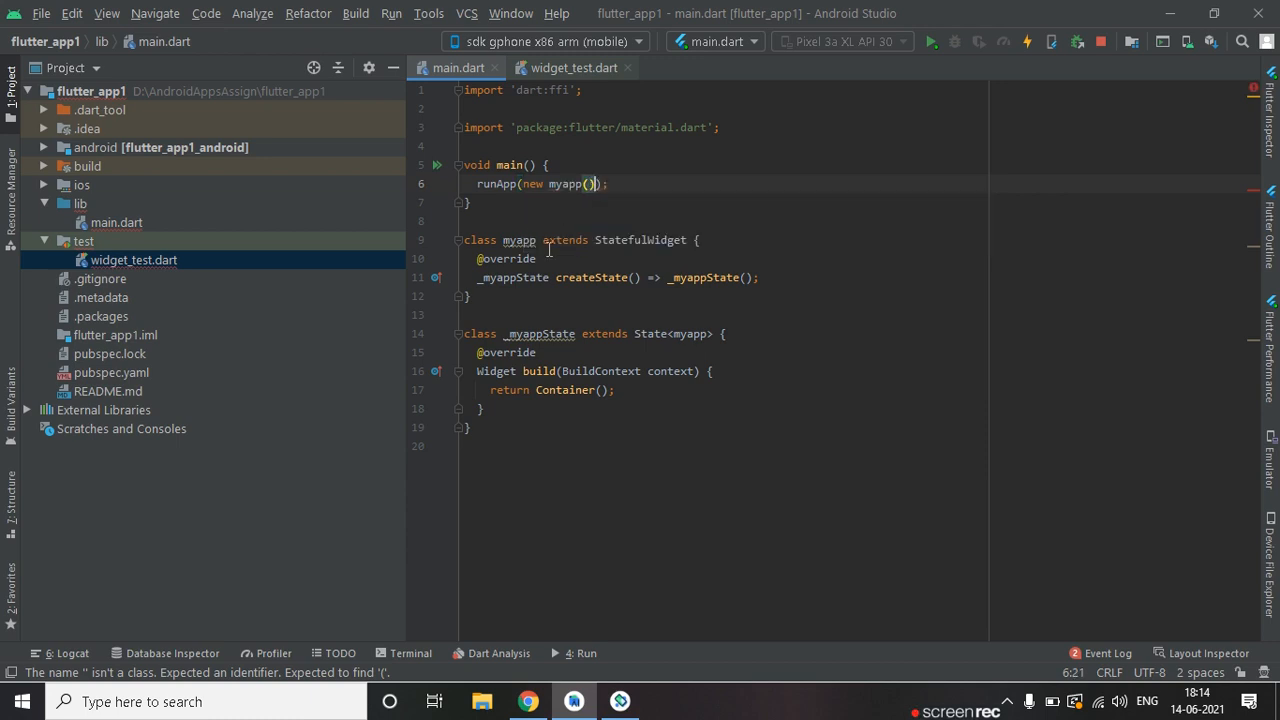
{"action": "mouse_move", "coordinate": [568, 184]}
{"action": "type", "text": "home: ,"}
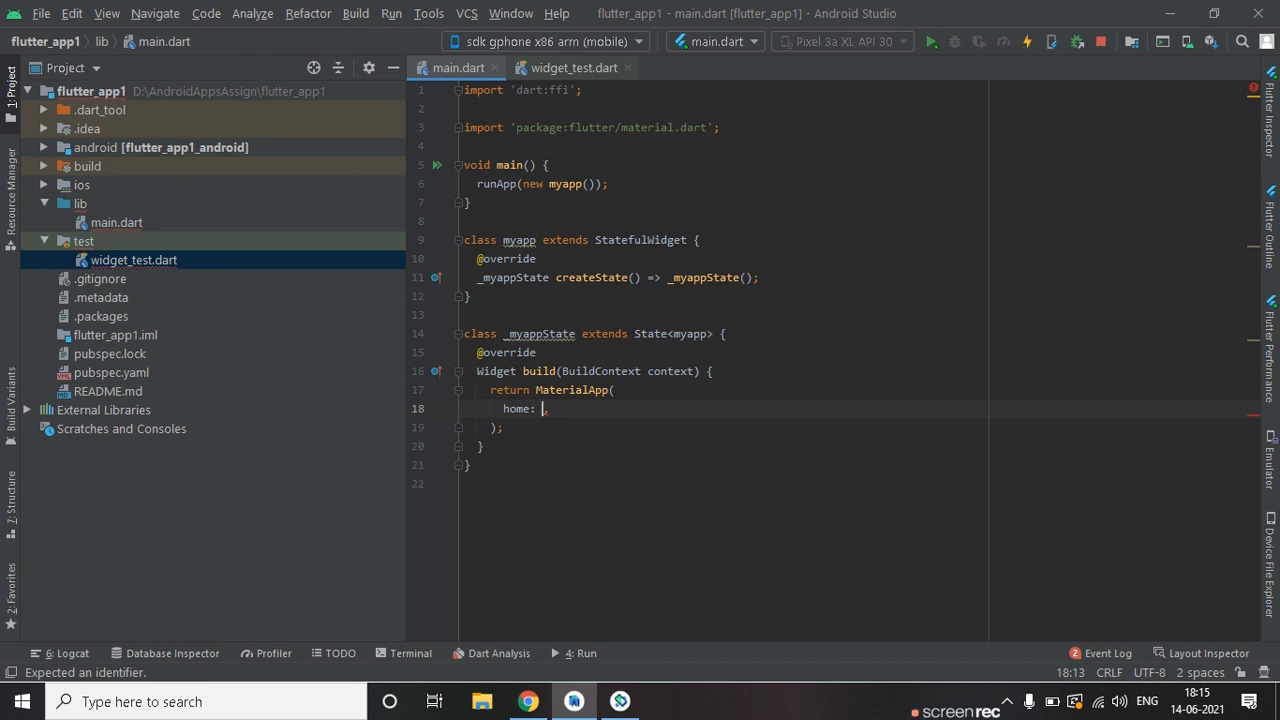
Return MaterialApp with a Scaffold whose body is ListView.builder, starting an itemCount line above itemBuilder.
{"action": "type", "text": "Scaffold("}
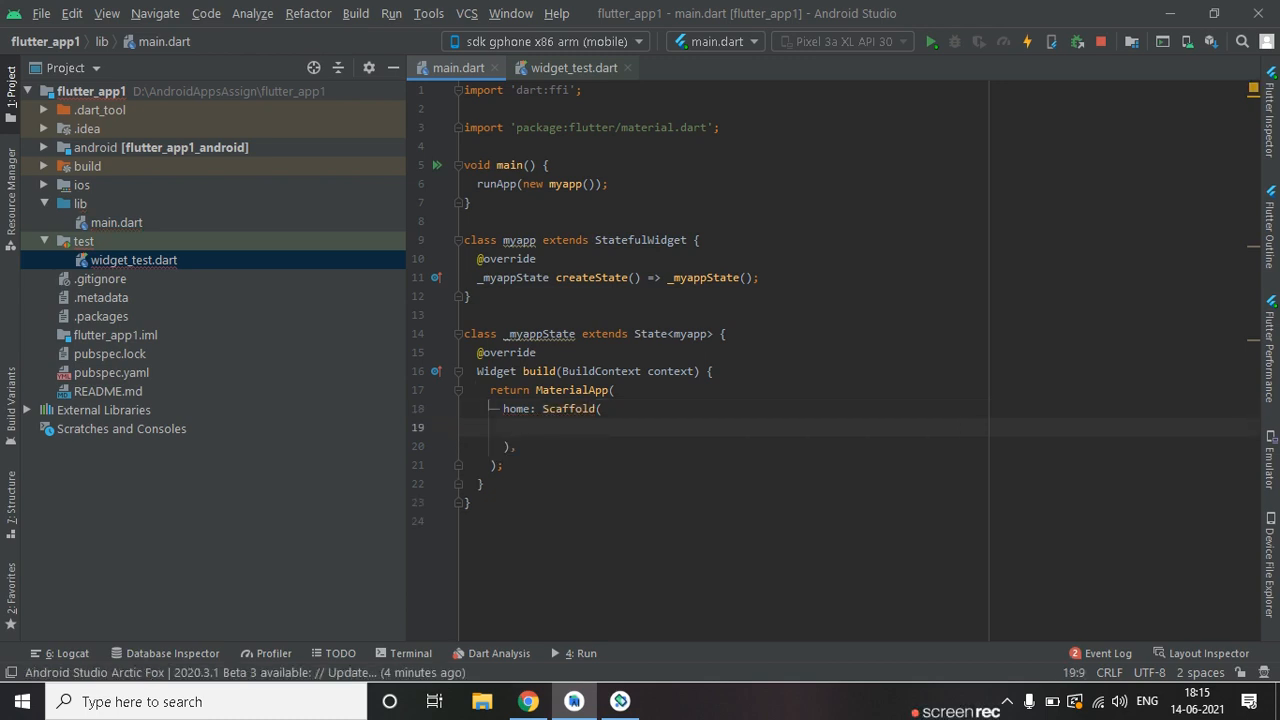
{"action": "type", "text": "body: ,"}
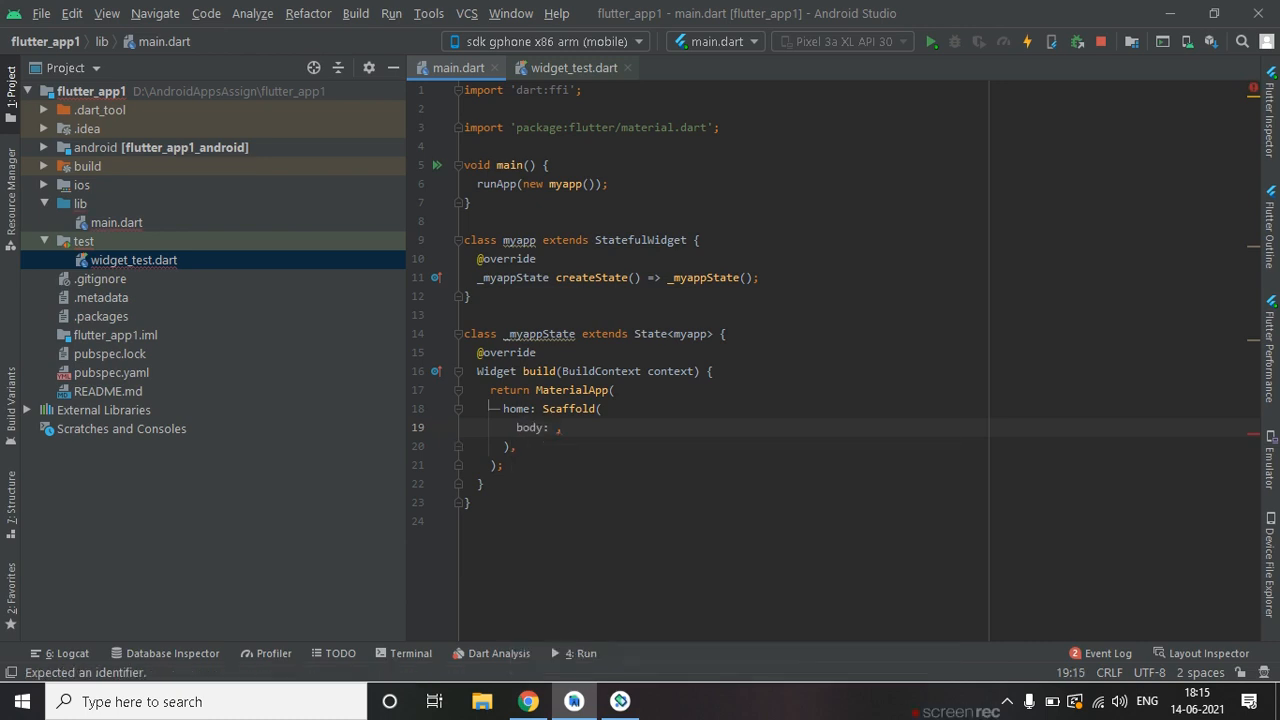
{"action": "type", "text": "Lis"}
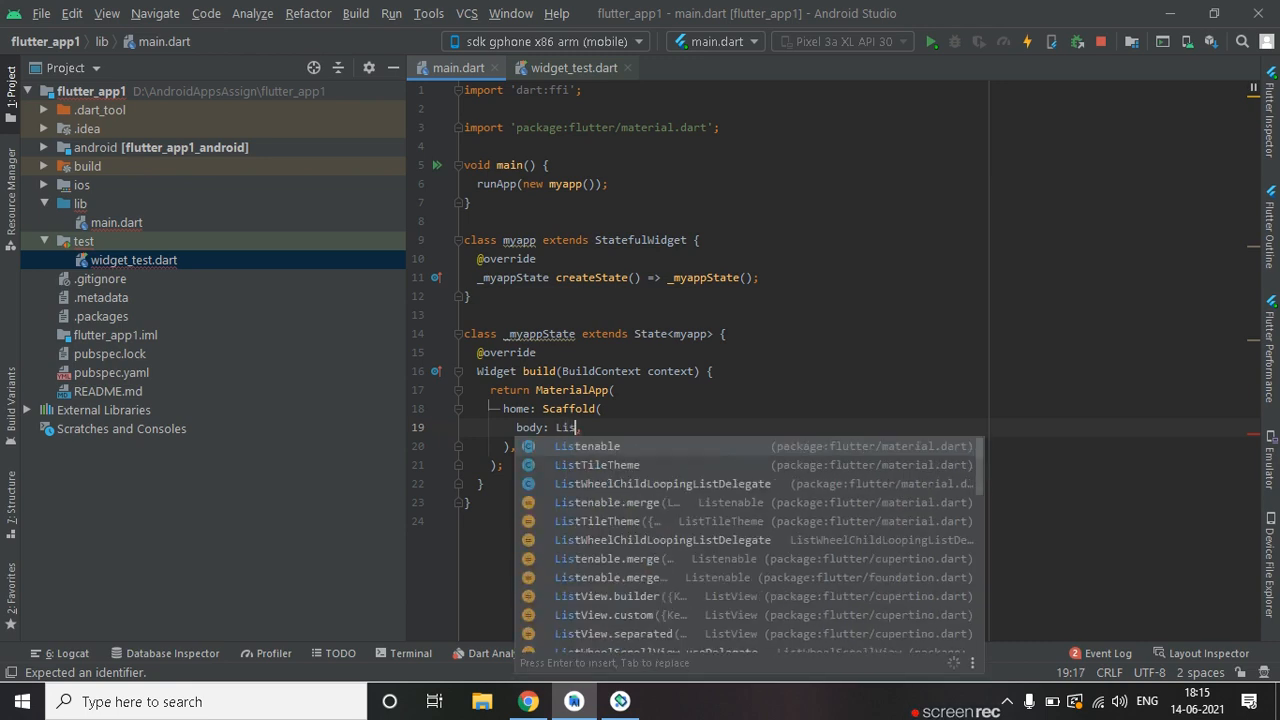
{"action": "type", "text": "tV"}
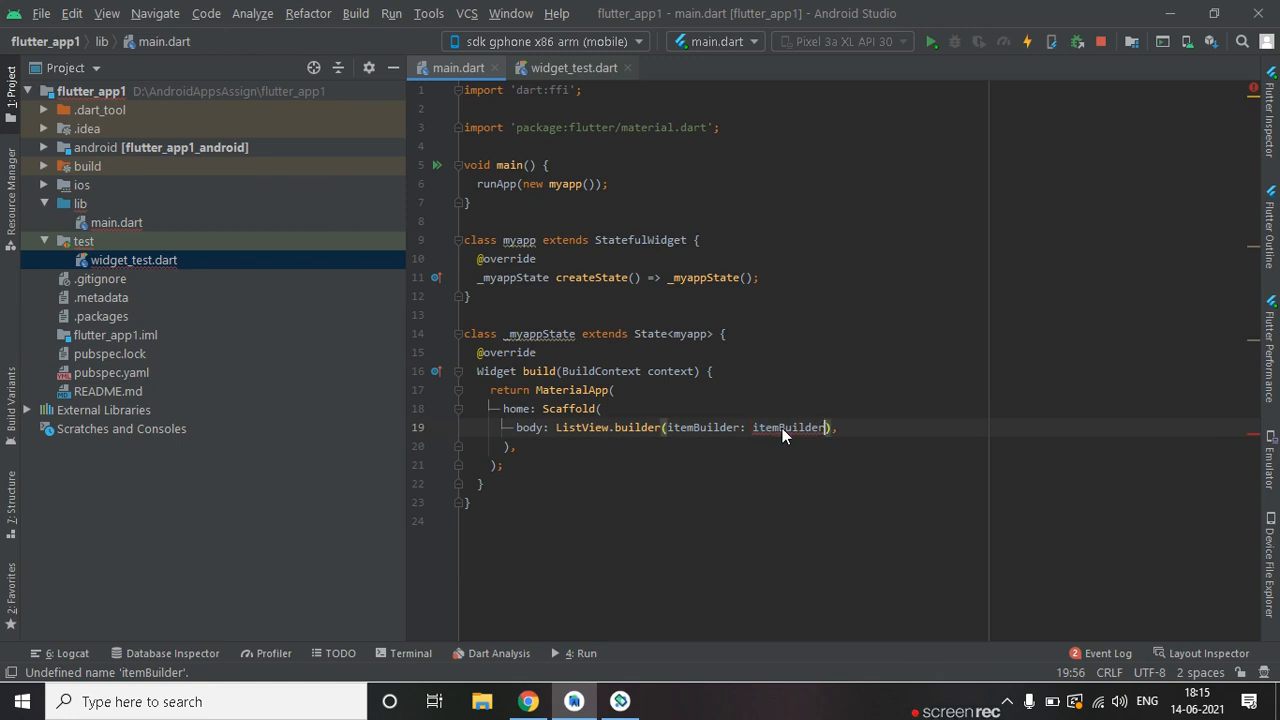
{"action": "key", "text": "Enter"}
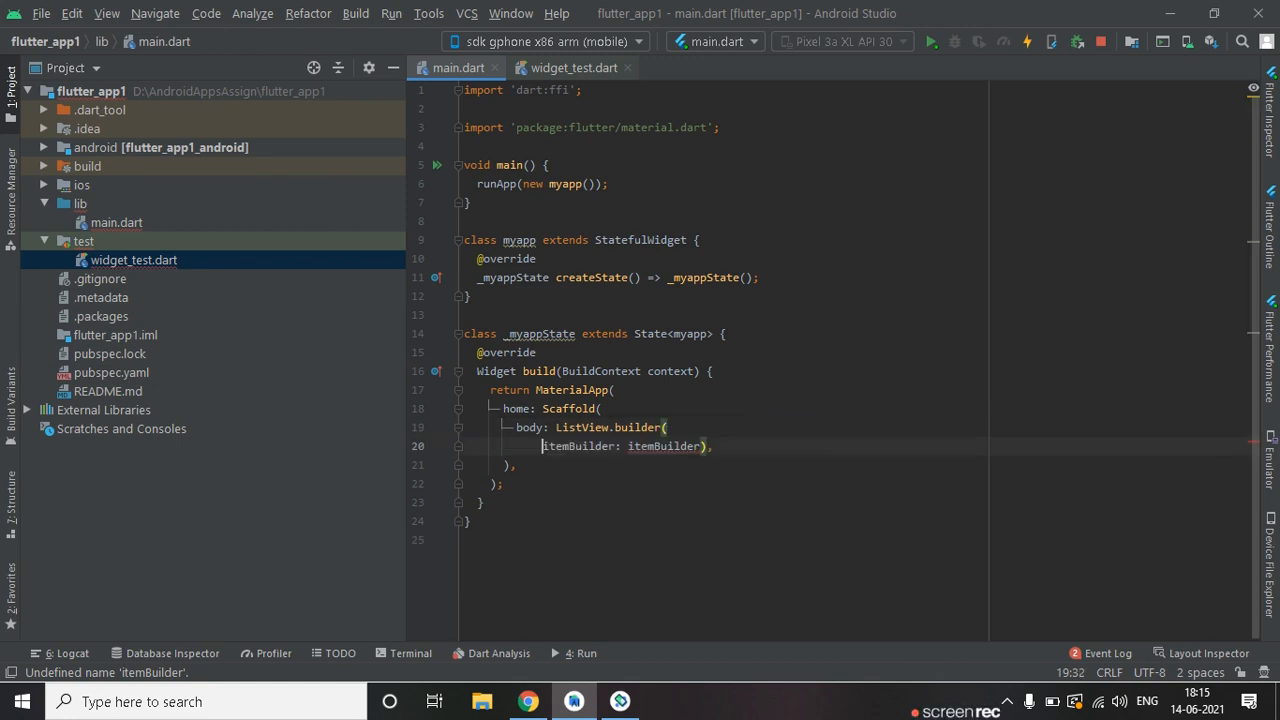
{"action": "key", "text": "enter"}
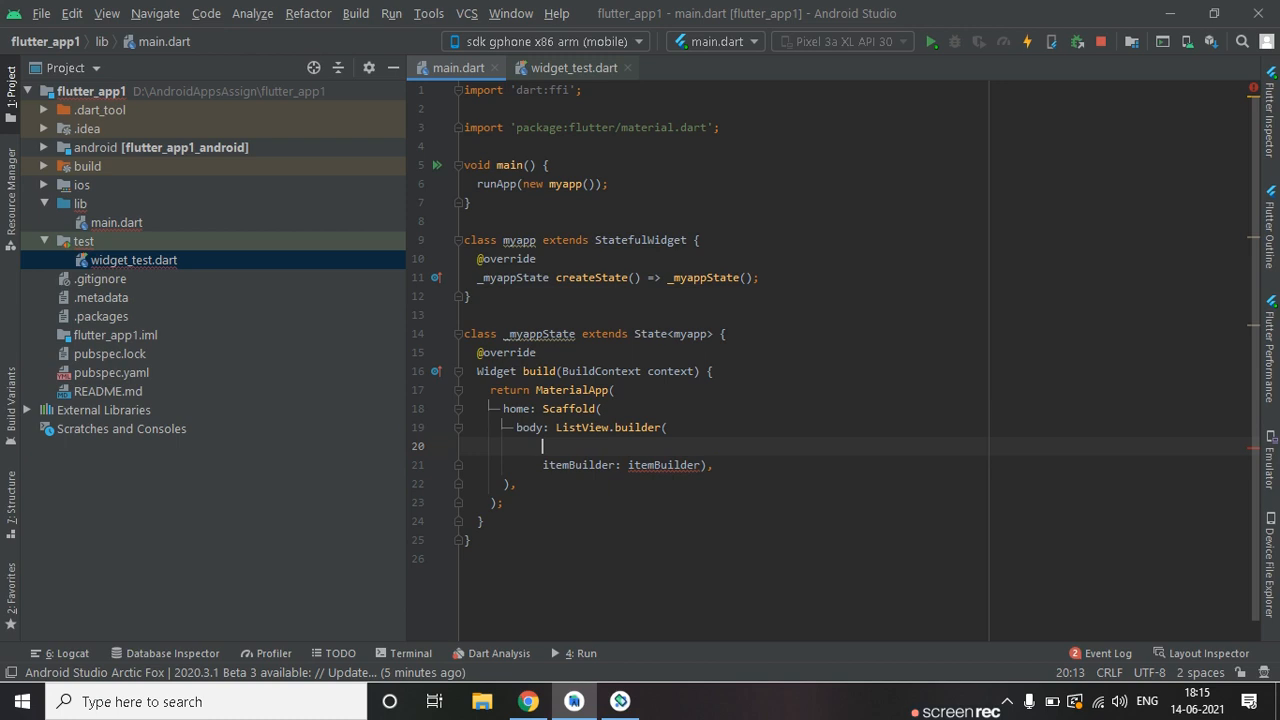
{"action": "type", "text": "itemCount:"}
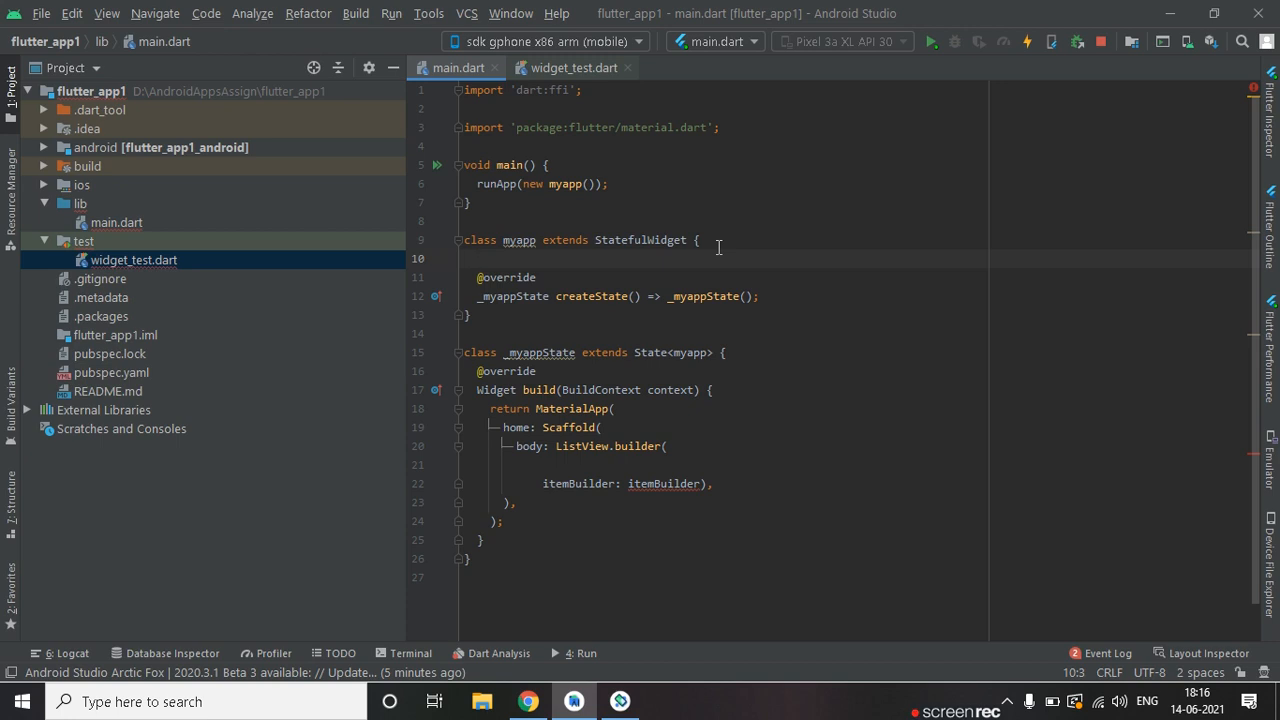
Declare List<int> array=[]; inside the myapp widget class.
{"action": "type", "text": "List"}
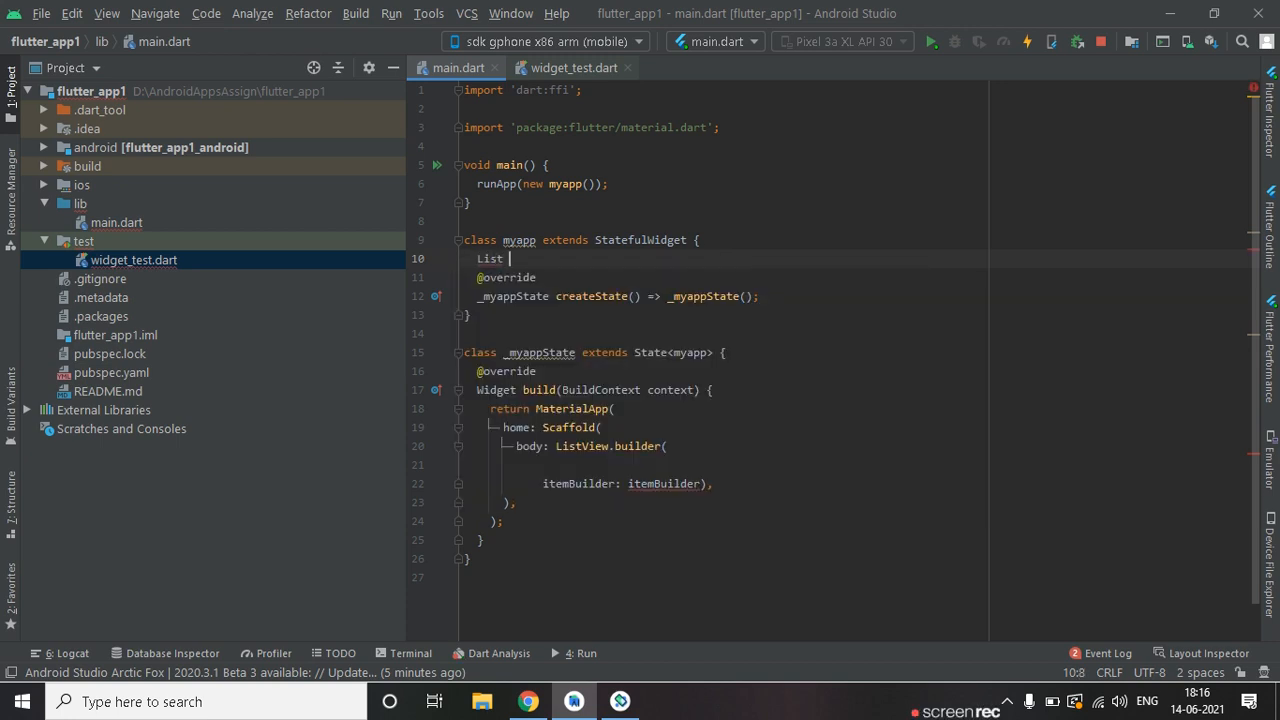
{"action": "type", "text": "<>"}
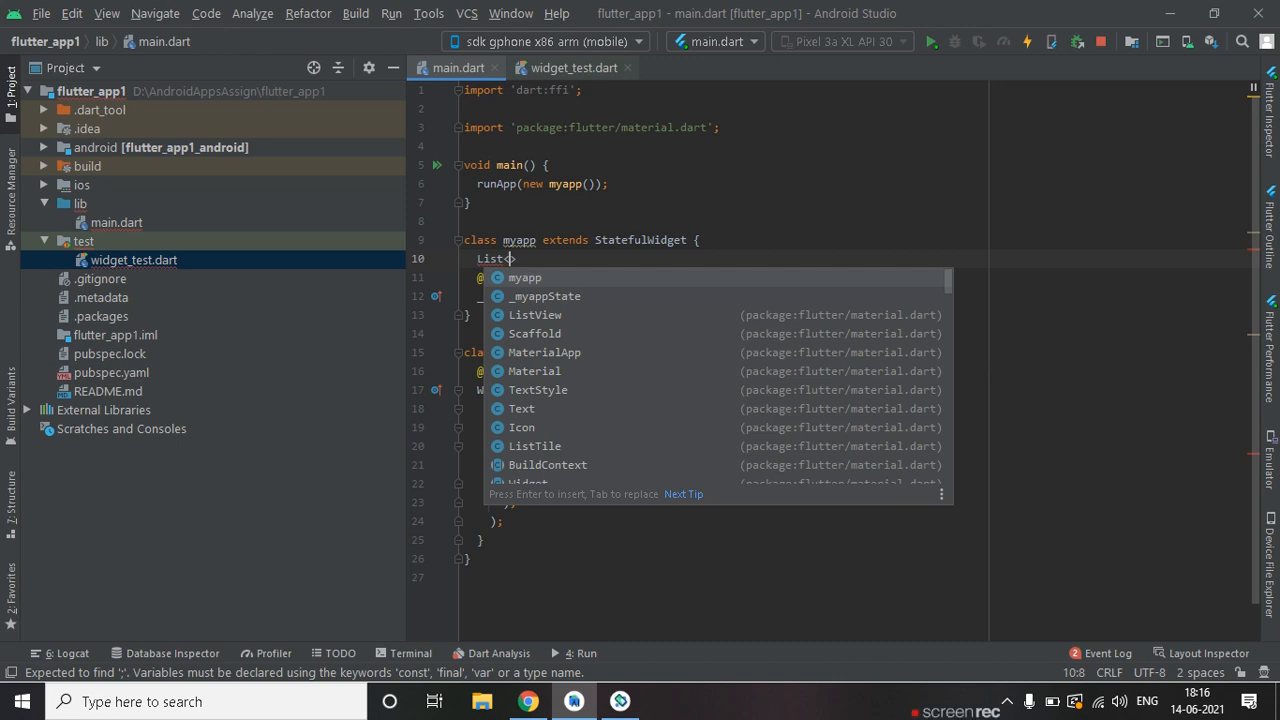
{"action": "type", "text": "int"}
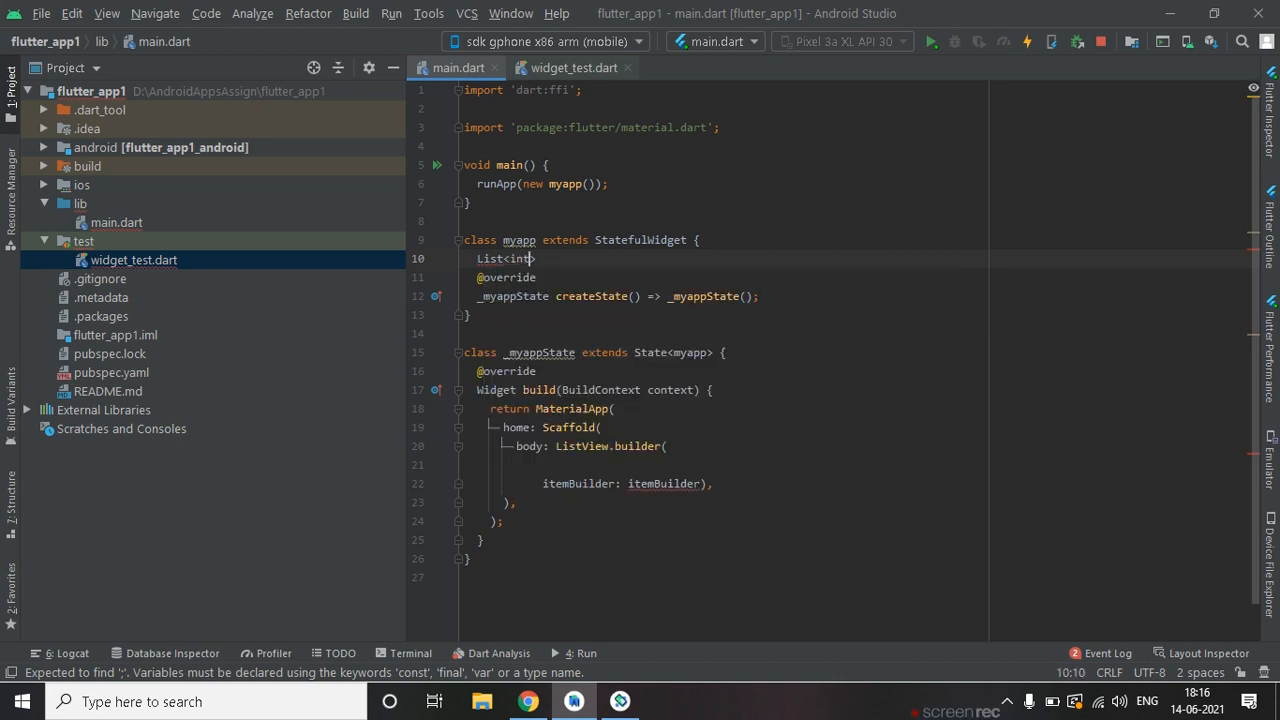
{"action": "type", "text": "it"}
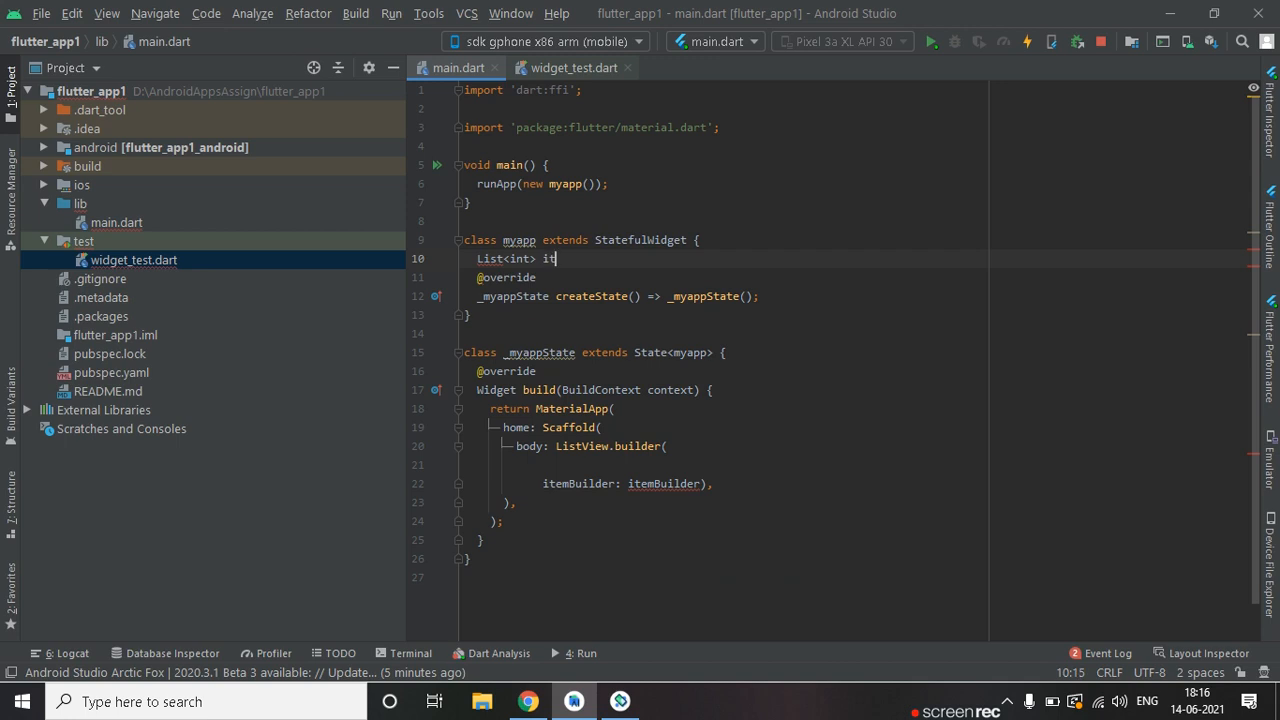
{"action": "key", "text": "BackSpace"}
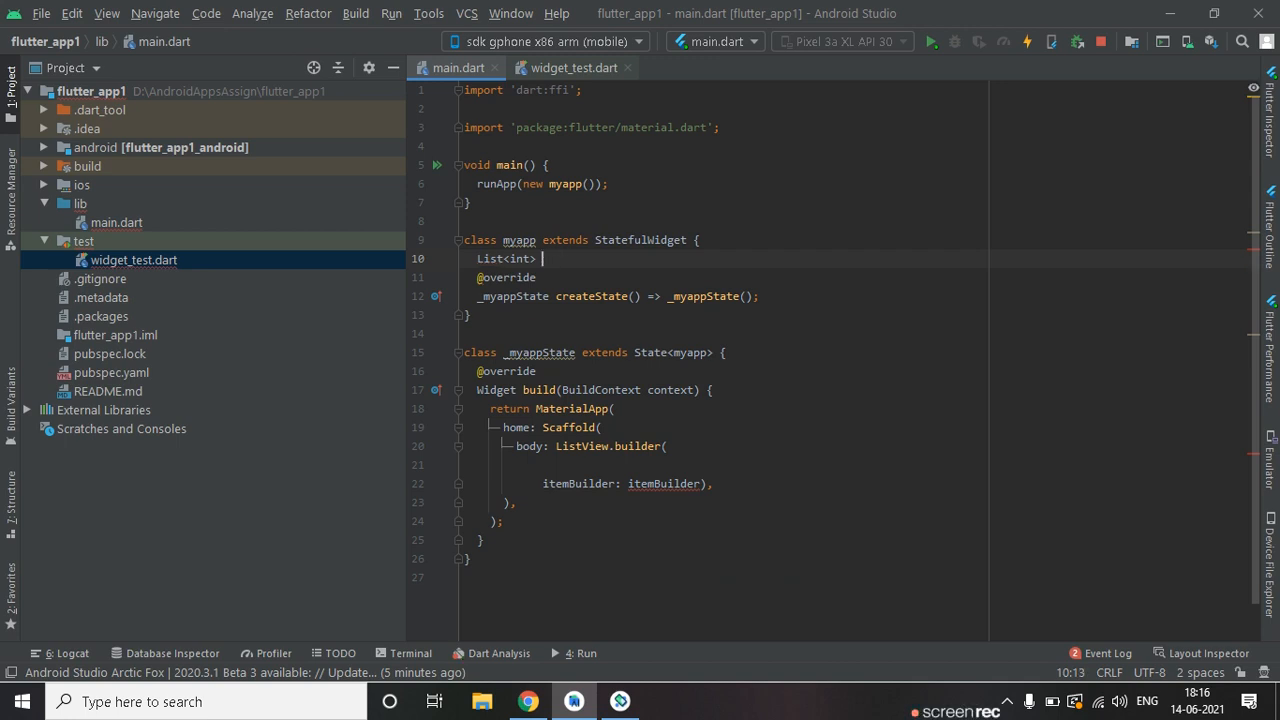
{"action": "type", "text": "list"}
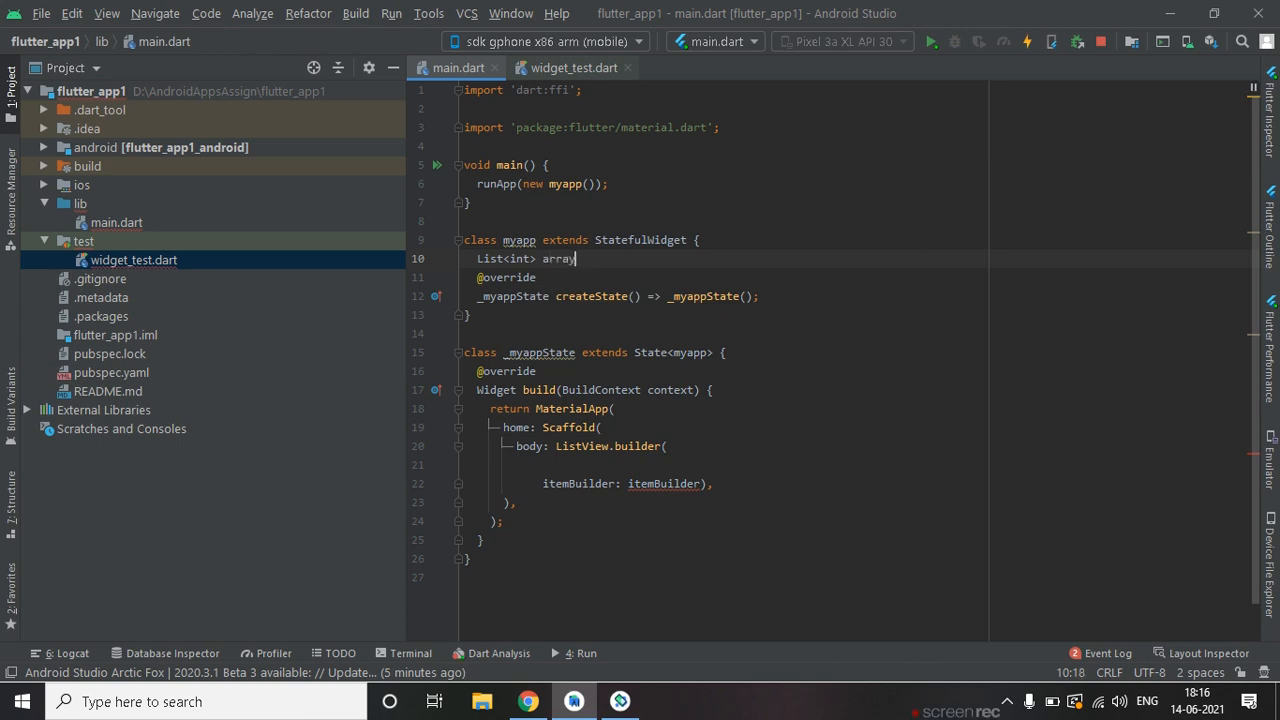
{"action": "type", "text": ";"}
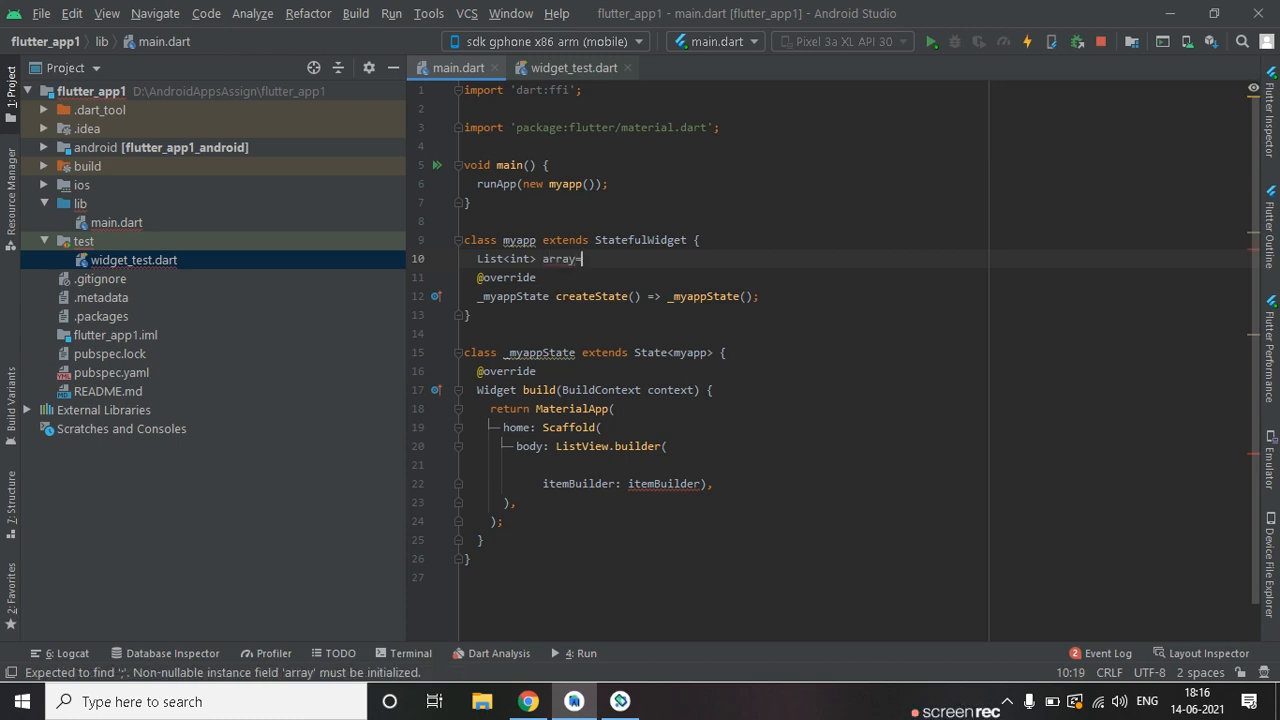
{"action": "type", "text": "=[];"}
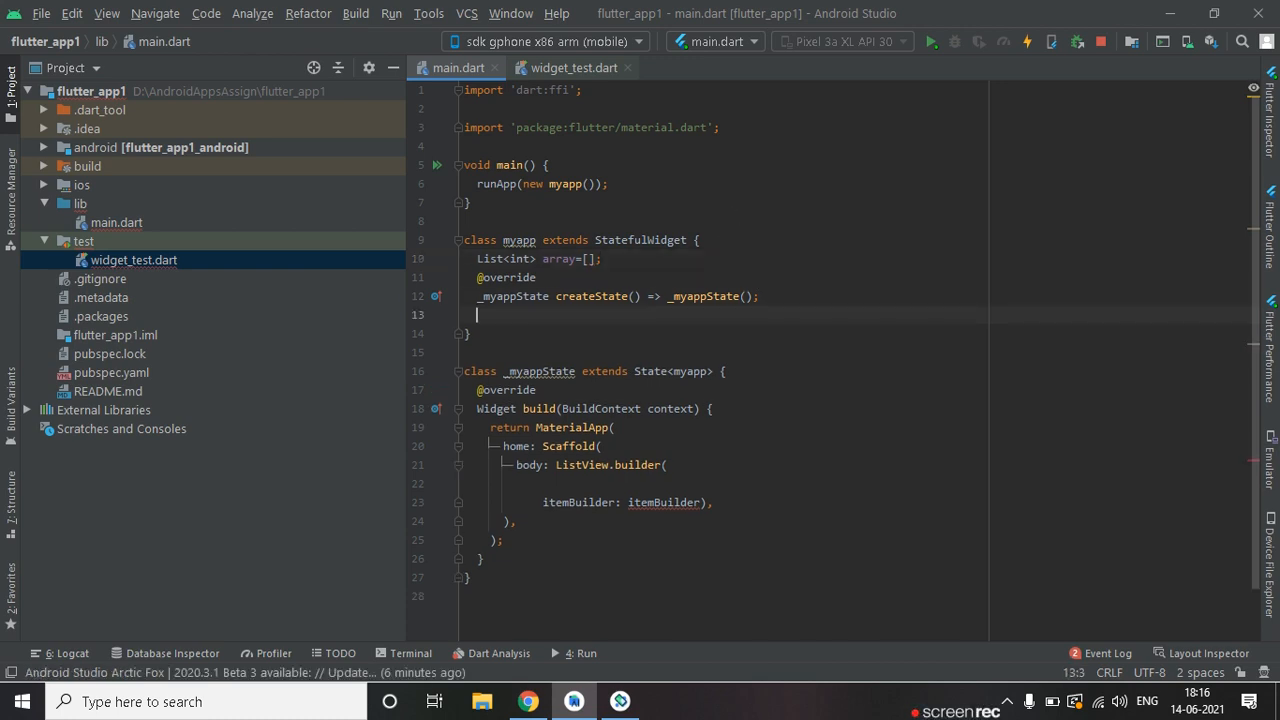
Add an initState override calling super.initState() in the state class.
{"action": "type", "text": "in"}
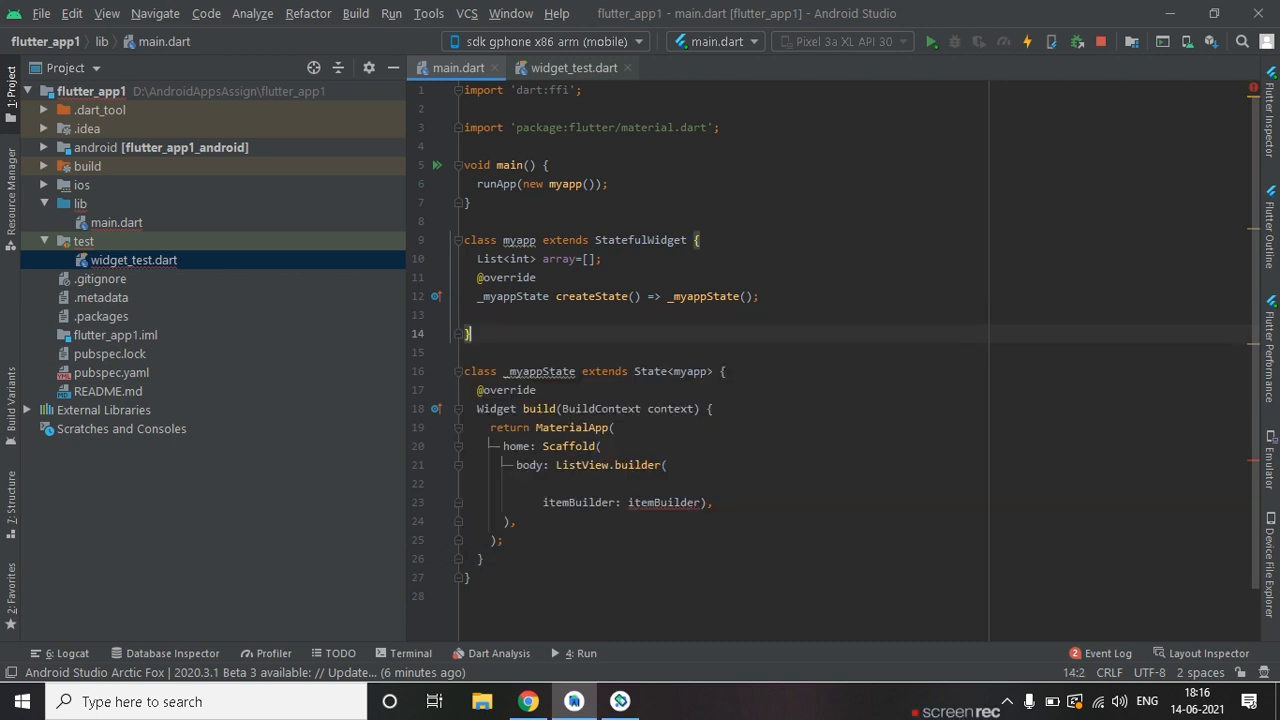
{"action": "key", "text": "enter"}
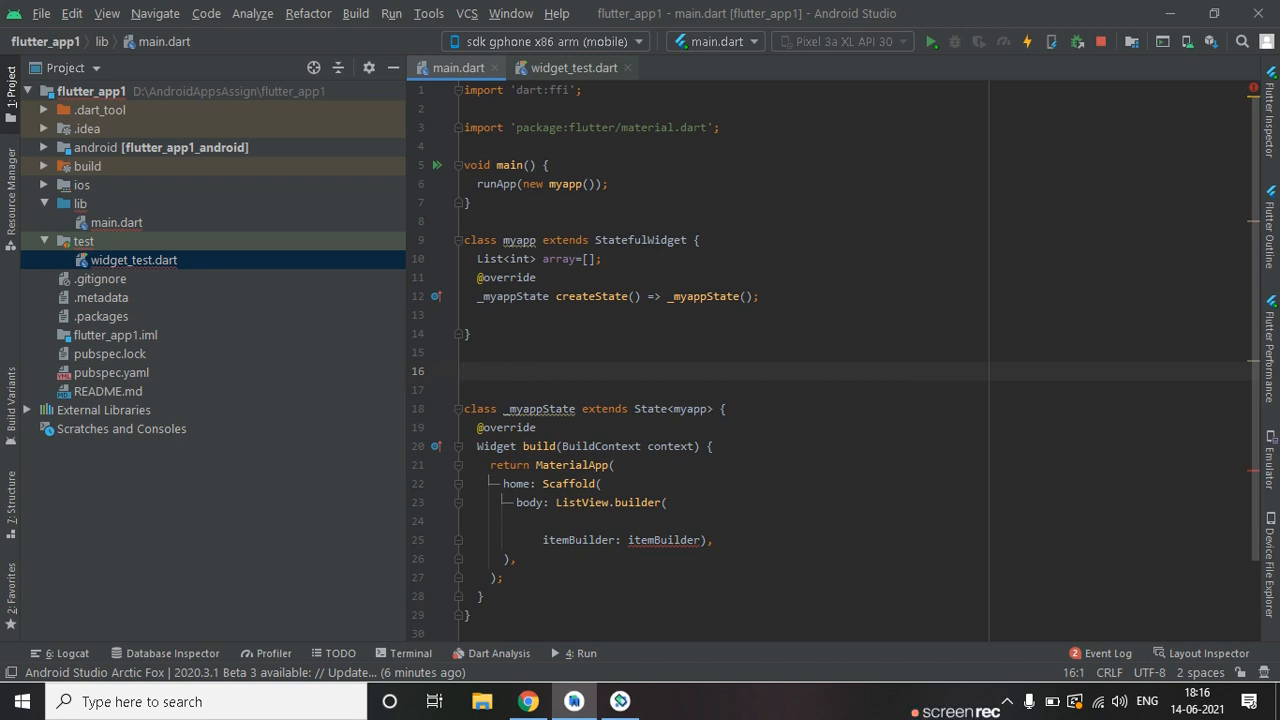
{"action": "type", "text": "in"}
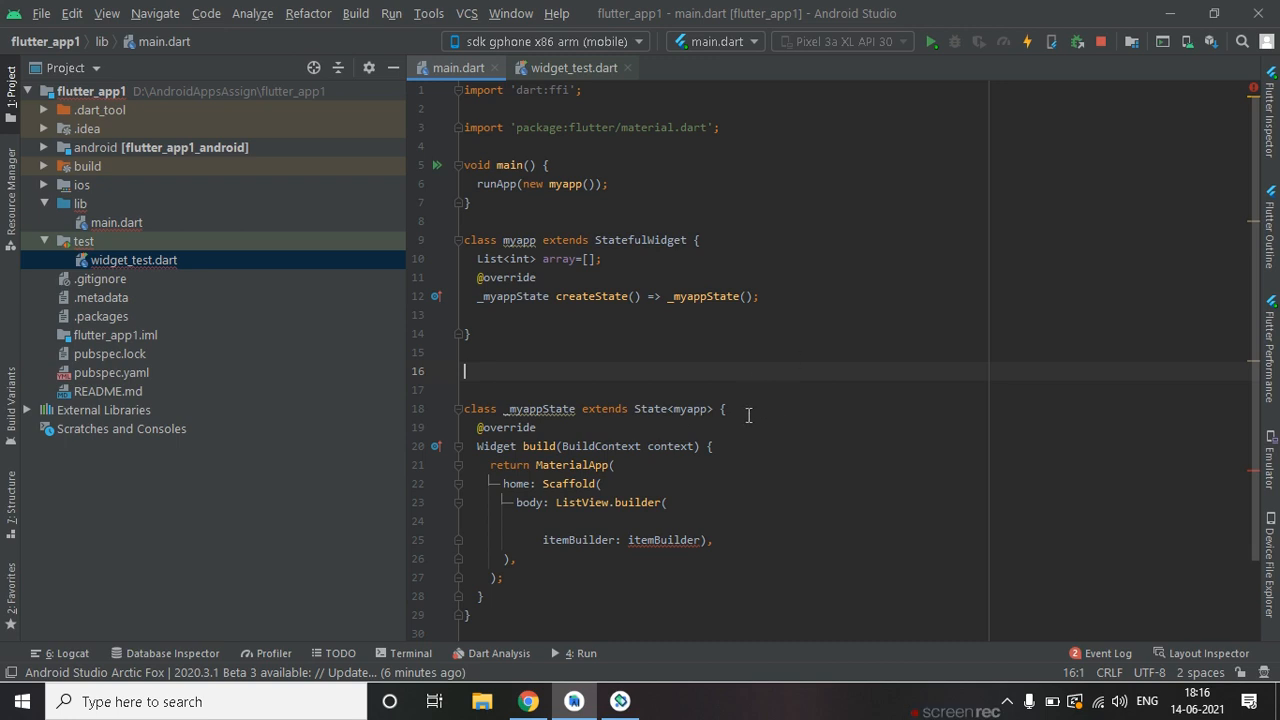
{"action": "type", "text": "initState() {"}
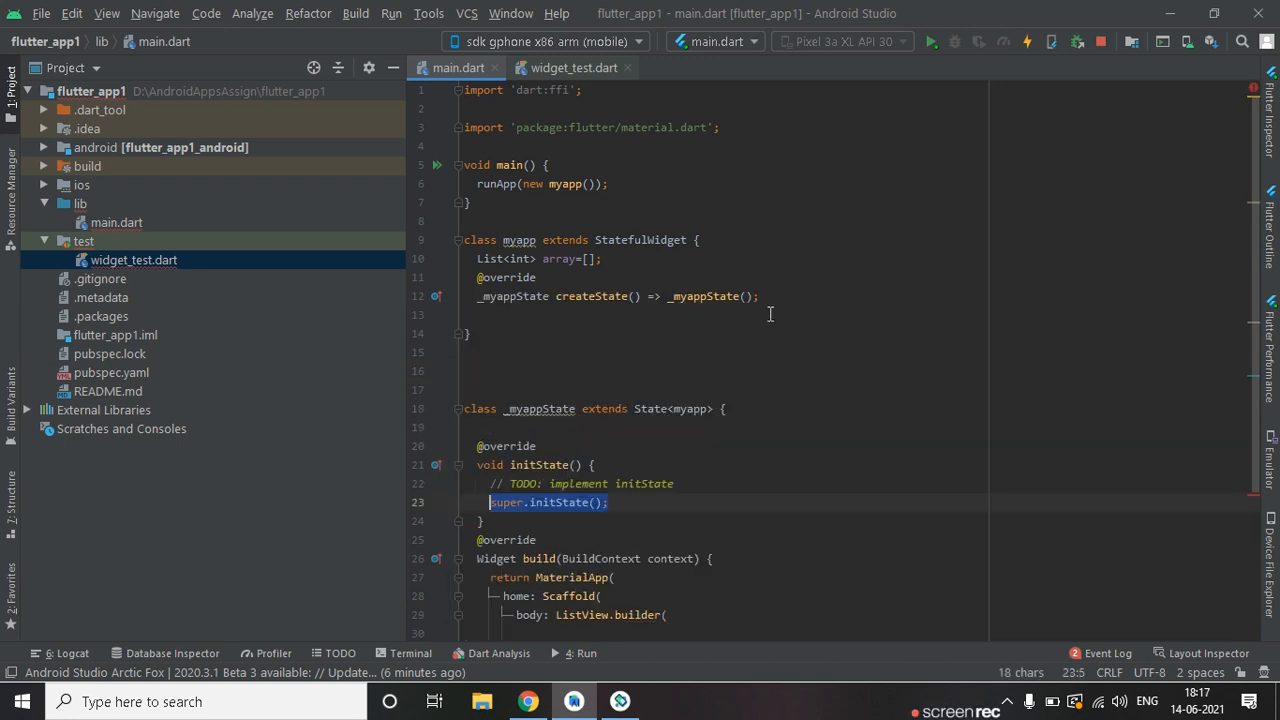
Write for(int i=0;i<50;i++){ } inside initState.
{"action": "scroll", "scroll_direction": "down", "scroll_amount": 3}
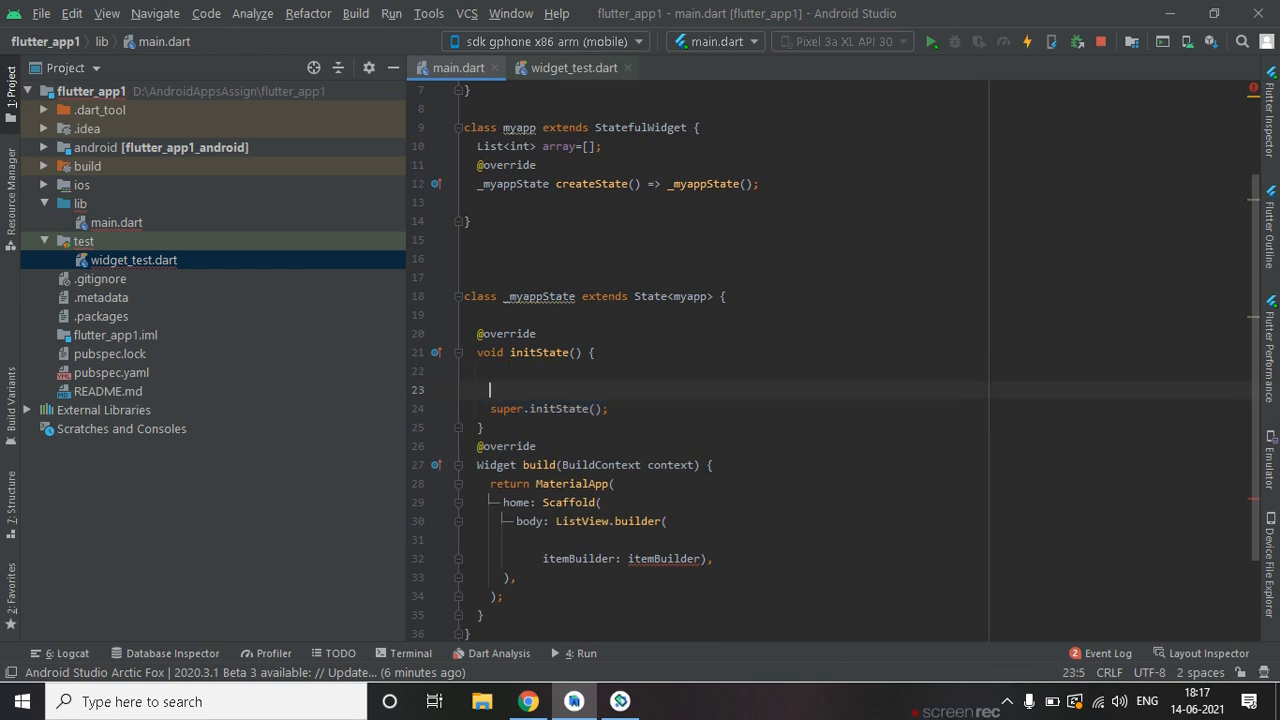
{"action": "type", "text": "for("}
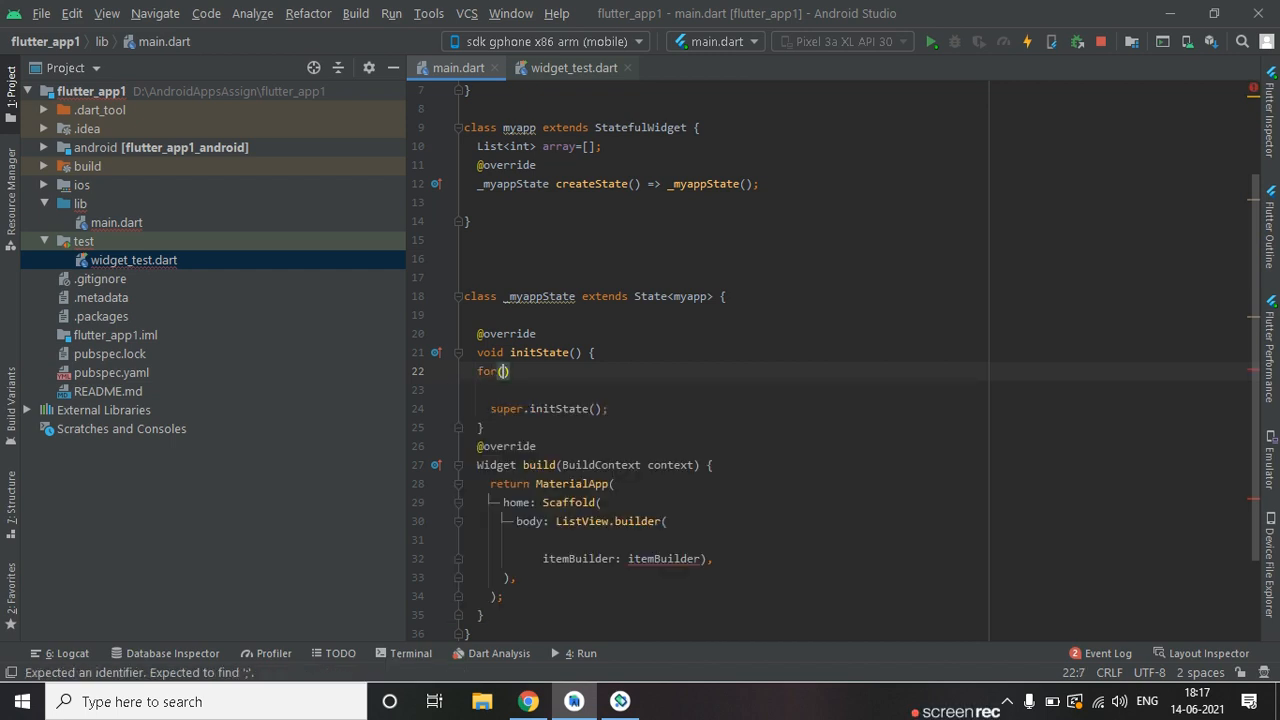
{"action": "type", "text": "int"}
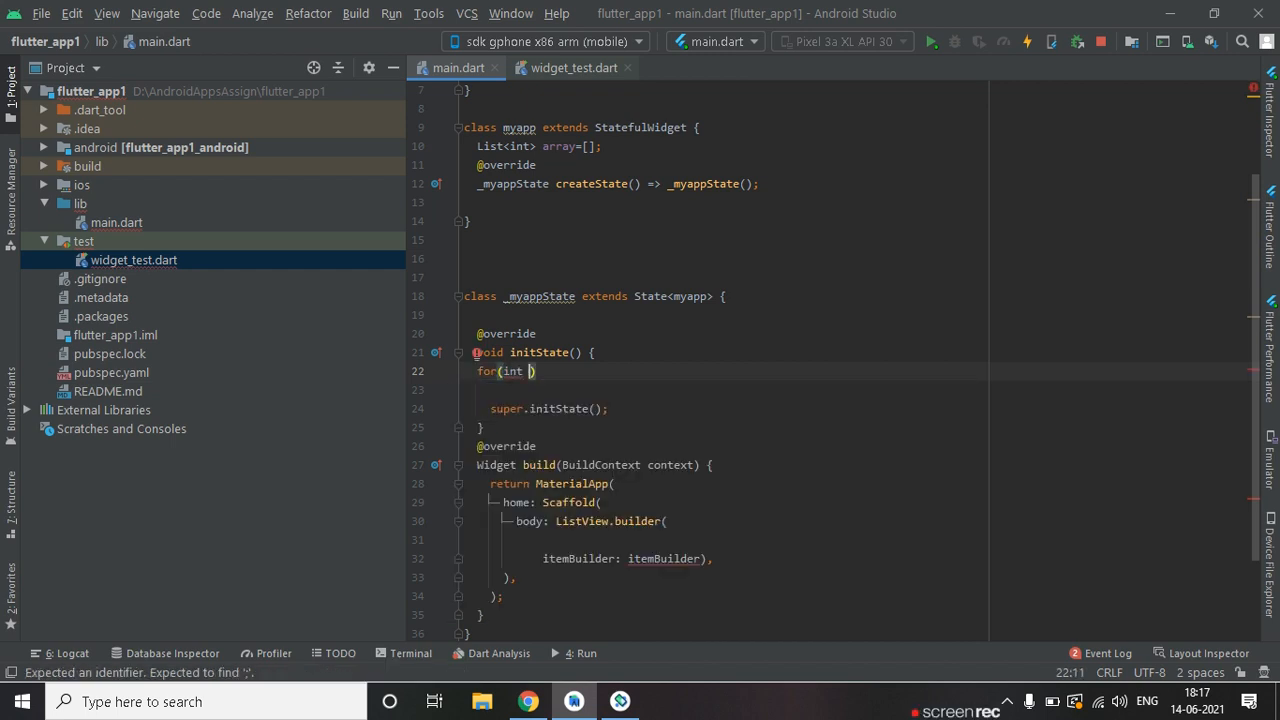
{"action": "type", "text": "i"}
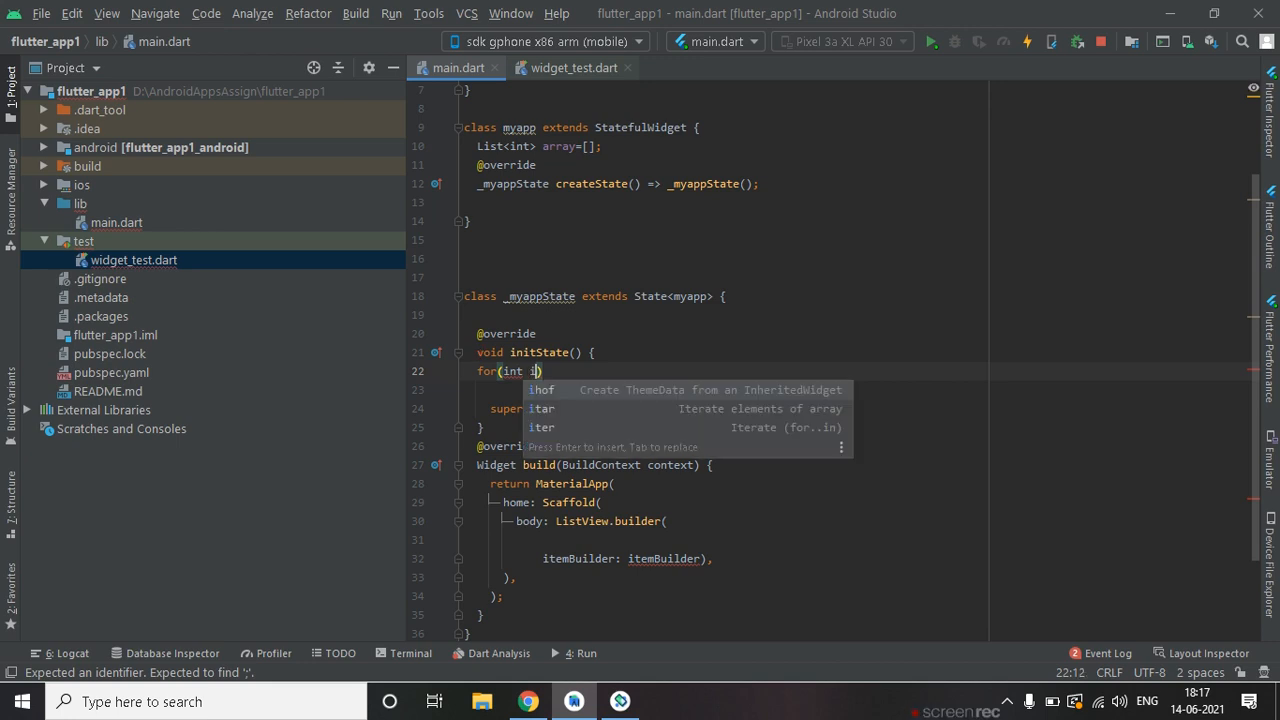
{"action": "type", "text": "=0;i"}
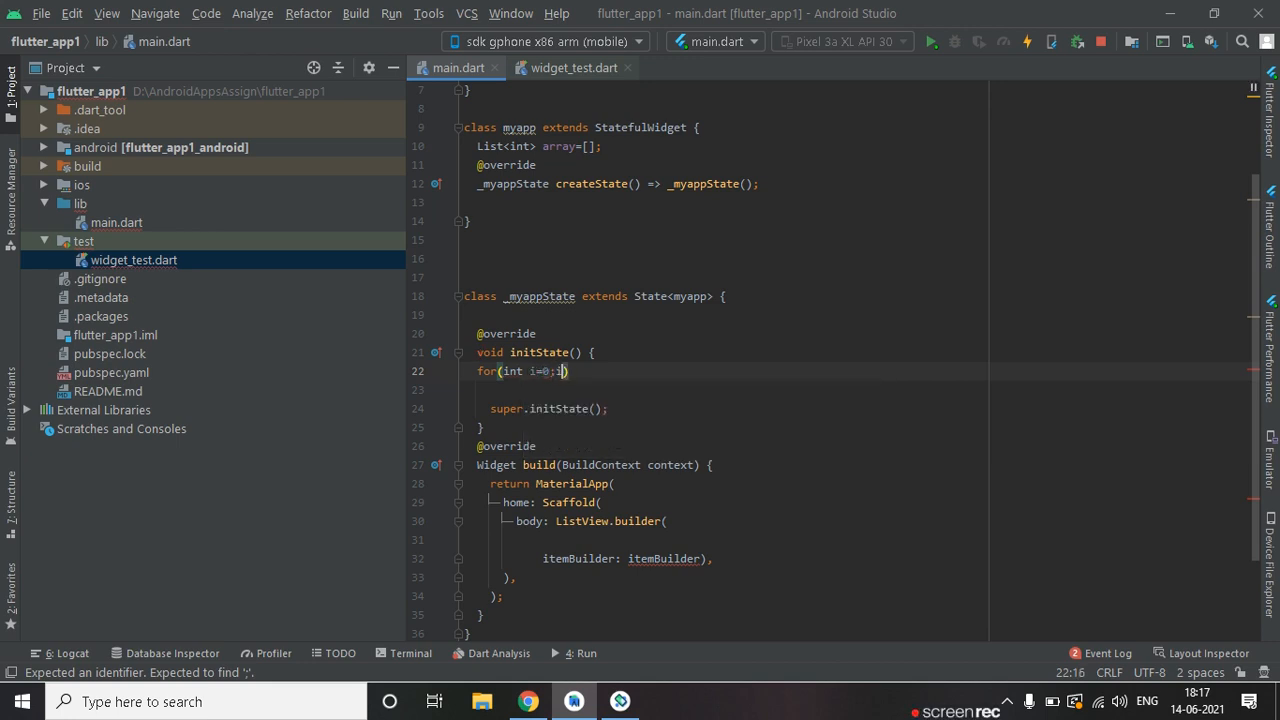
{"action": "type", "text": "i<"}
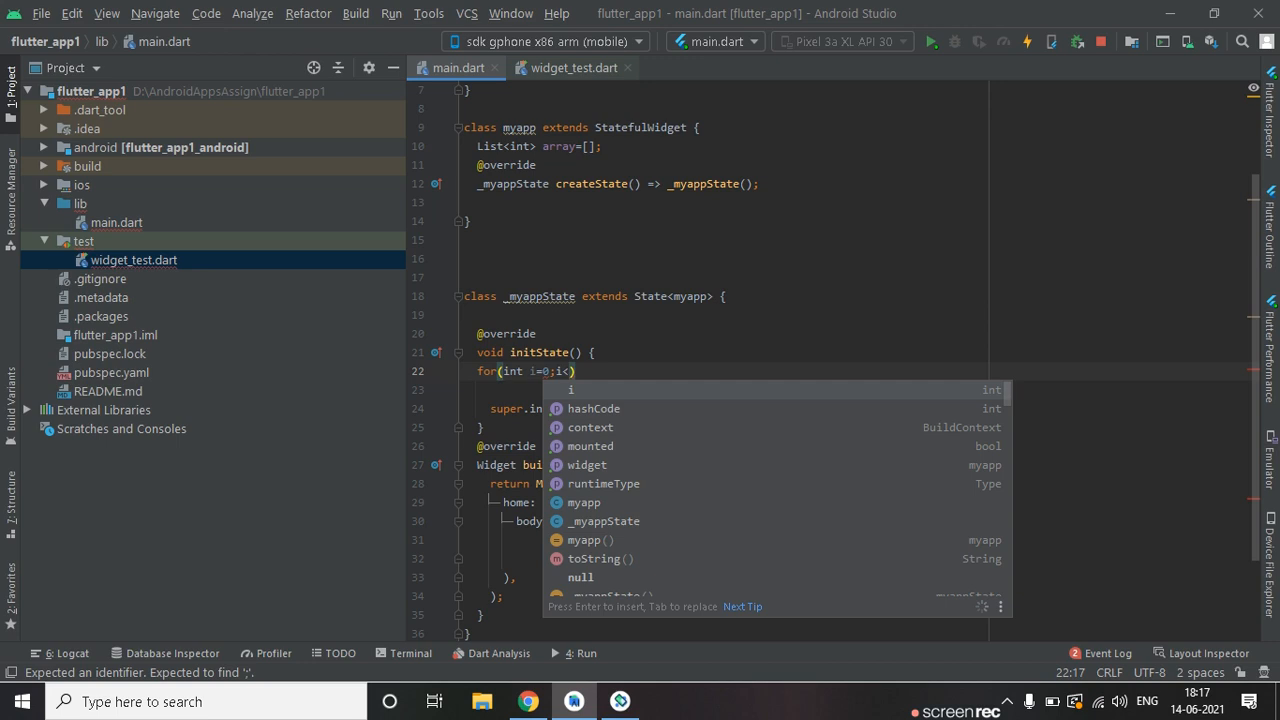
{"action": "type", "text": "50l"}
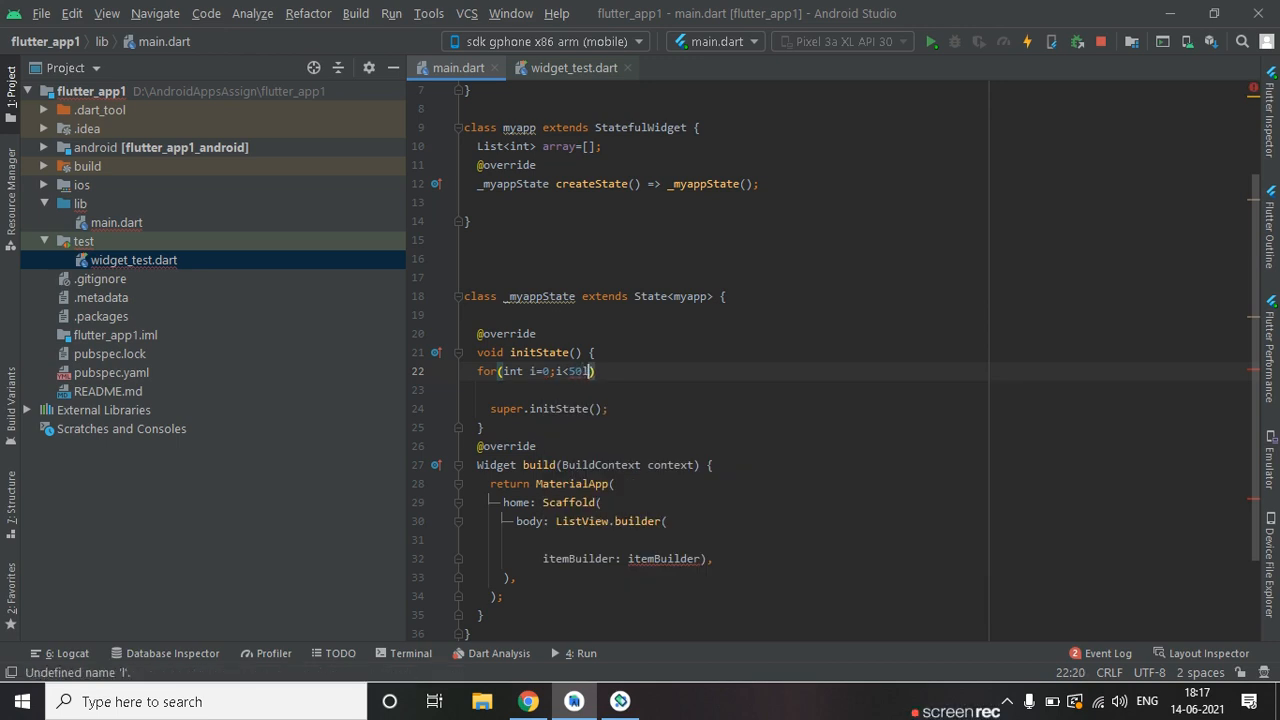
{"action": "type", "text": "i"}
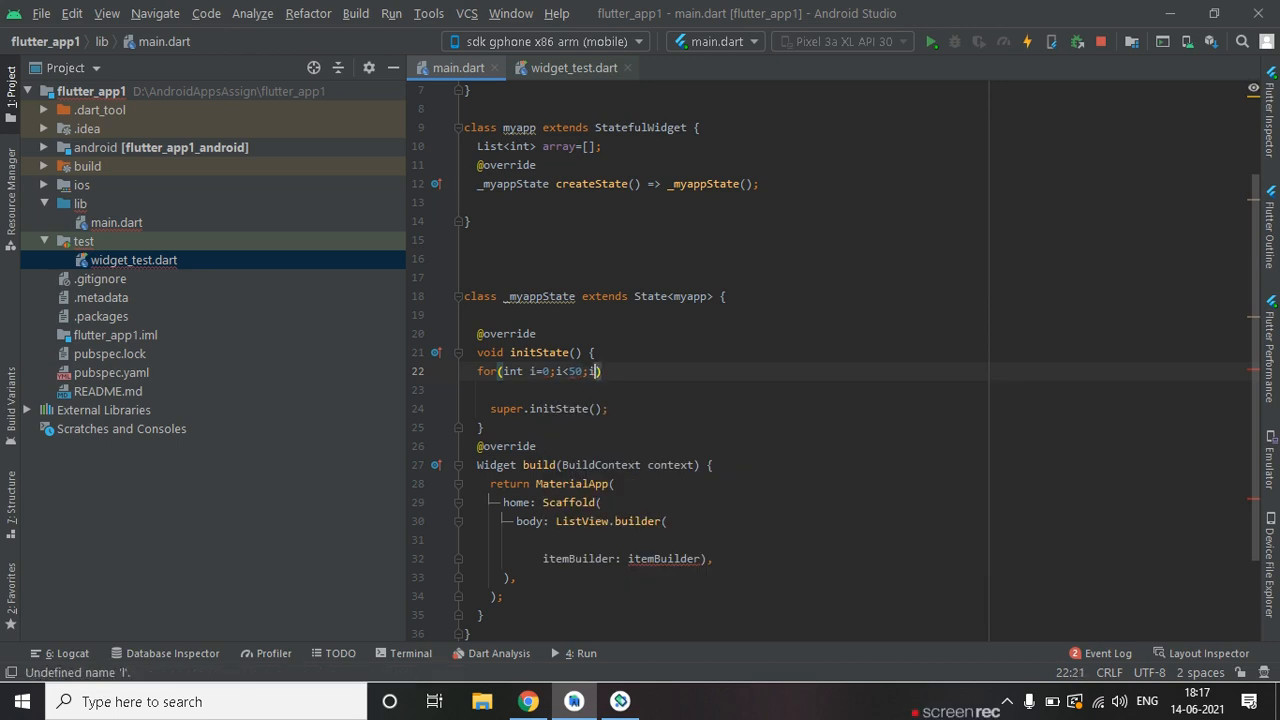
{"action": "type", "text": "++){"}
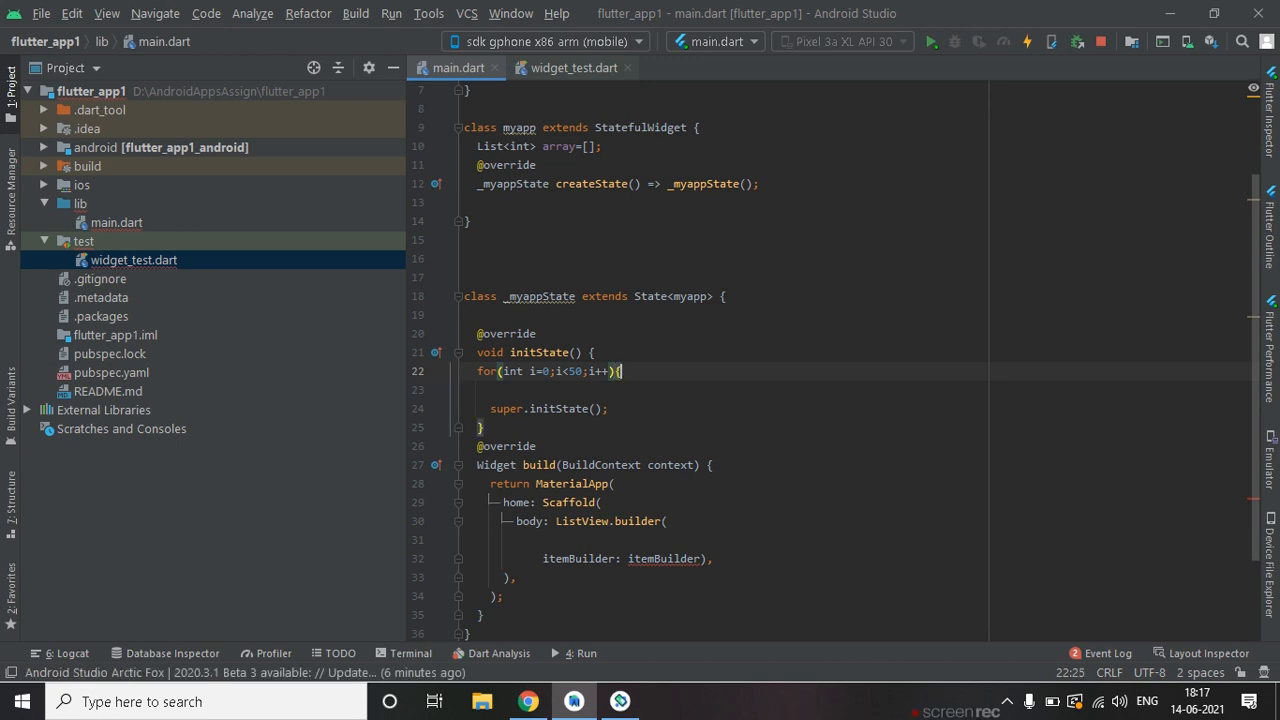
Begin an array call inside the loop and move the List<int> array field into _myappState.
{"action": "type", "text": "ite"}
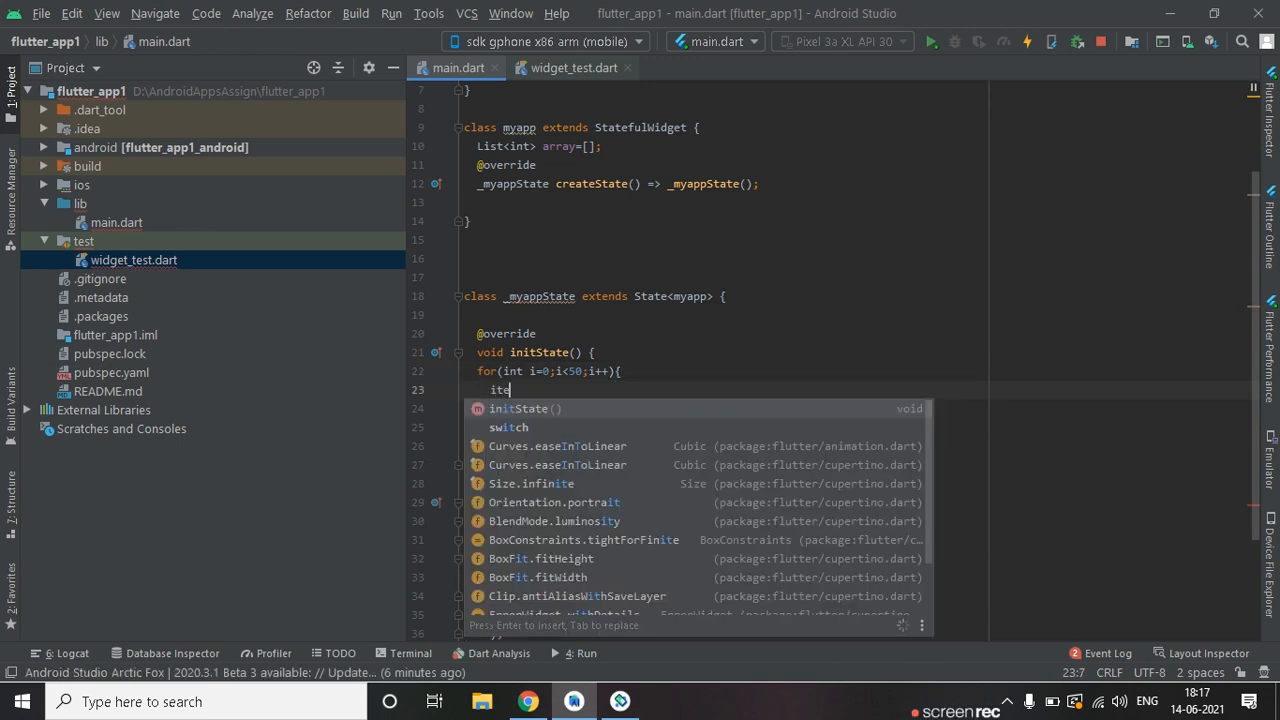
{"action": "type", "text": "m"}
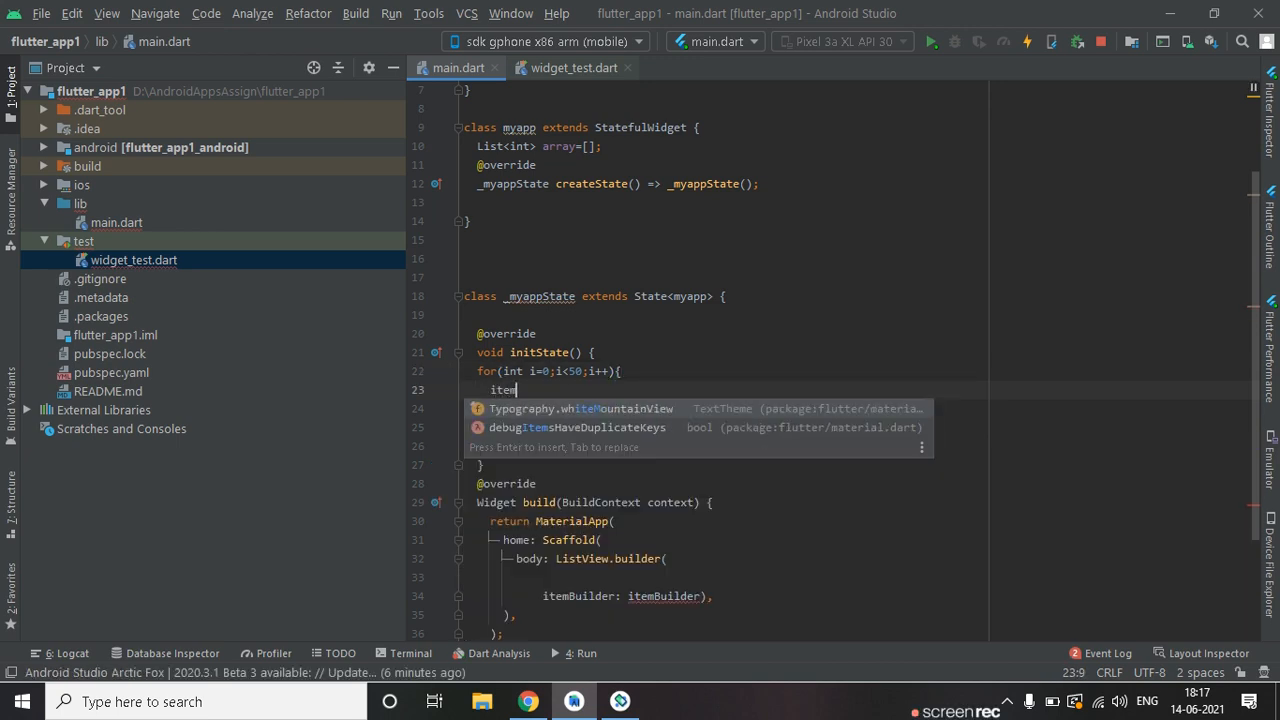
{"action": "type", "text": "array."}
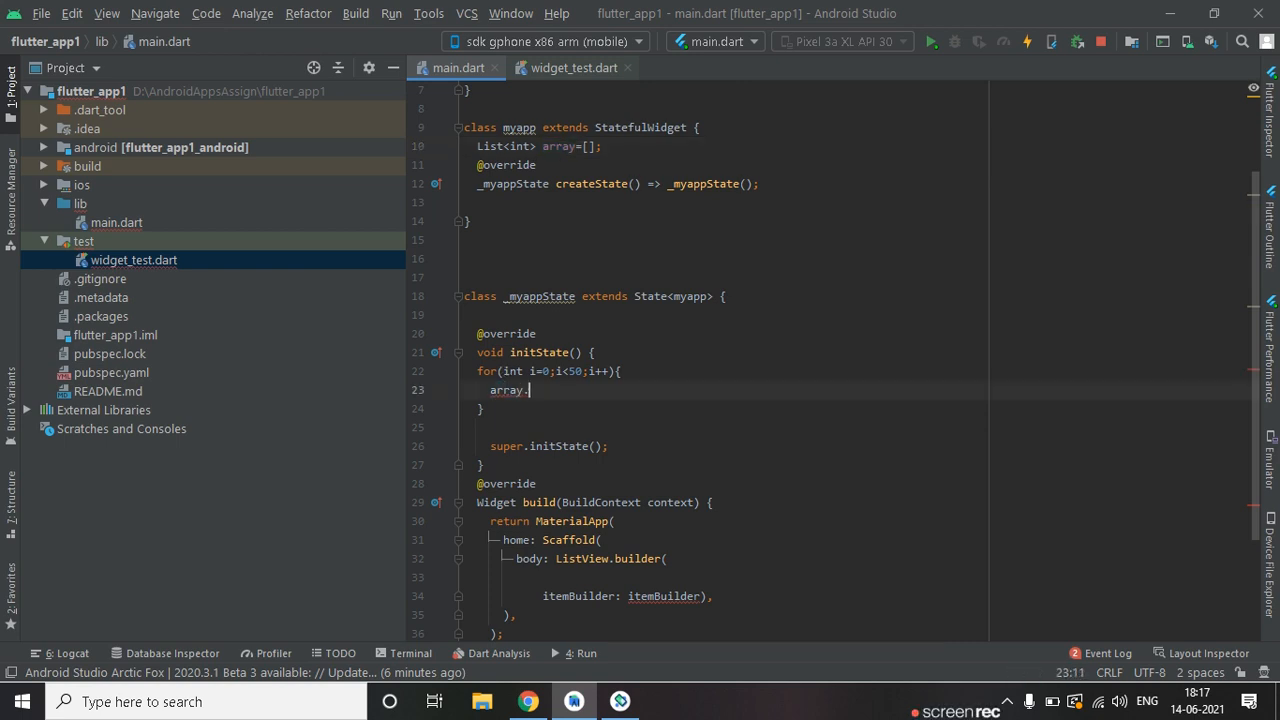
{"action": "type", "text": "a"}
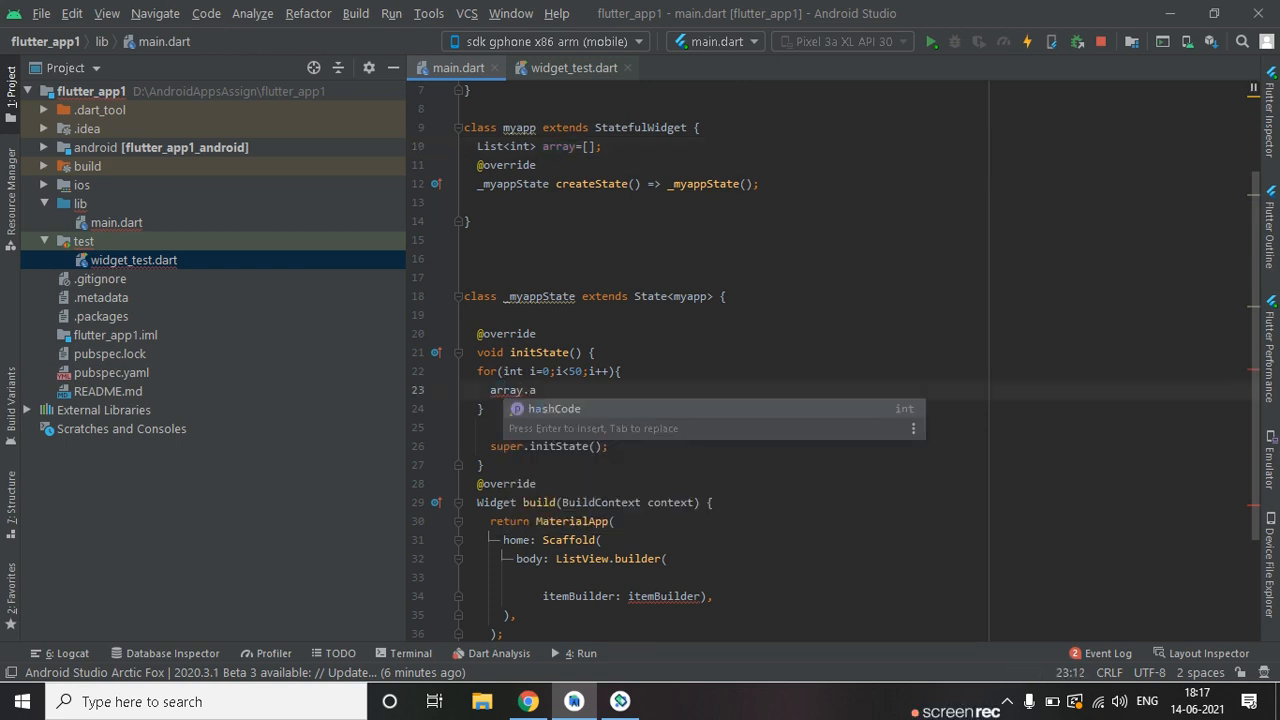
{"action": "left_click", "coordinate": [576, 200]}
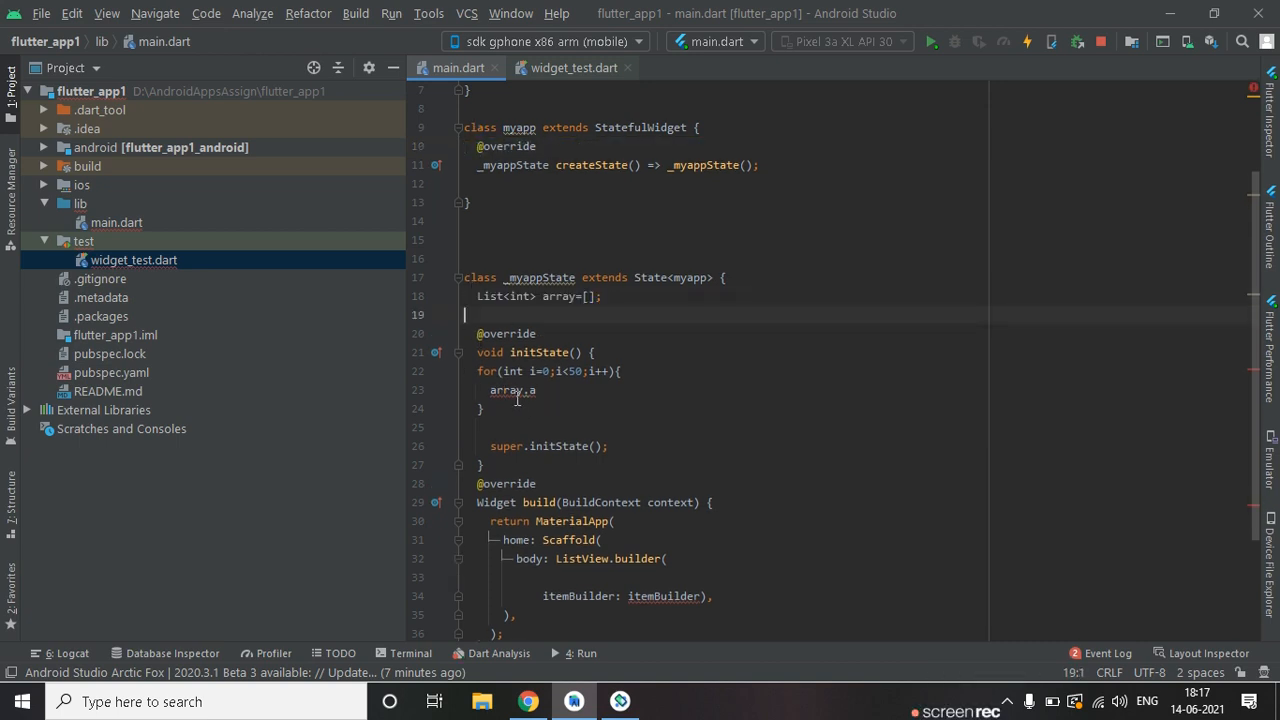
Make the loop call array.add(i) and start the itemCount argument in ListView.builder.
{"action": "type", "text": "a"}
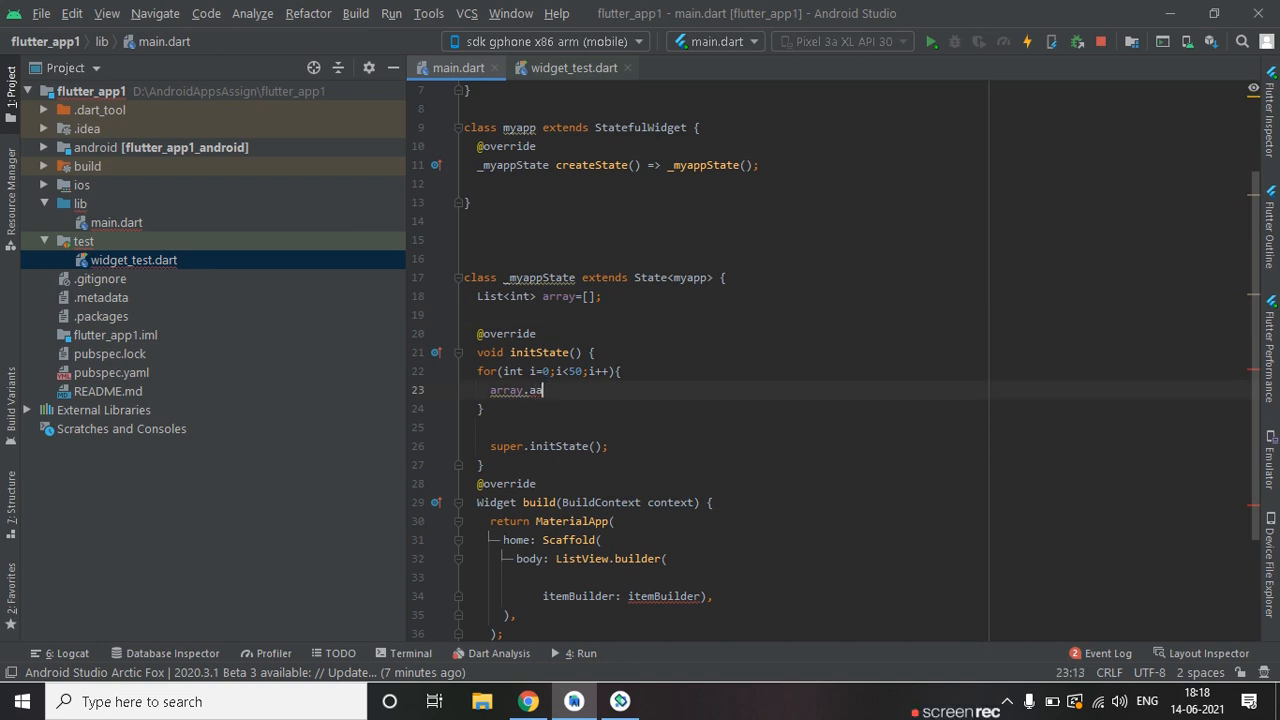
{"action": "type", "text": "dd(value)"}
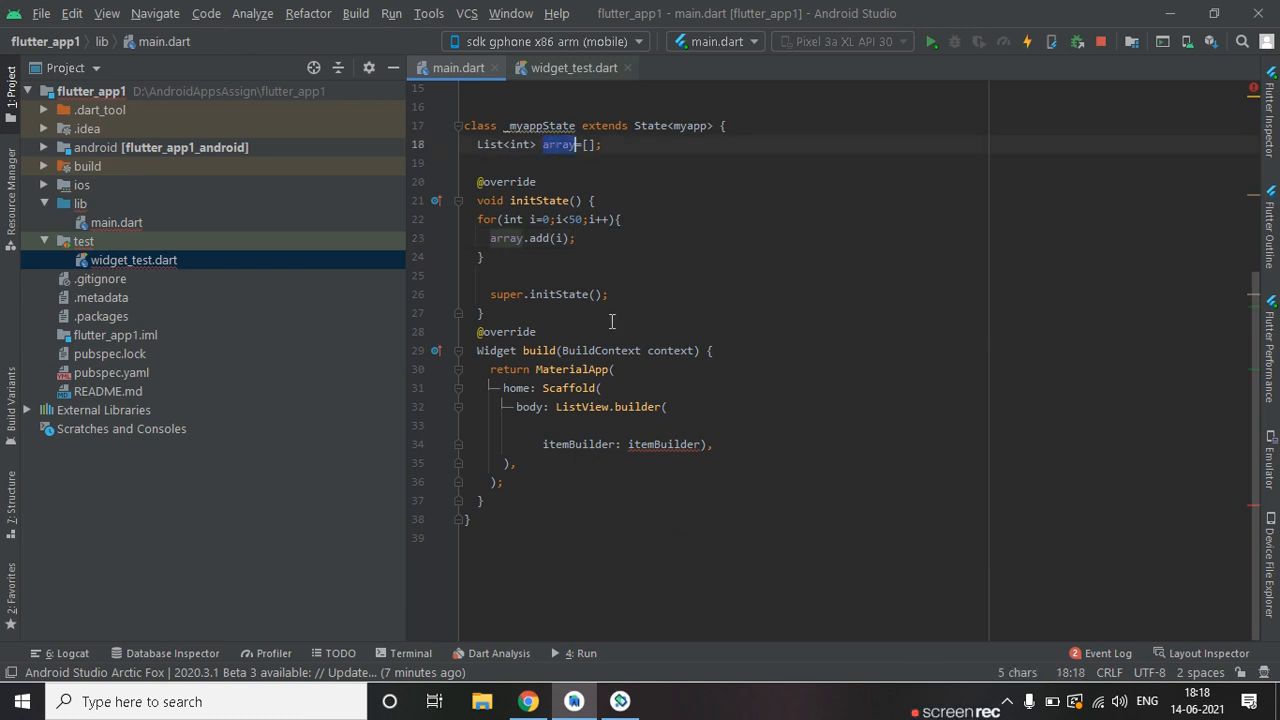
{"action": "left_click", "coordinate": [484, 256]}
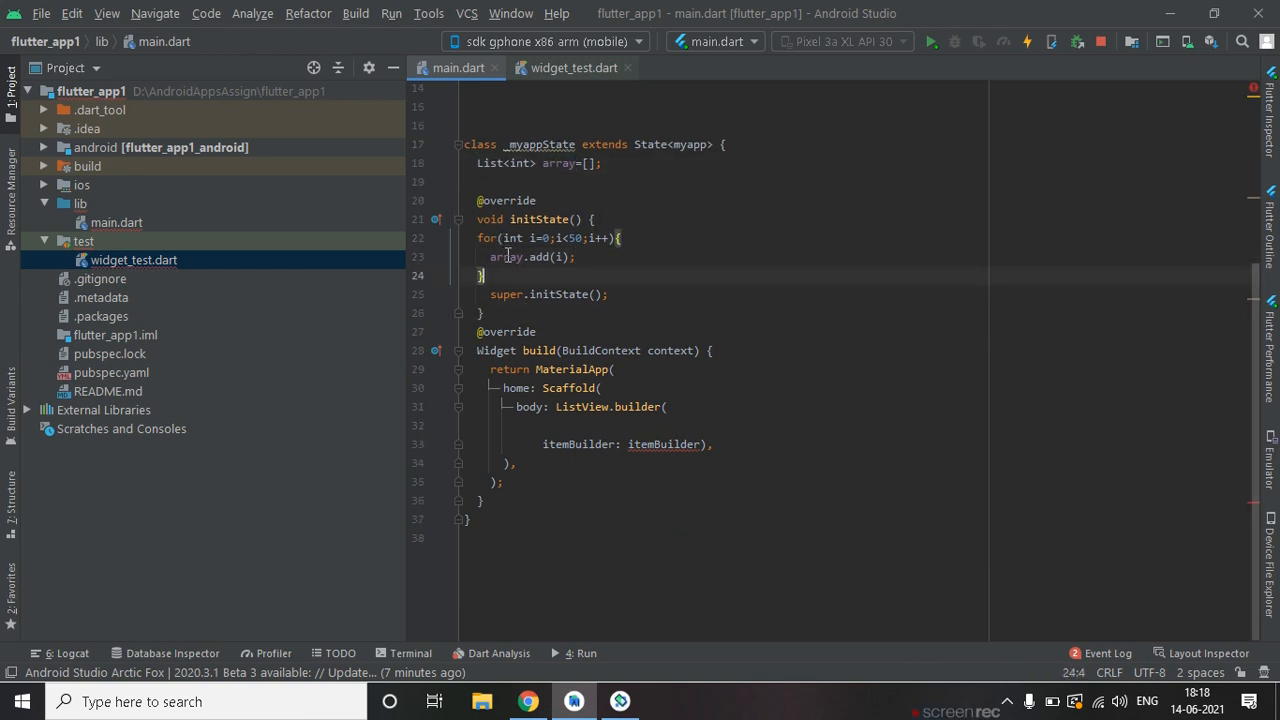
{"action": "double_click", "coordinate": [504, 256]}
{"action": "type", "text": "itemCount: ,"}
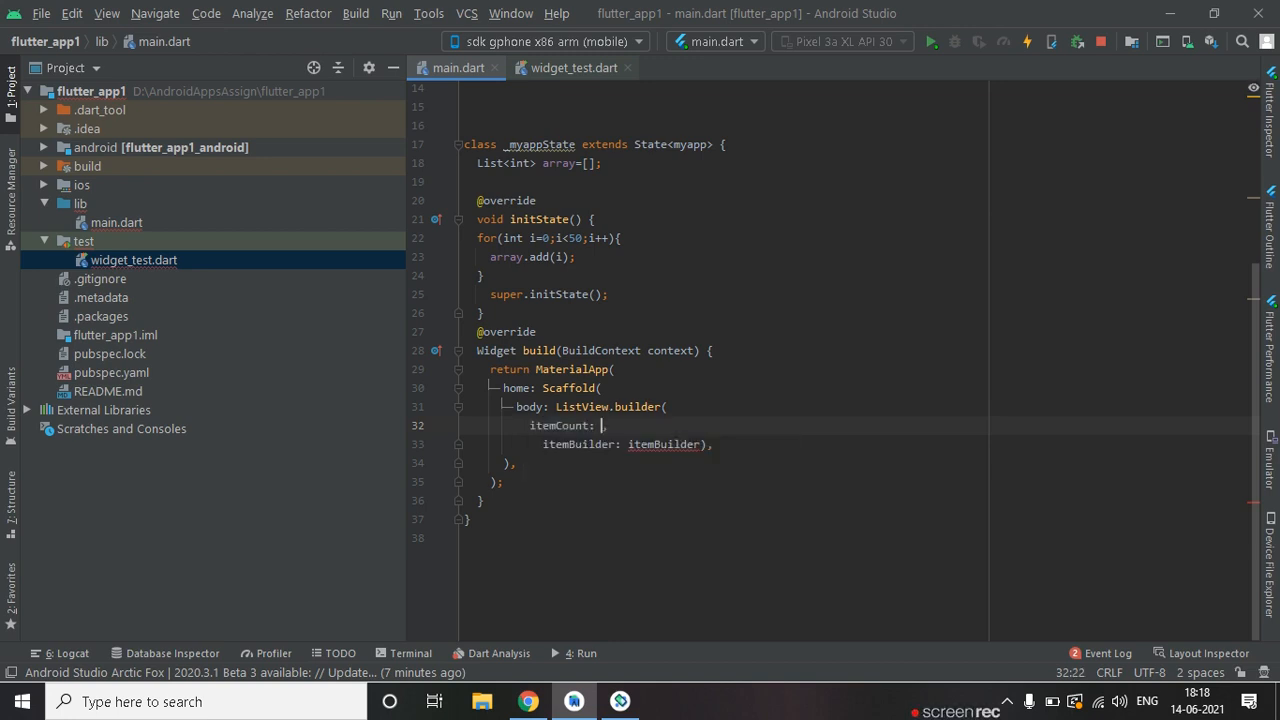
Set itemCount to array.length and select the itemBuilder placeholder for replacement.
{"action": "type", "text": "array"}
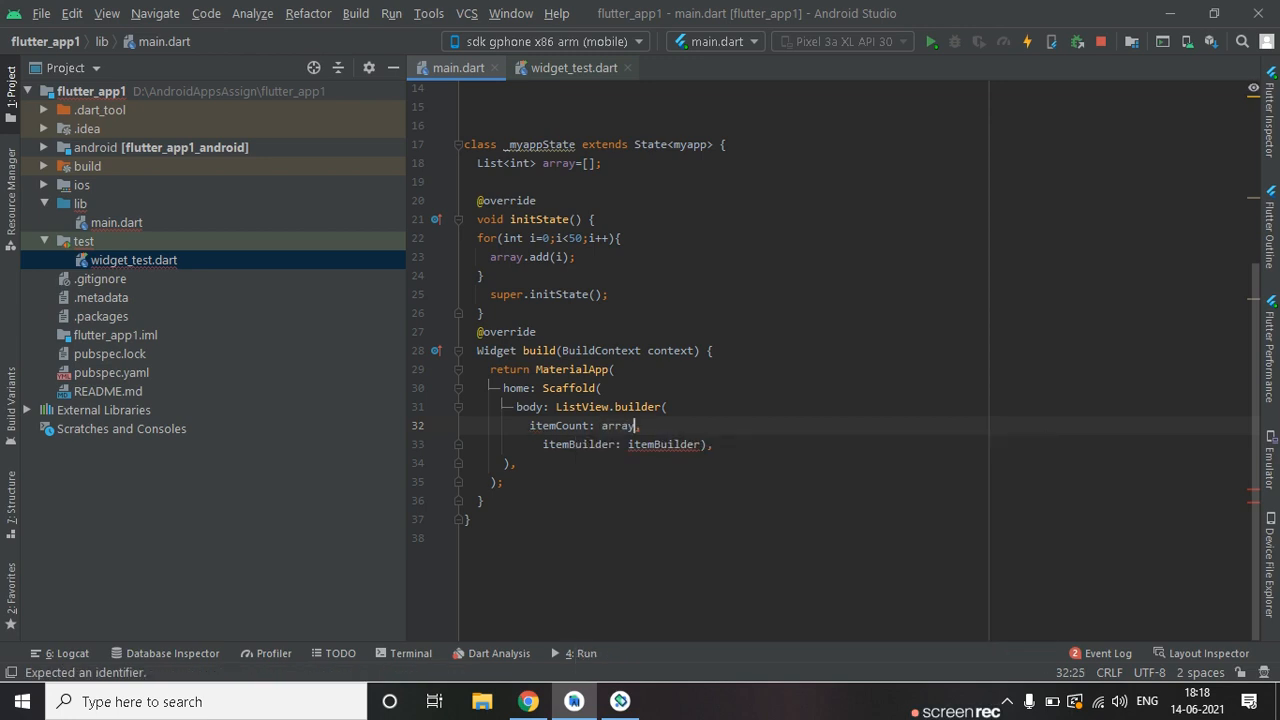
{"action": "type", "text": ".length"}
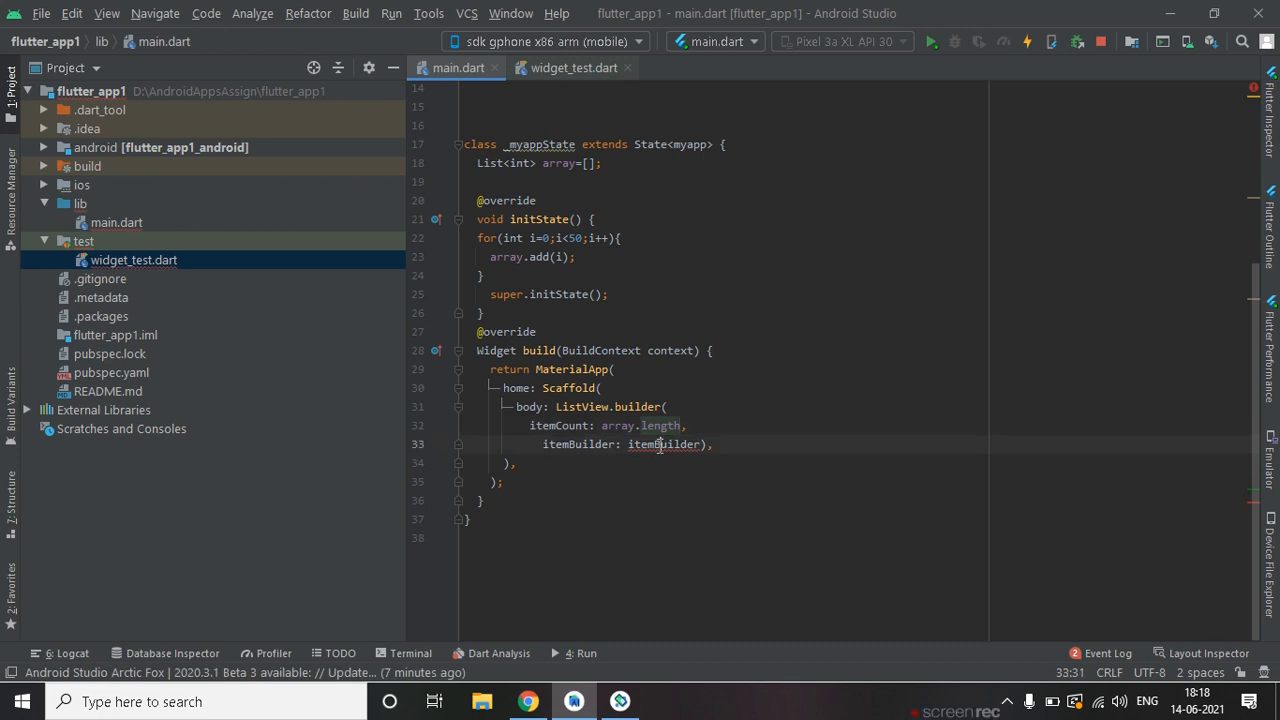
{"action": "double_click", "coordinate": [664, 444]}
{"action": "type", "text": "(){"}
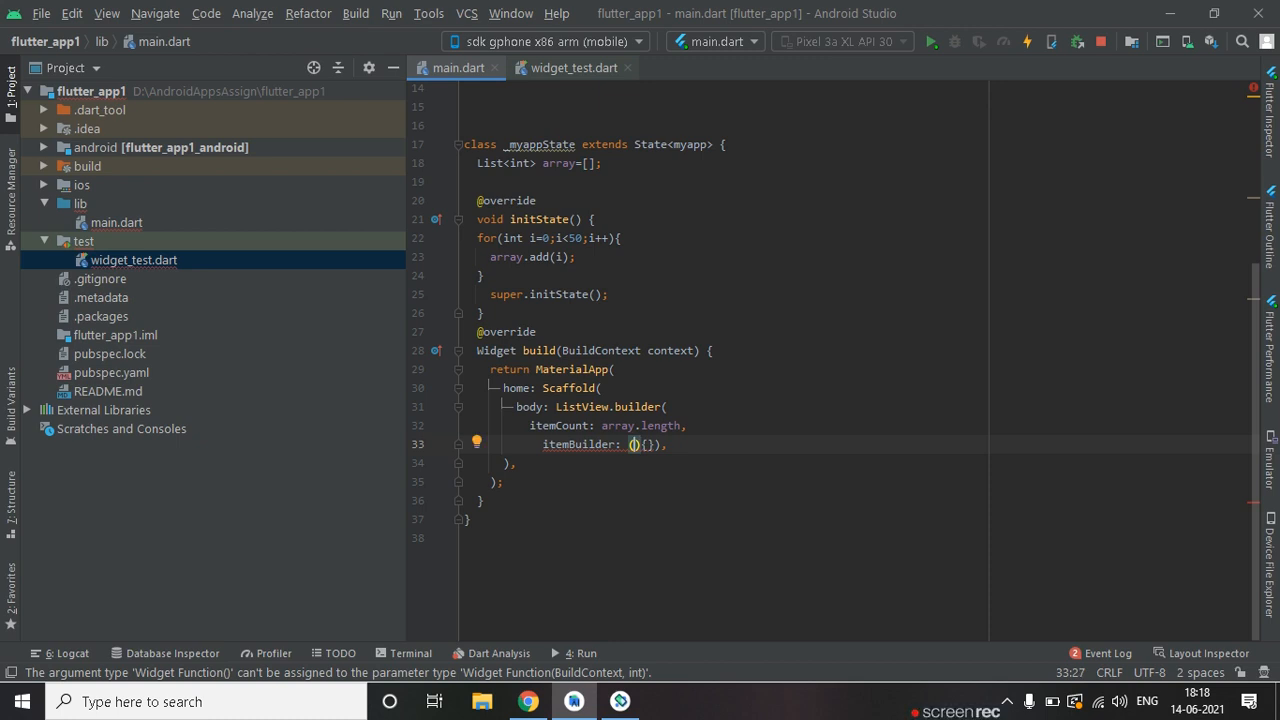
Write itemBuilder as (BuildContext buildContext, int index){ return new Li... } starting a ListTile.
{"action": "type", "text": "BuildContext"}
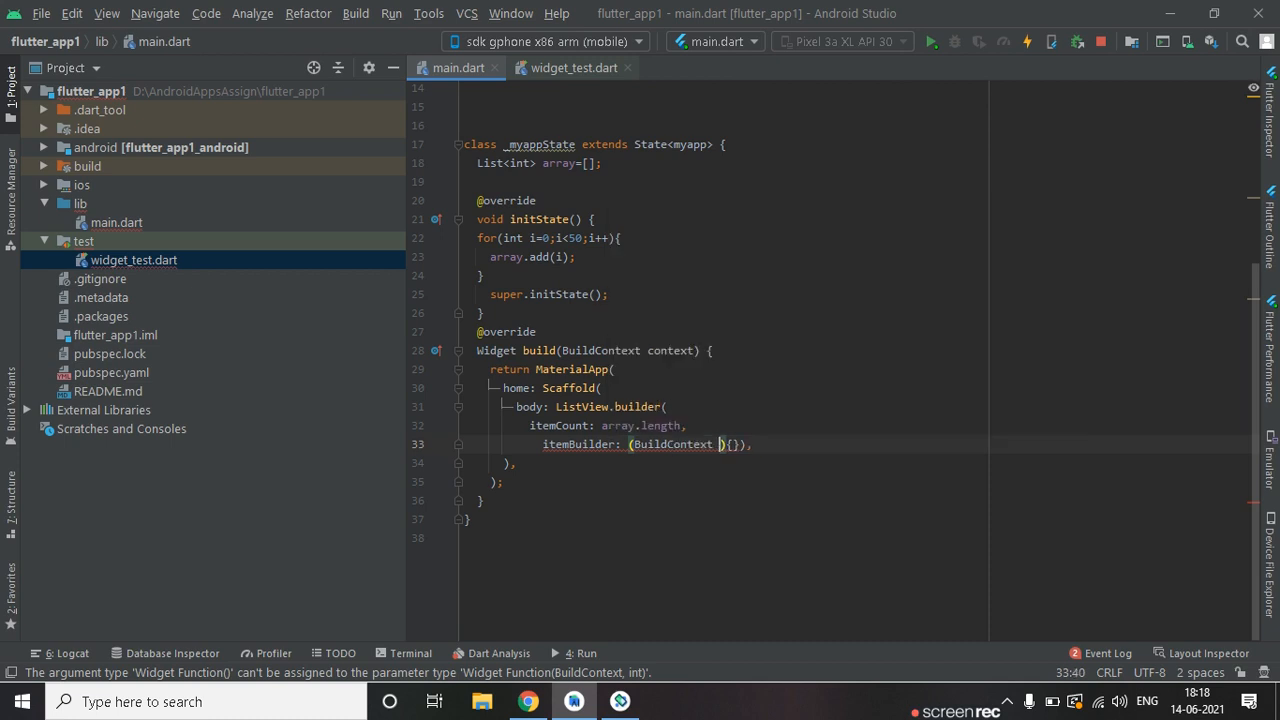
{"action": "type", "text": "buildContext,int it"}
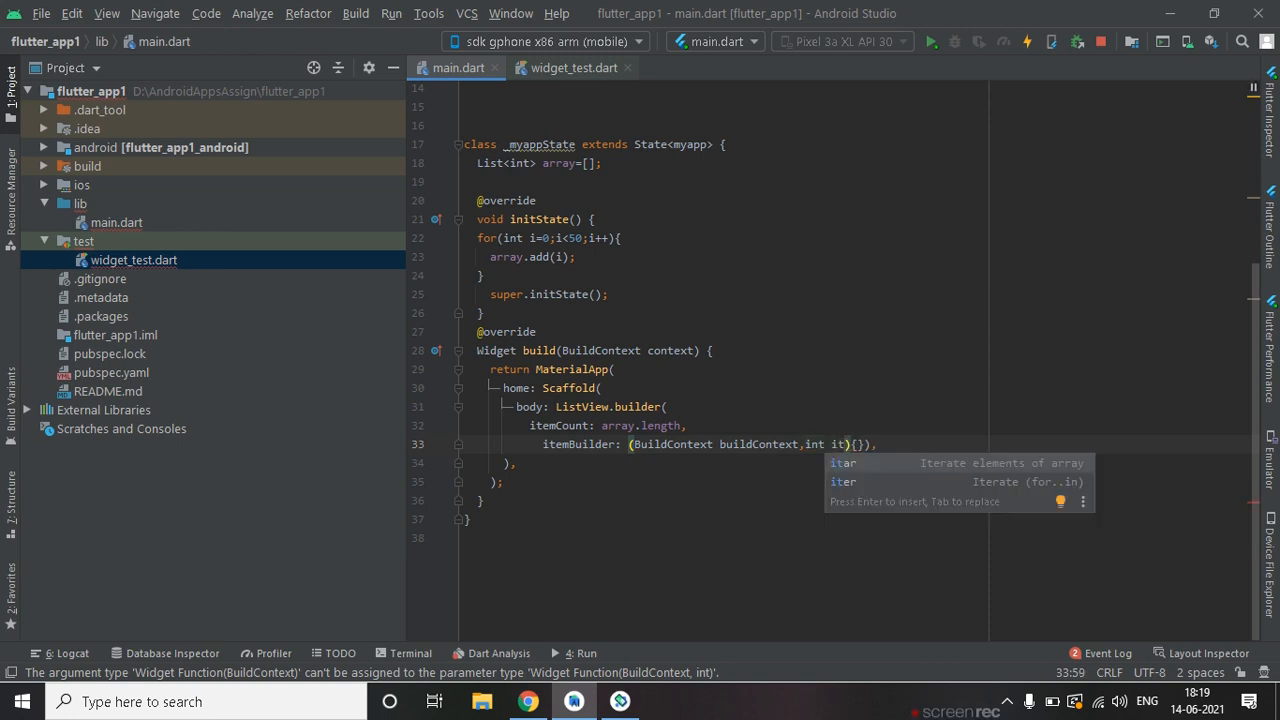
{"action": "type", "text": "ex"}
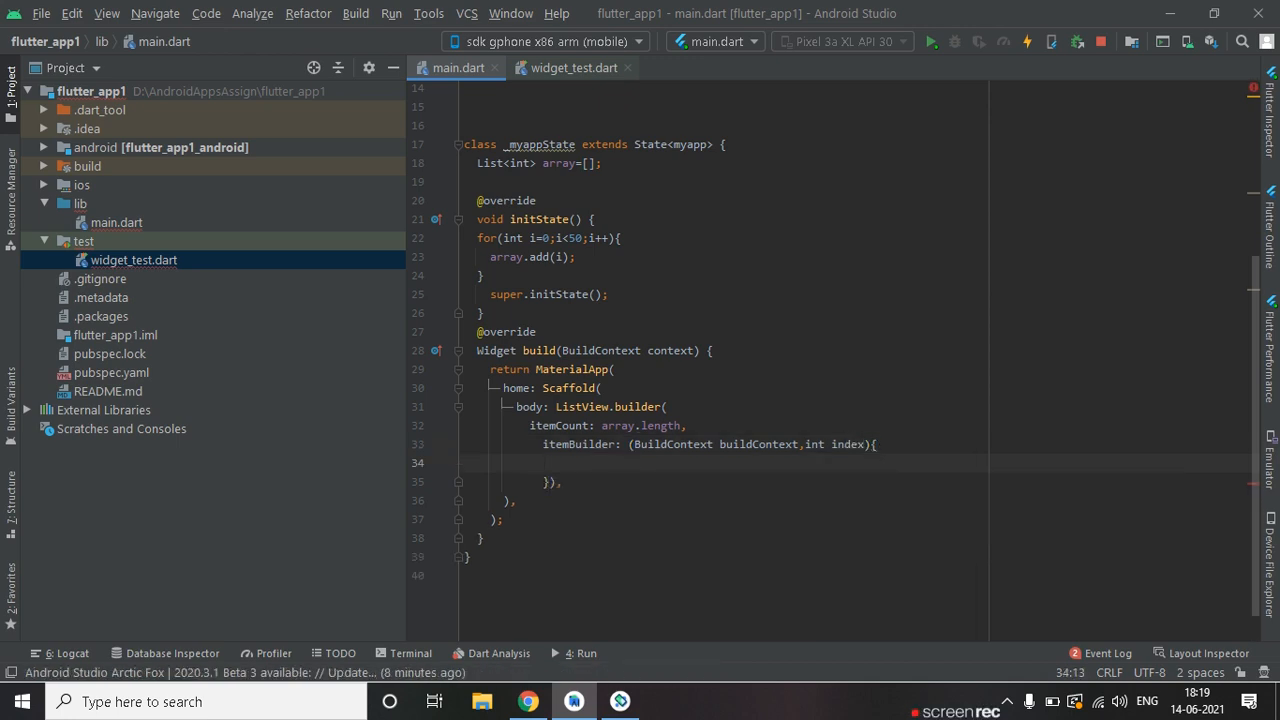
{"action": "type", "text": "re"}
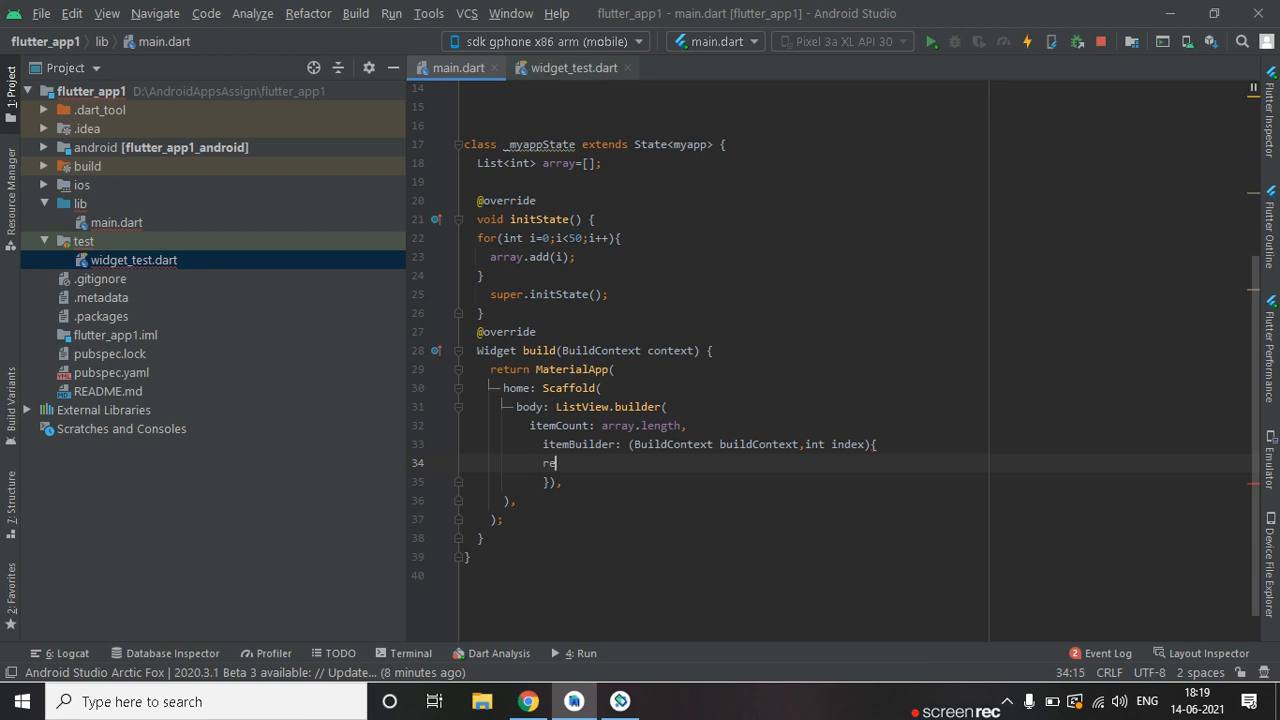
{"action": "type", "text": "tur"}
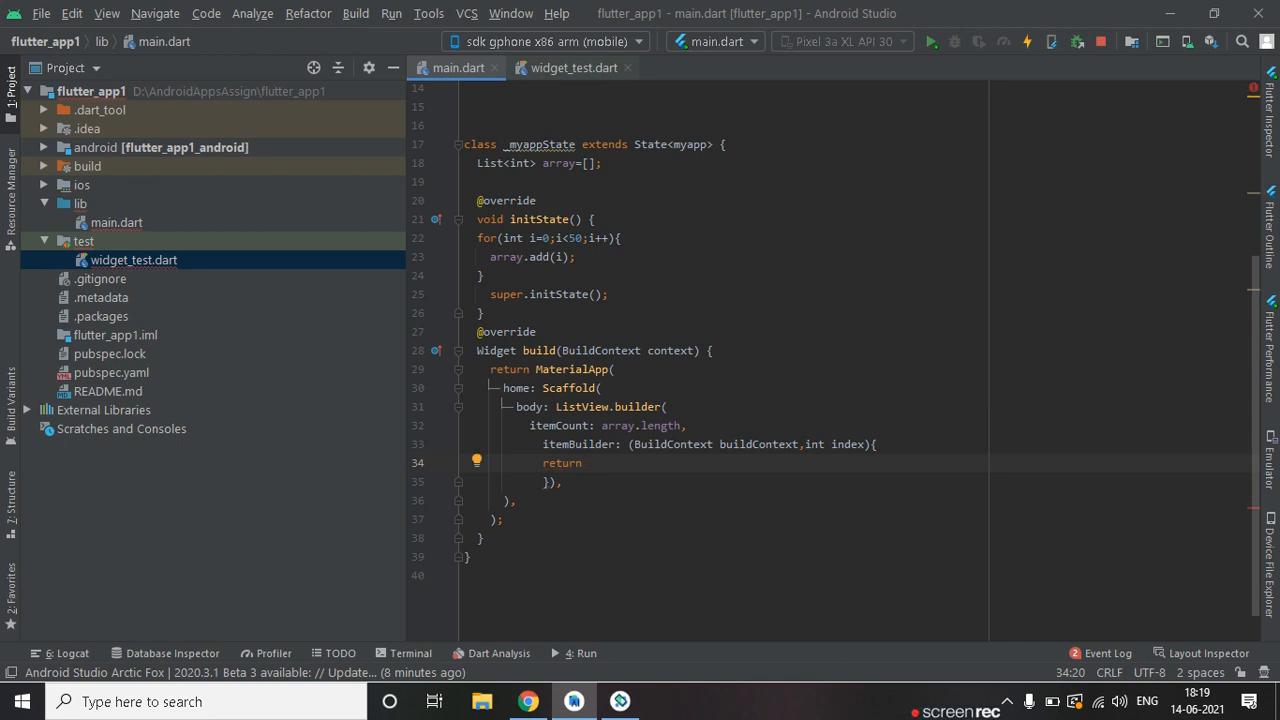
{"action": "type", "text": "new ListTile("}
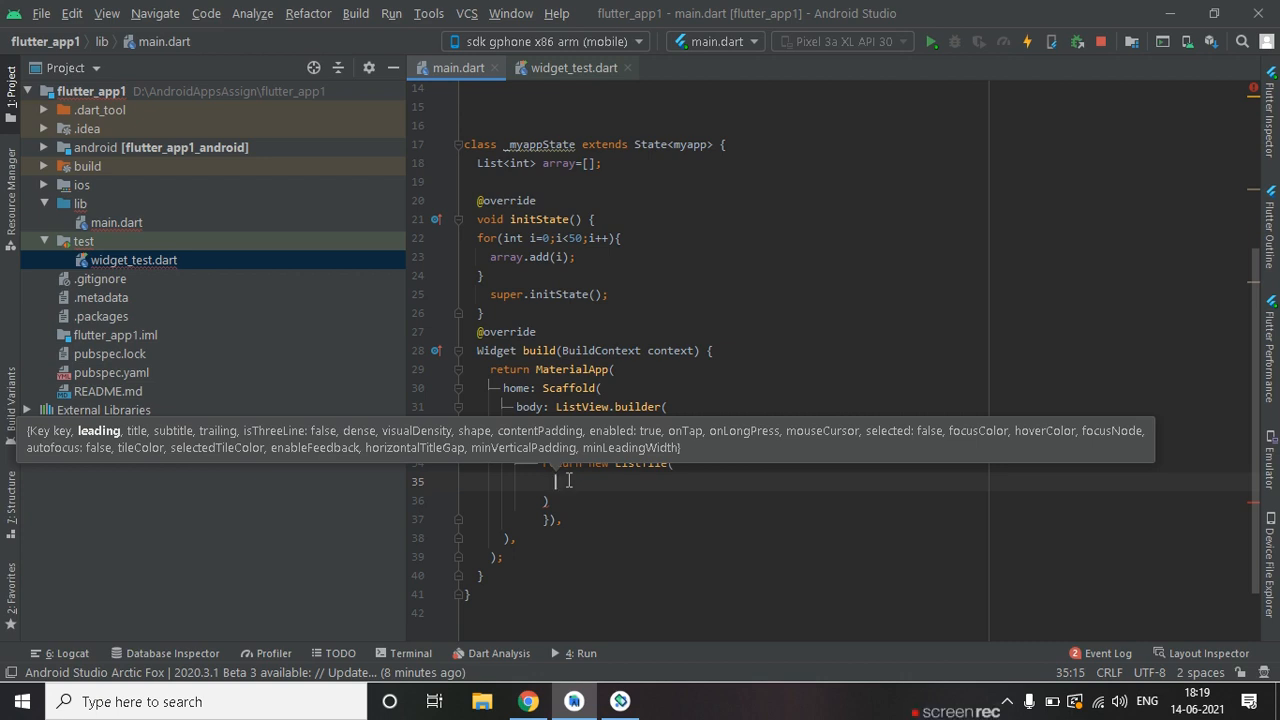
Give the ListTile a title Container whose child is a Text widget.
{"action": "type", "text": "title: ,"}
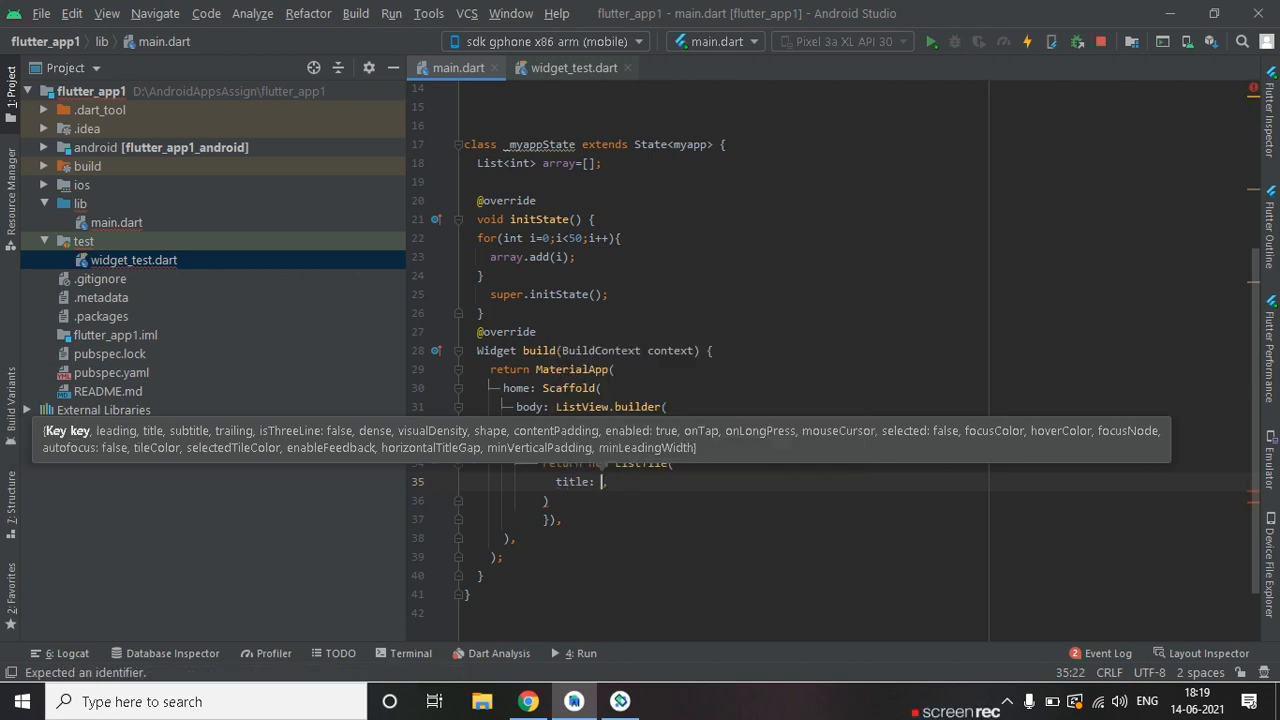
{"action": "type", "text": "Con"}
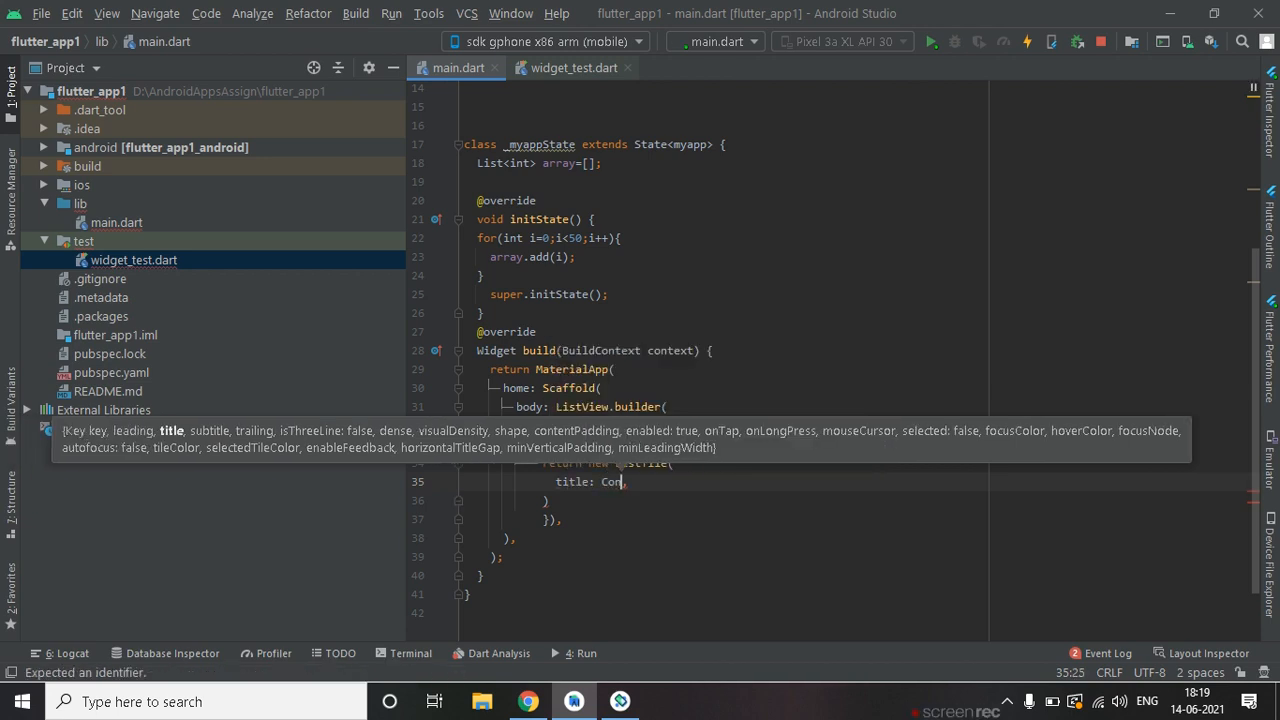
{"action": "type", "text": "tainer("}
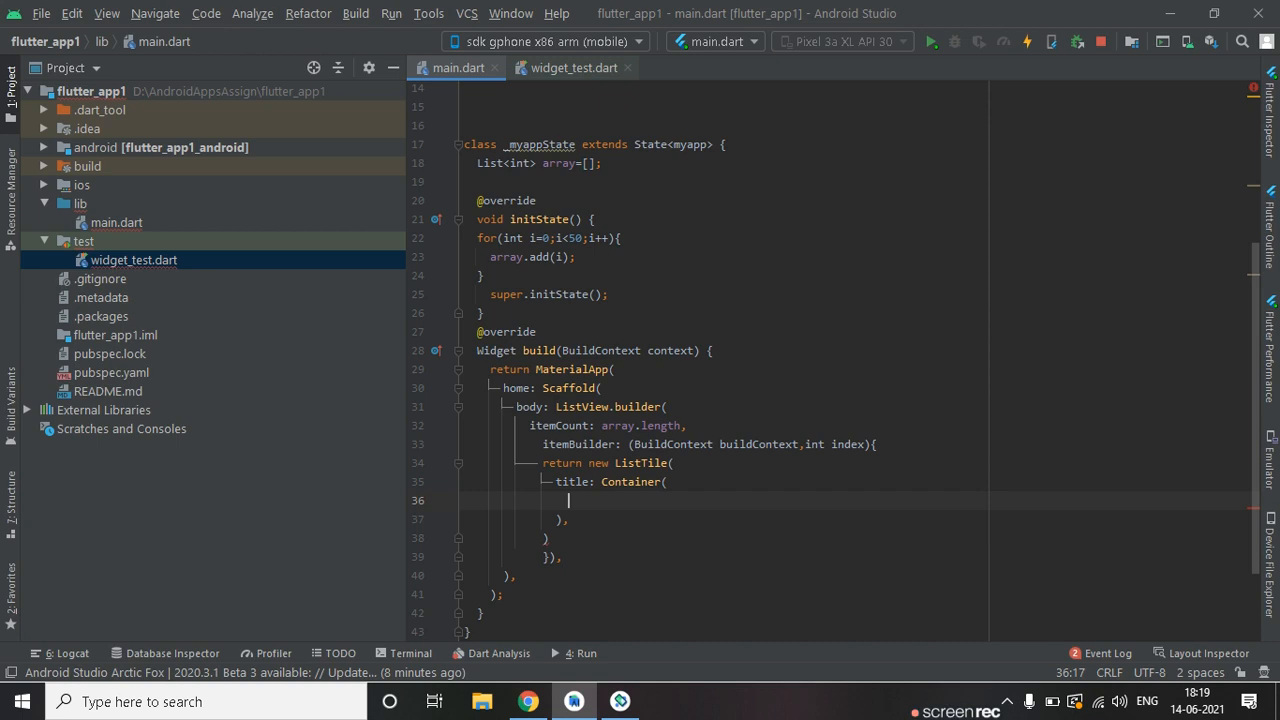
{"action": "type", "text": "child: new,"}
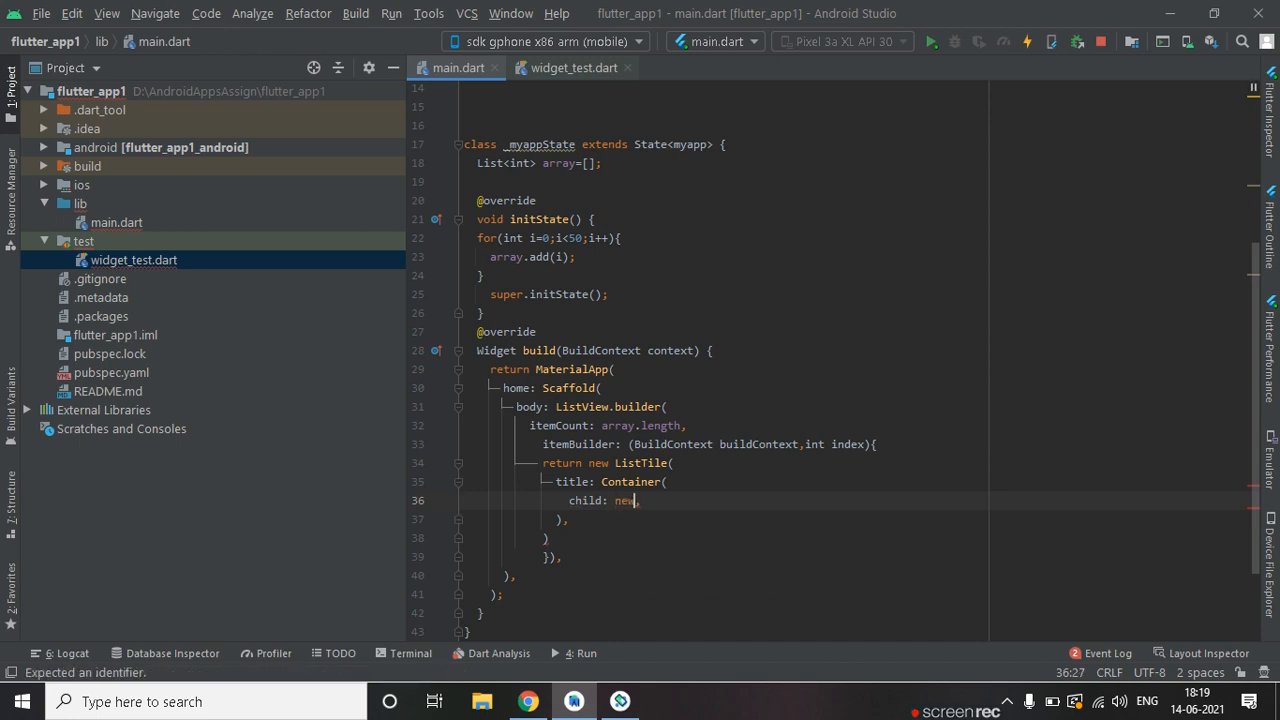
{"action": "type", "text": "Tex"}
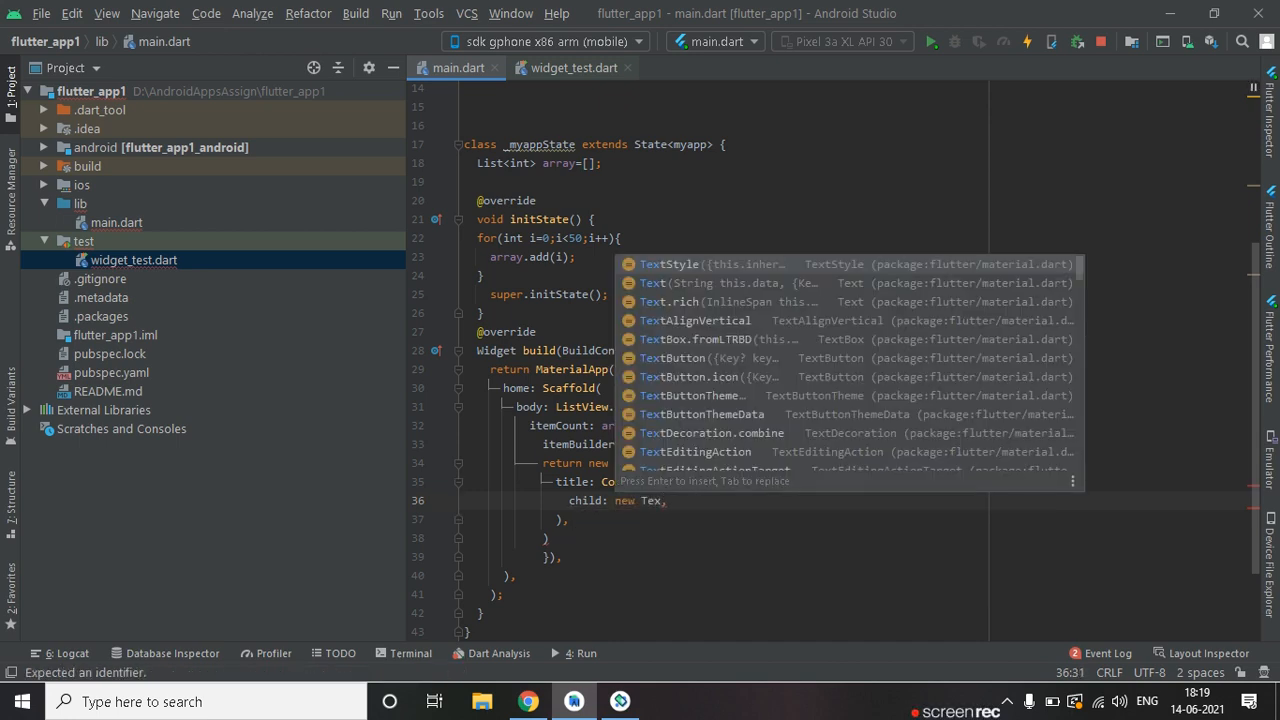
{"action": "type", "text": "t('"}
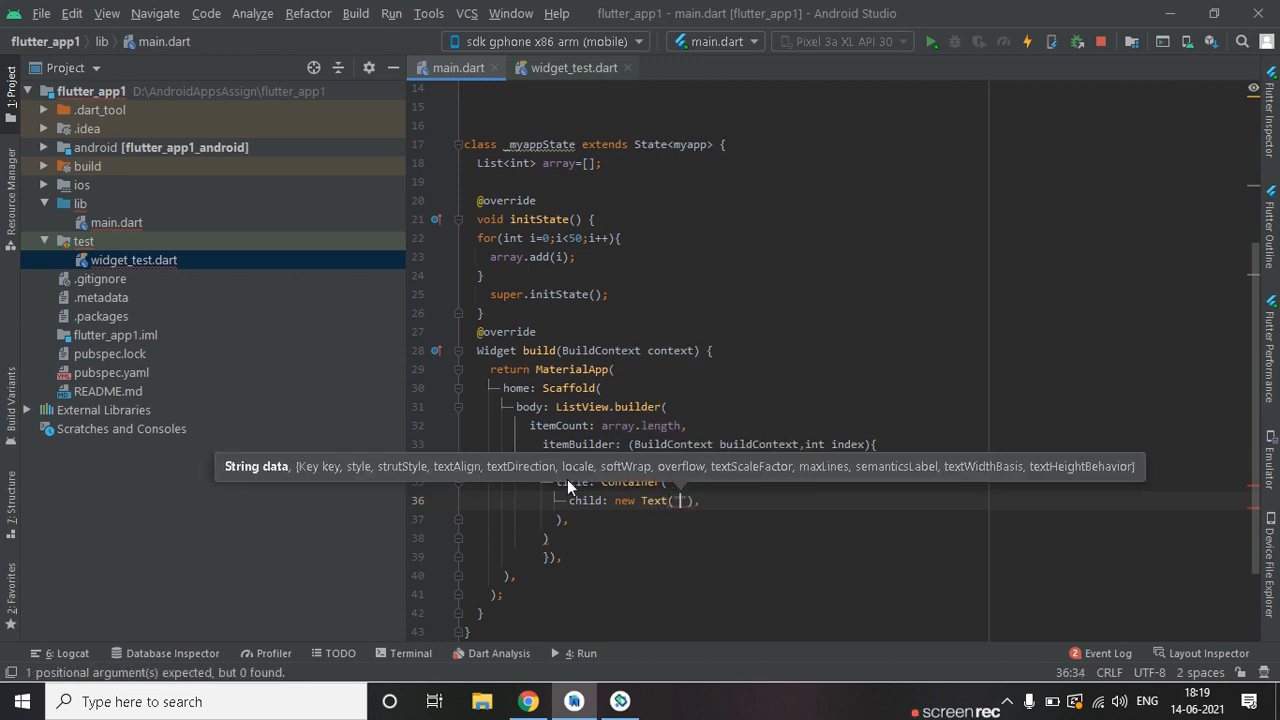
Set the Text to "items are " + array[index].toString().
{"action": "type", "text": "items are"}
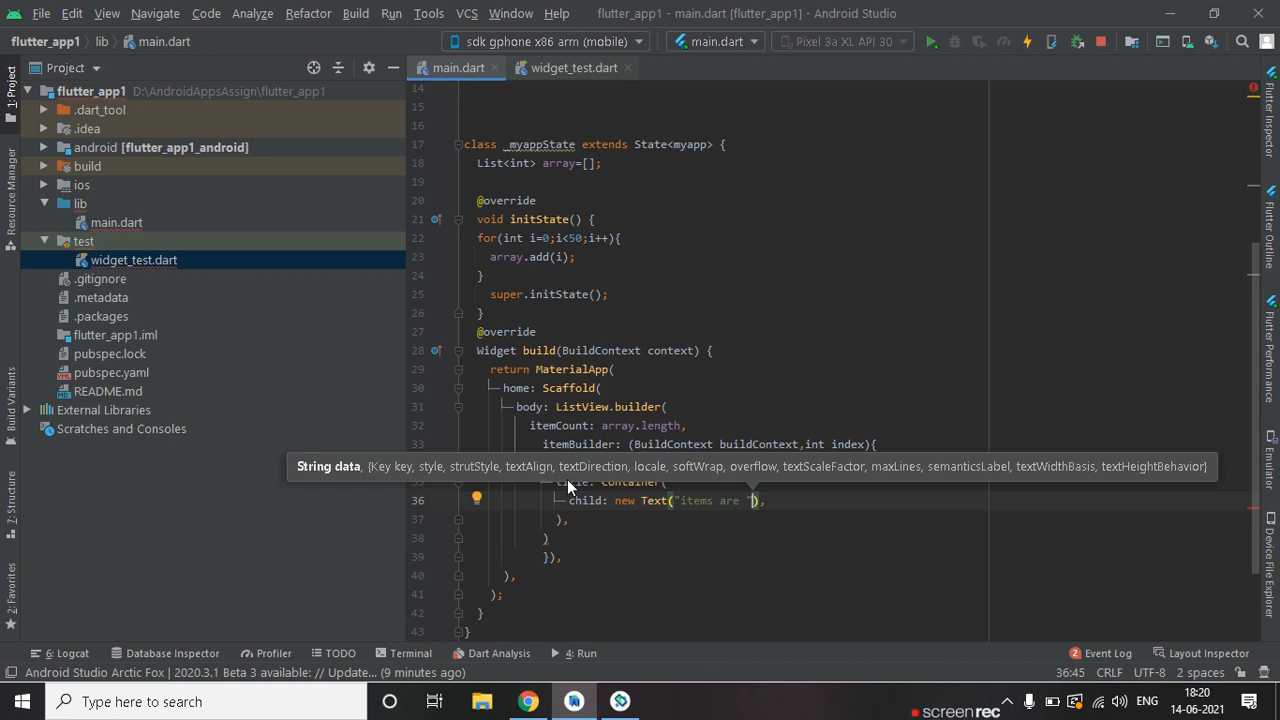
{"action": "type", "text": "ite"}
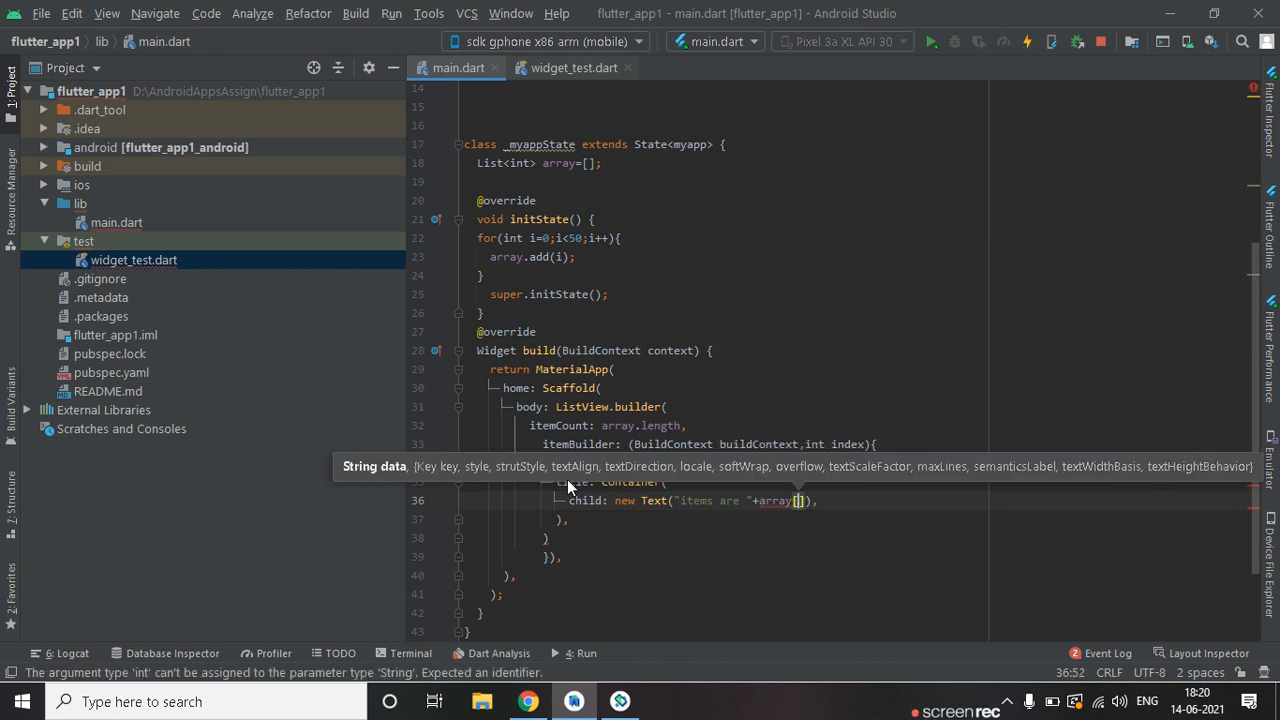
{"action": "type", "text": "index"}
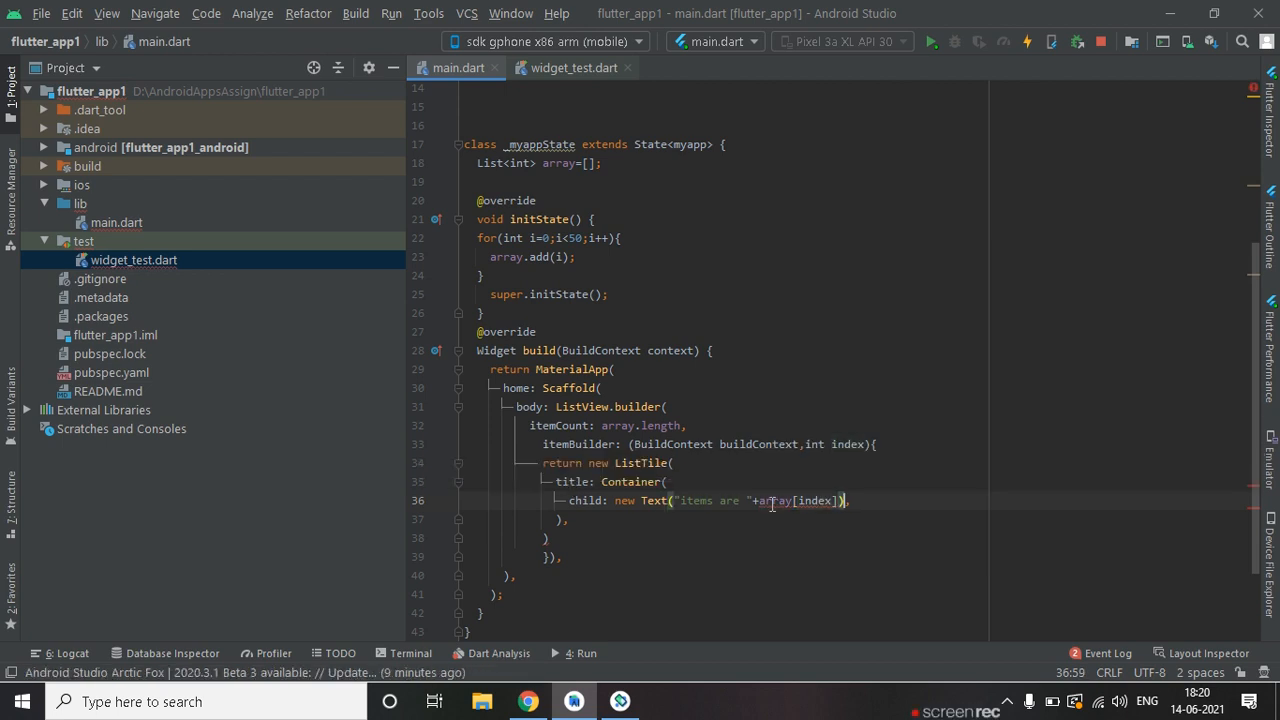
{"action": "mouse_move", "coordinate": [776, 500]}
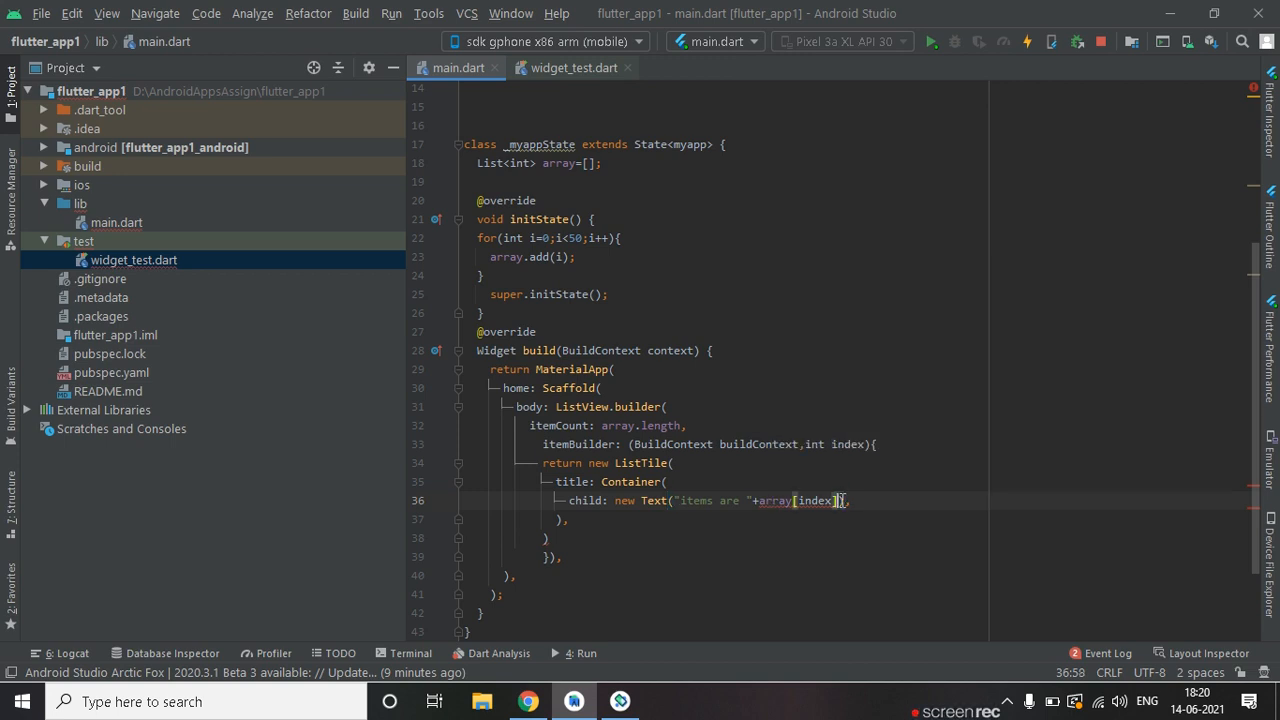
{"action": "type", "text": ".toString()"}
{"action": "left_click", "coordinate": [854, 538]}
{"action": "type", "text": ";"}
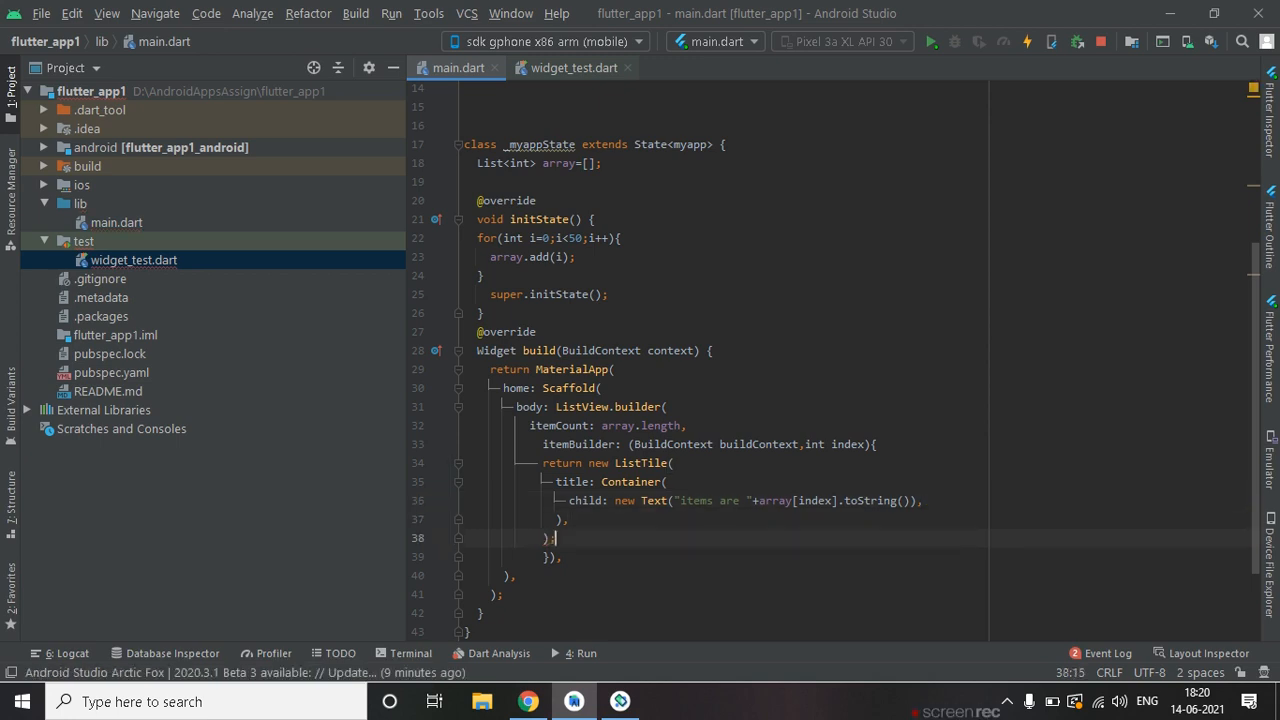
Bring up the emulator and run the app on it, then return to the Container line.
{"action": "left_click", "coordinate": [1028, 40]}
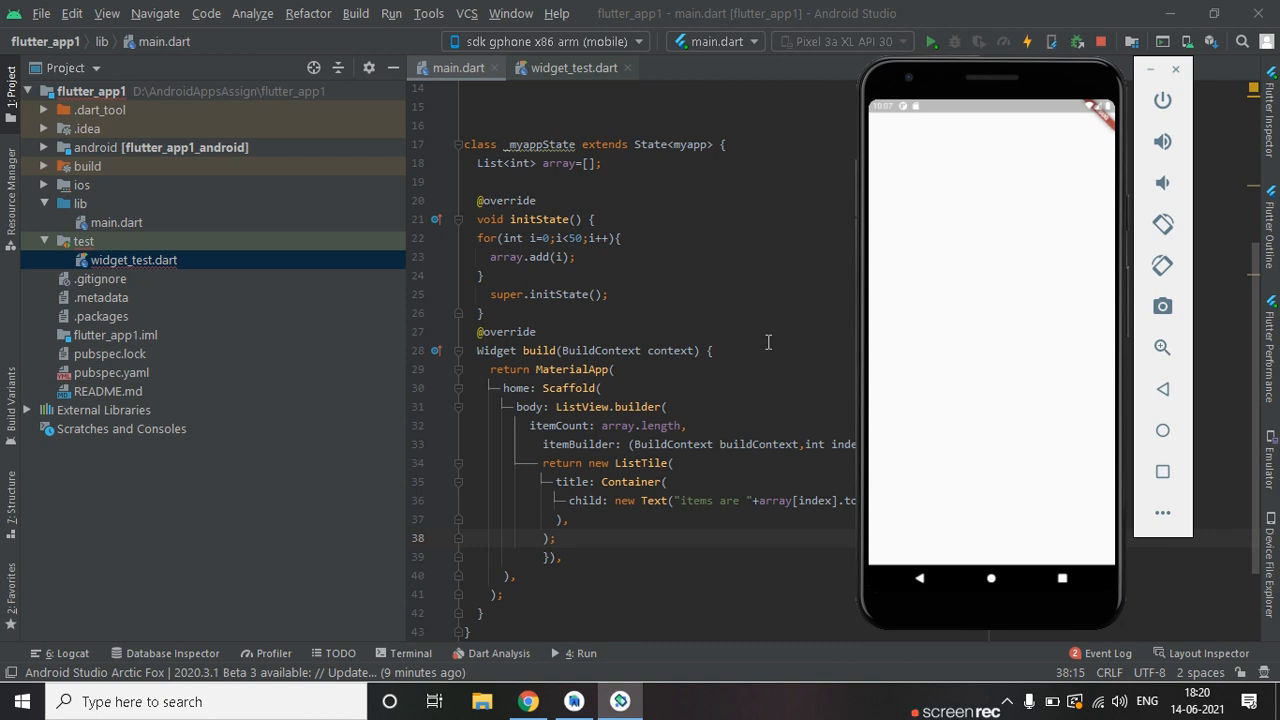
{"action": "mouse_move", "coordinate": [636, 394]}
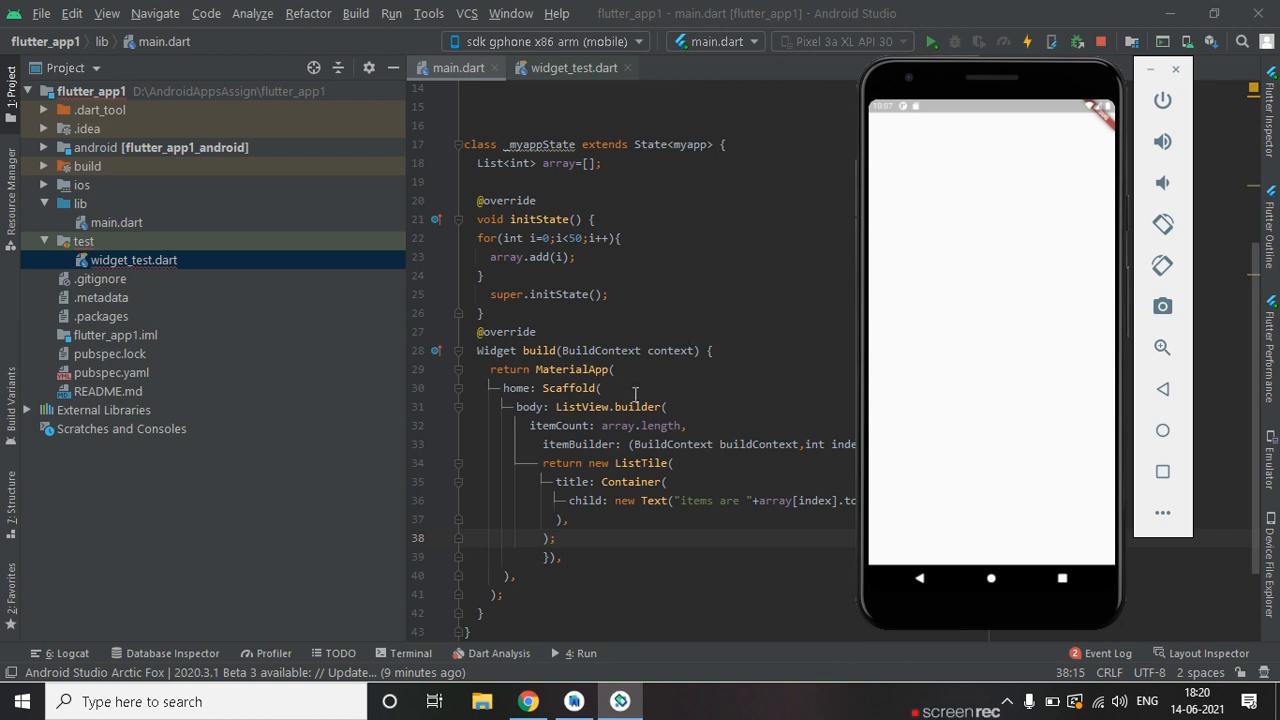
{"action": "mouse_move", "coordinate": [670, 388]}
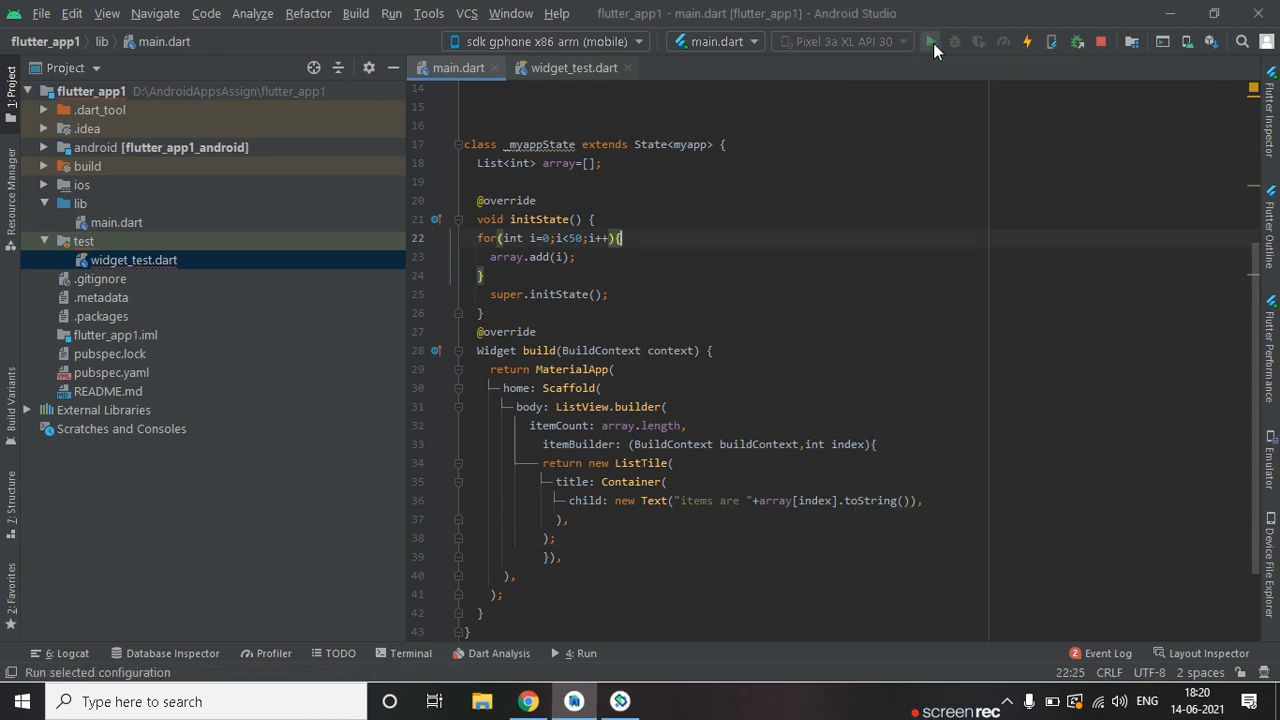
{"action": "left_click", "coordinate": [930, 42]}
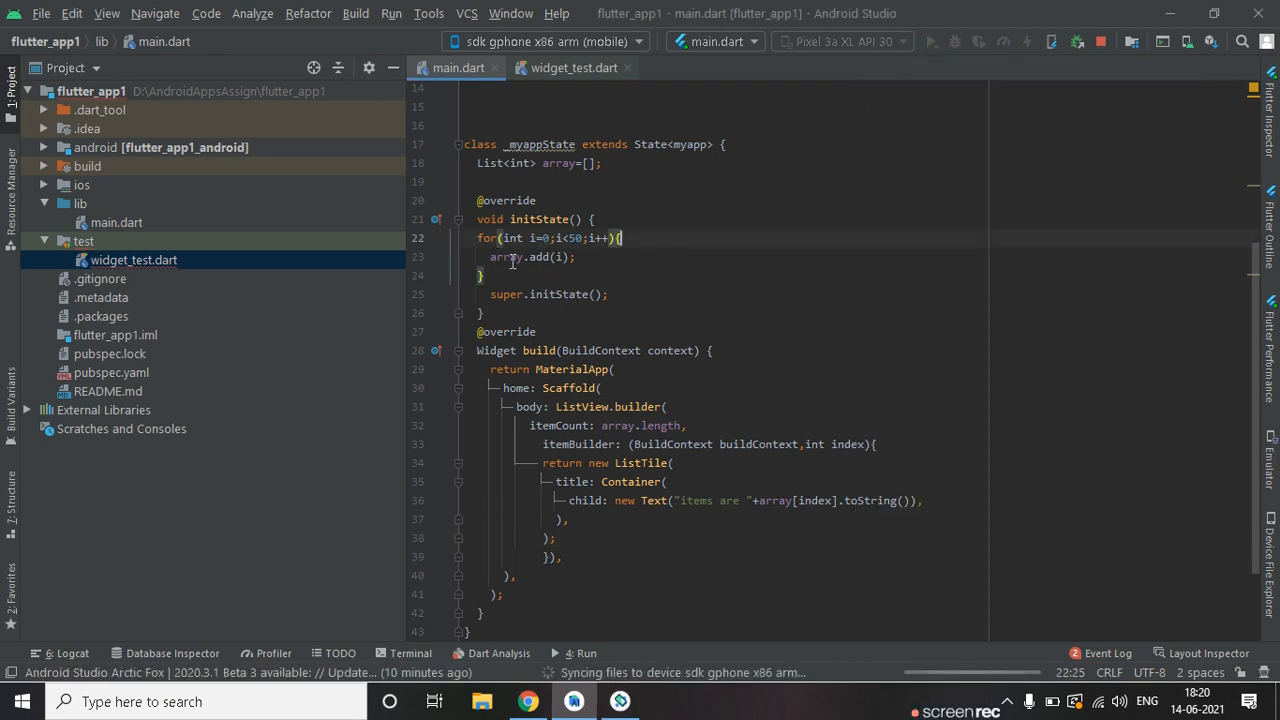
{"action": "double_click", "coordinate": [504, 256]}
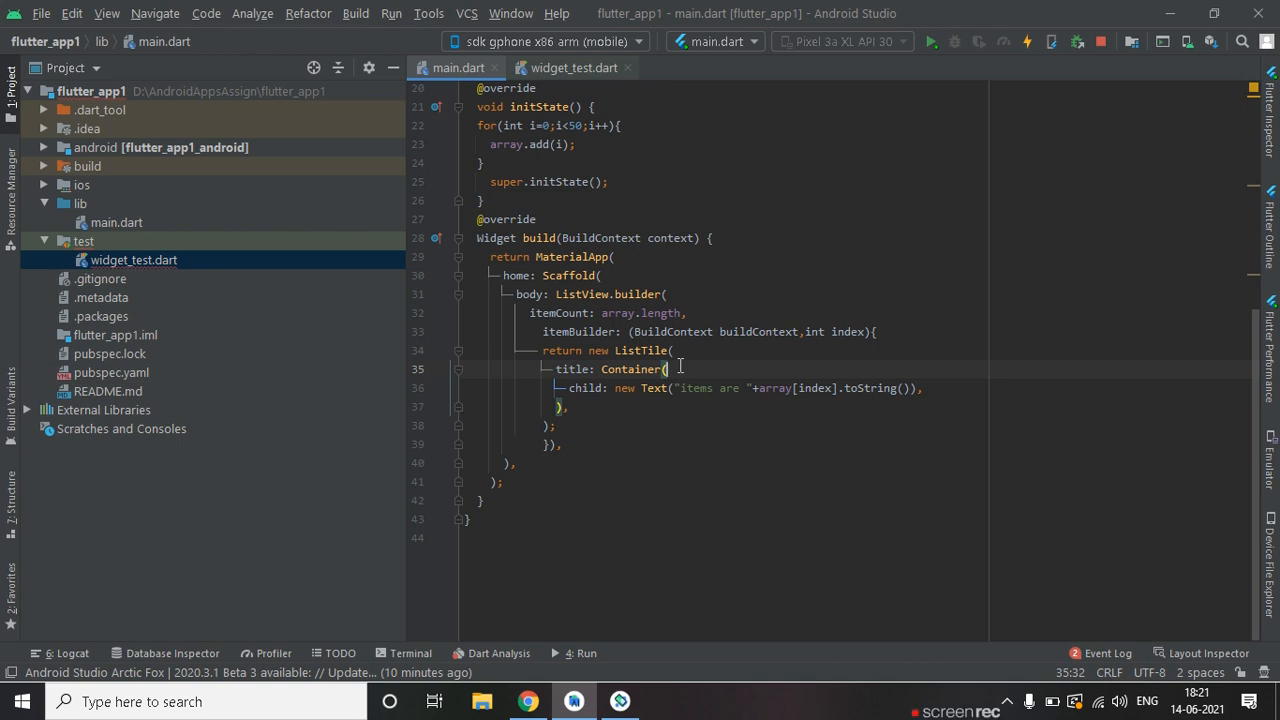
Give the Container padding: new EdgeInsets.all(10) and start a BoxDecoration.
{"action": "key", "text": "enter"}
{"action": "type", "text": "padding: new Ed,"}
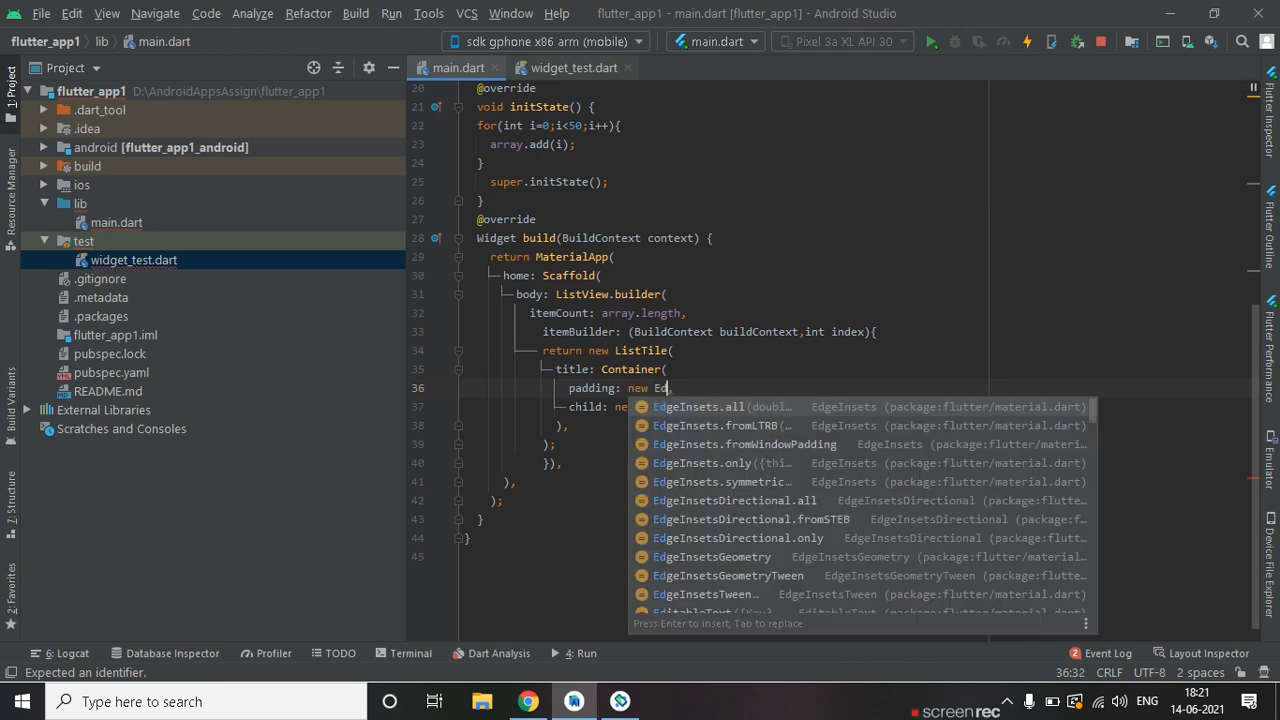
{"action": "left_click", "coordinate": [698, 406]}
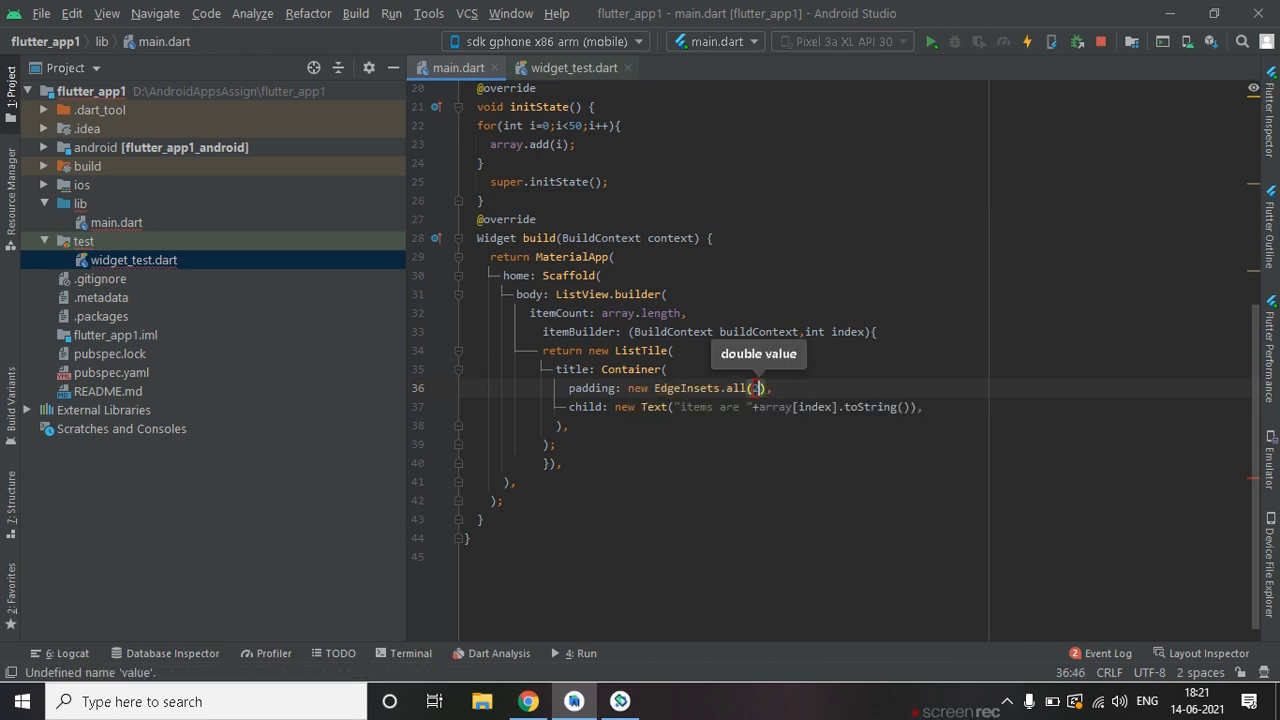
{"action": "type", "text": "10"}
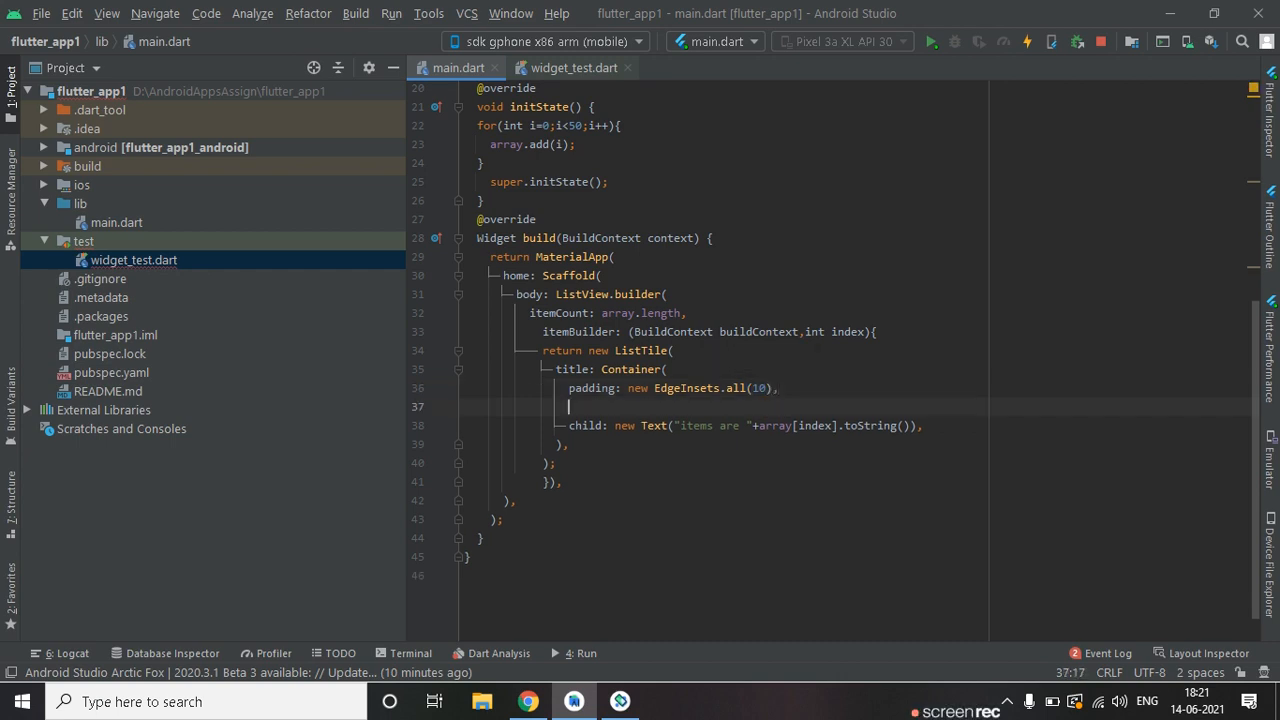
{"action": "type", "text": "decoration: ,"}
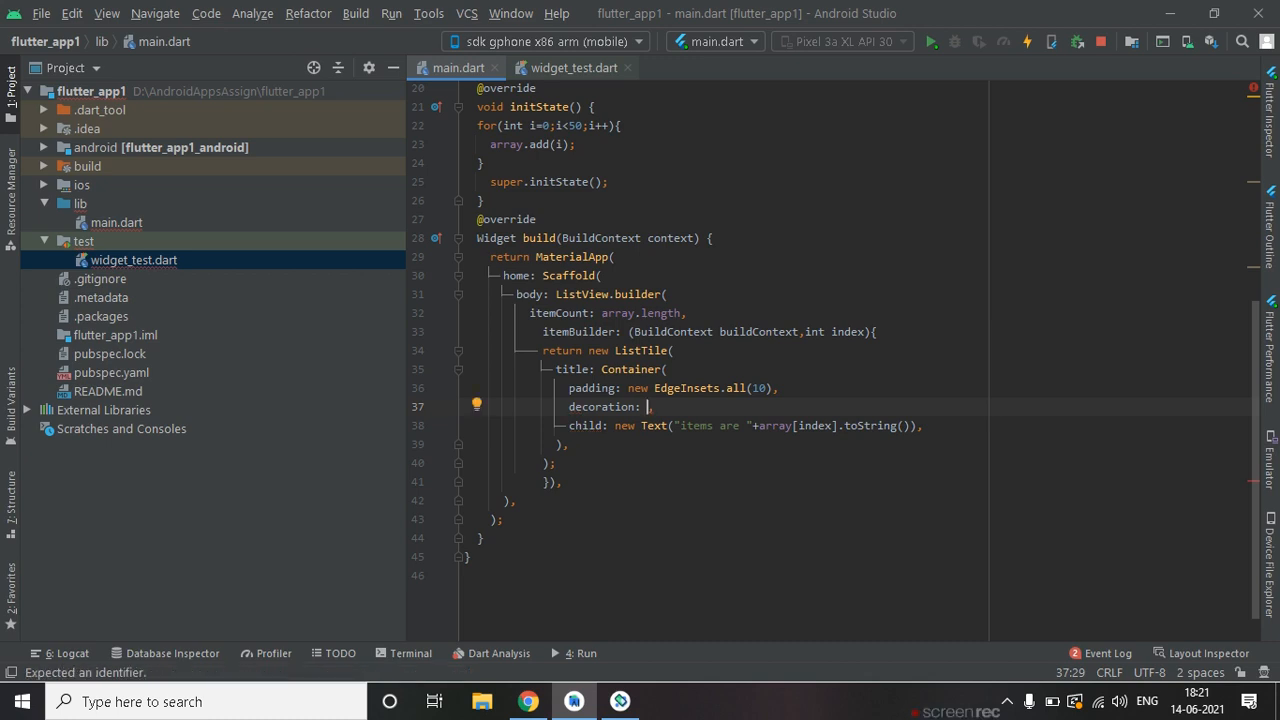
{"action": "type", "text": "BoxDecoration("}
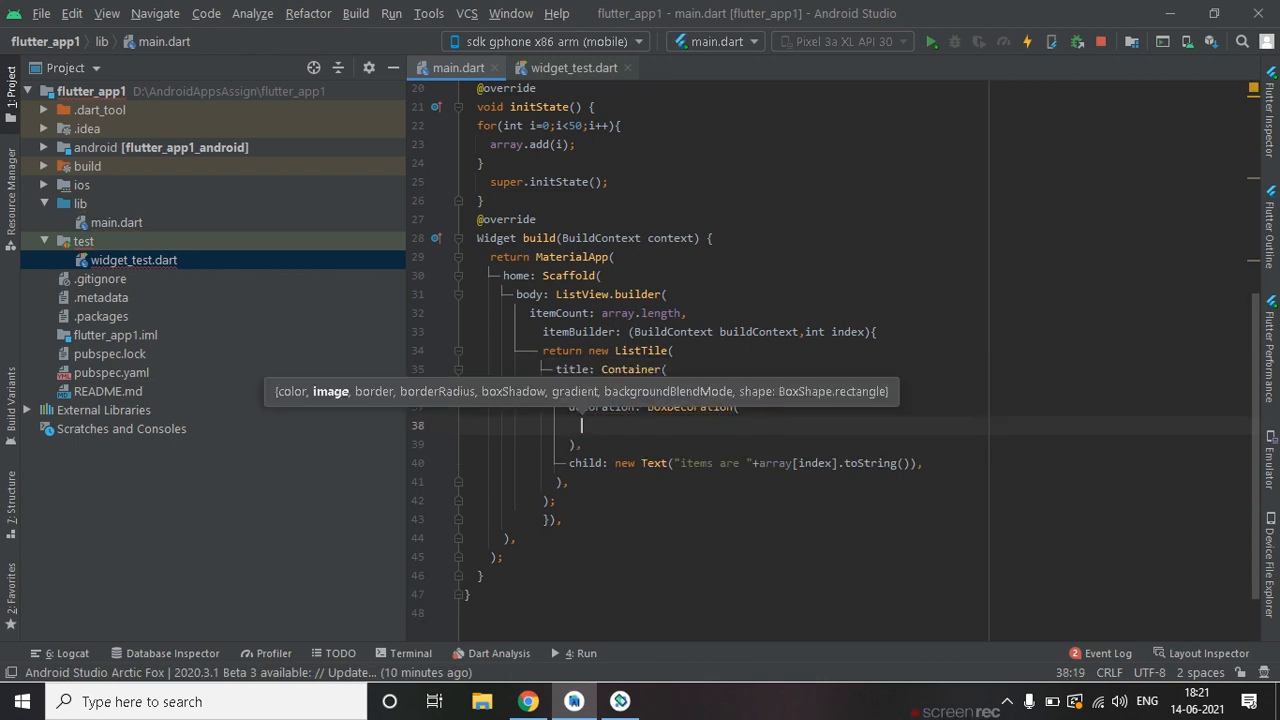
{"action": "type", "text": "border:"}
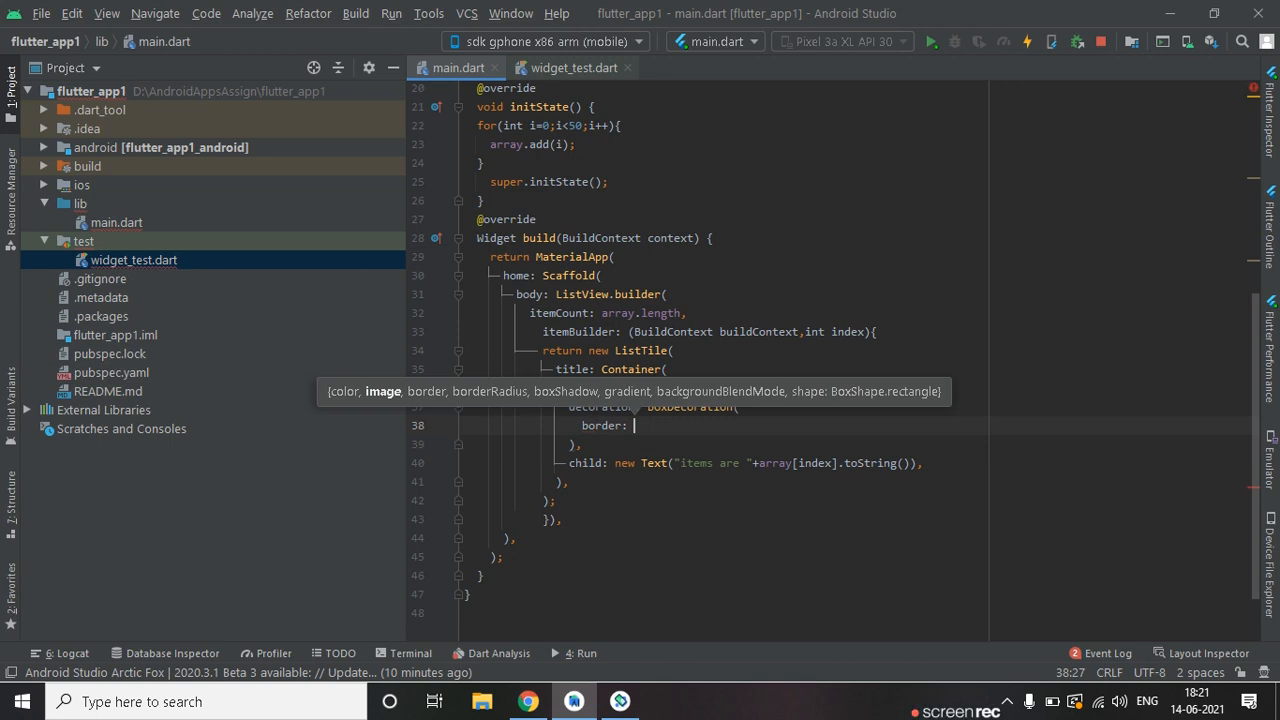
Set the decoration's border to Border.all(color: Colors.teal).
{"action": "type", "text": "Bor"}
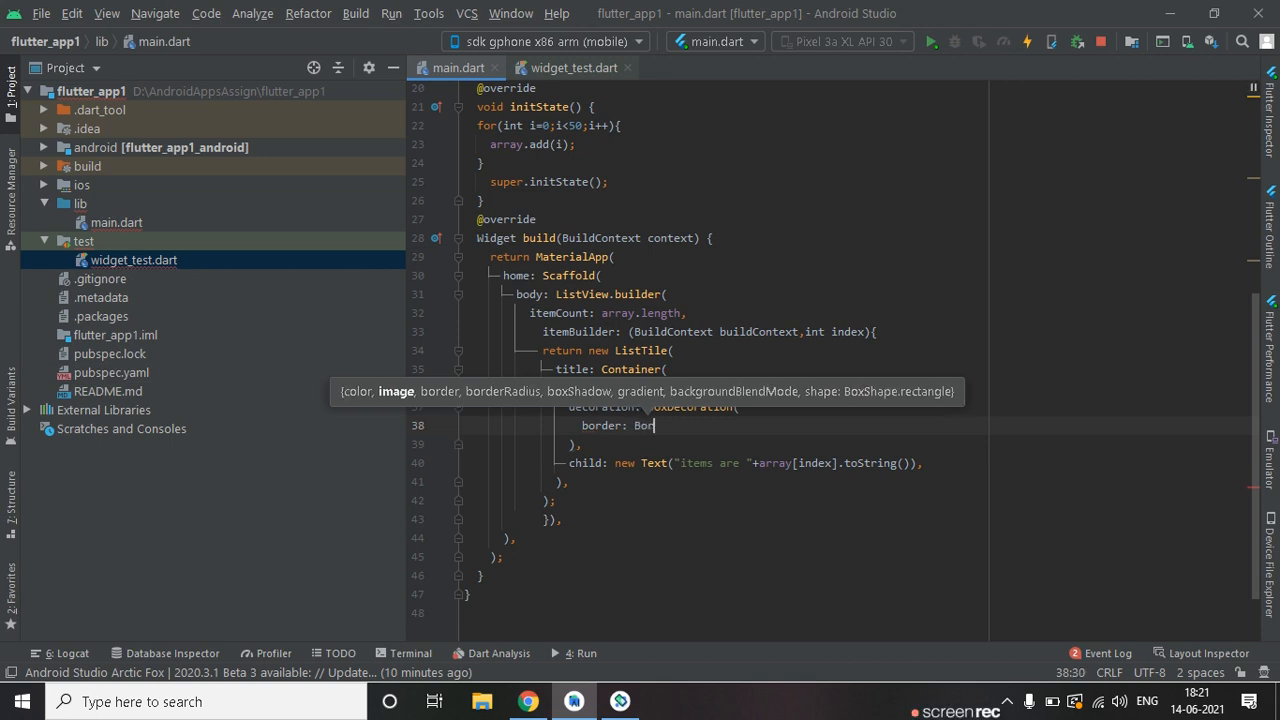
{"action": "type", "text": "der"}
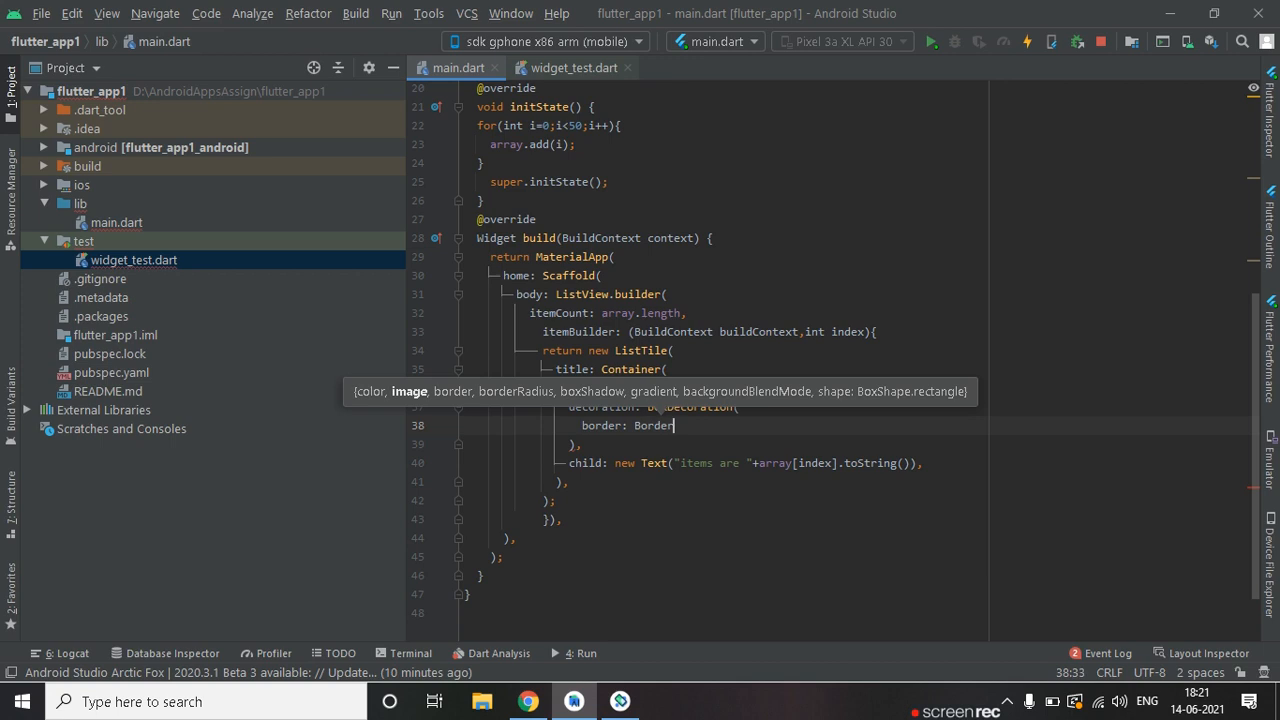
{"action": "type", "text": ".all("}
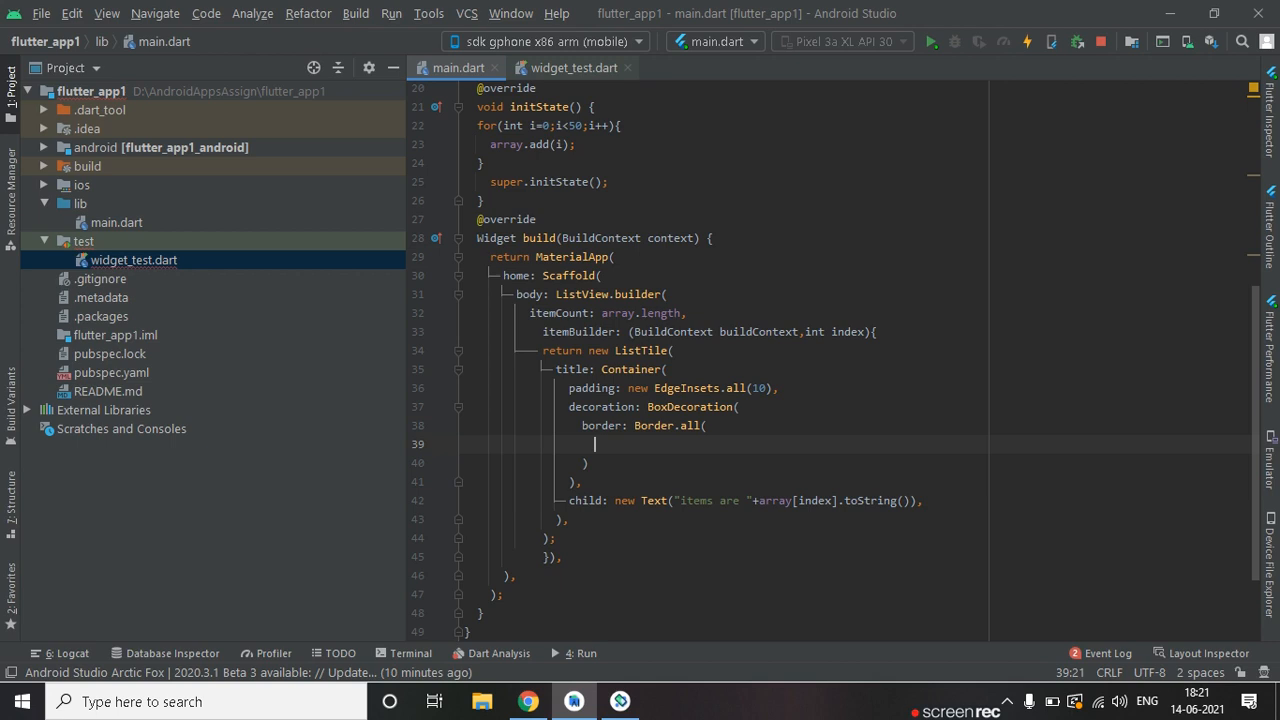
{"action": "type", "text": "c"}
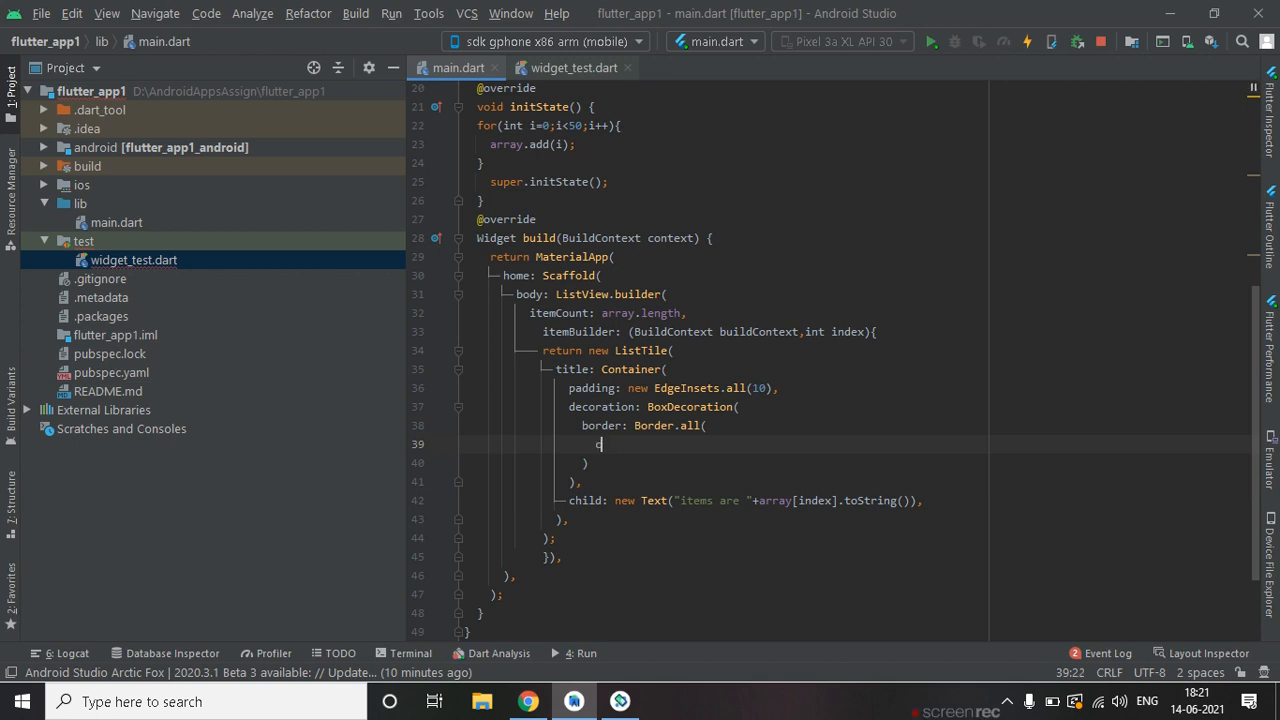
{"action": "type", "text": "color: Col"}
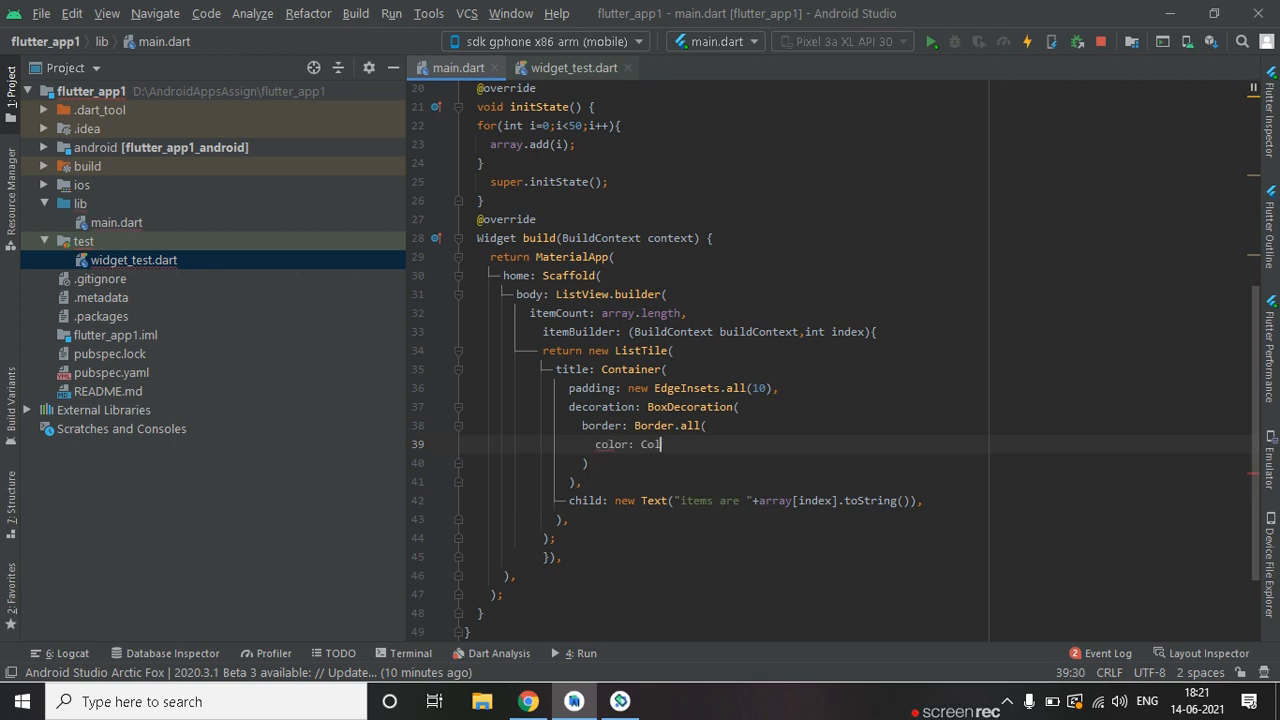
{"action": "type", "text": "ors."}
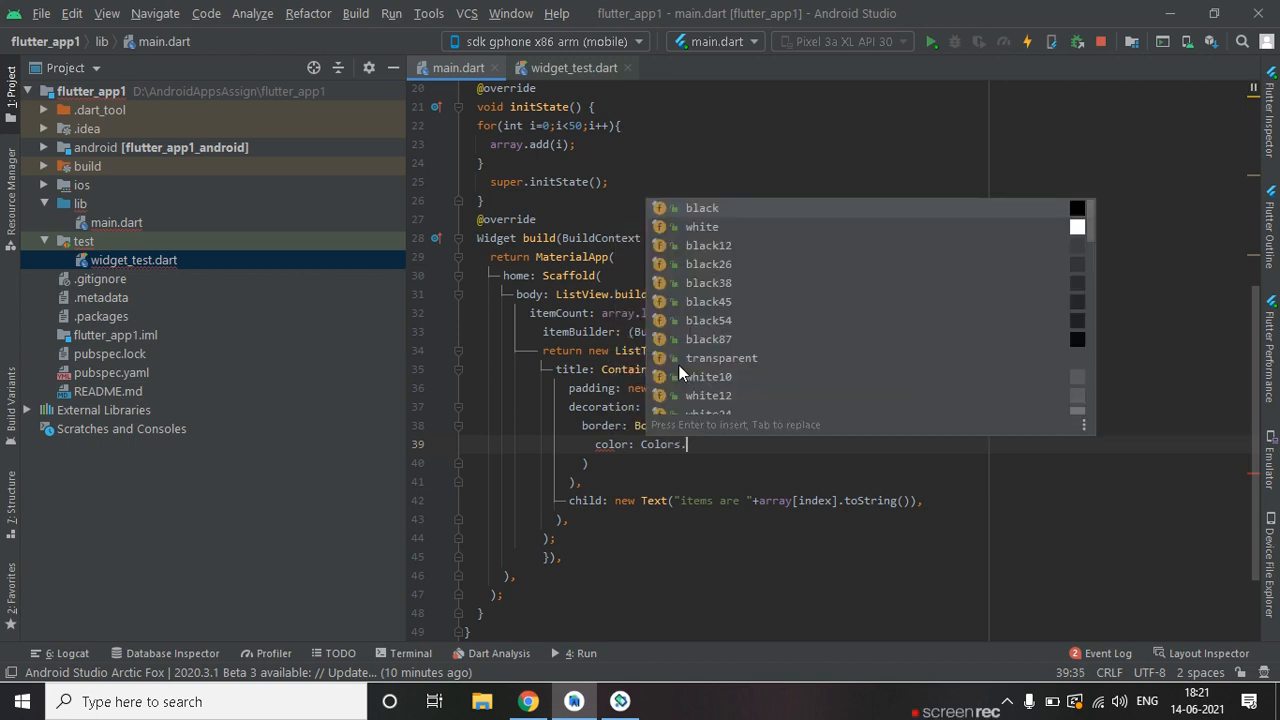
{"action": "type", "text": "teal"}
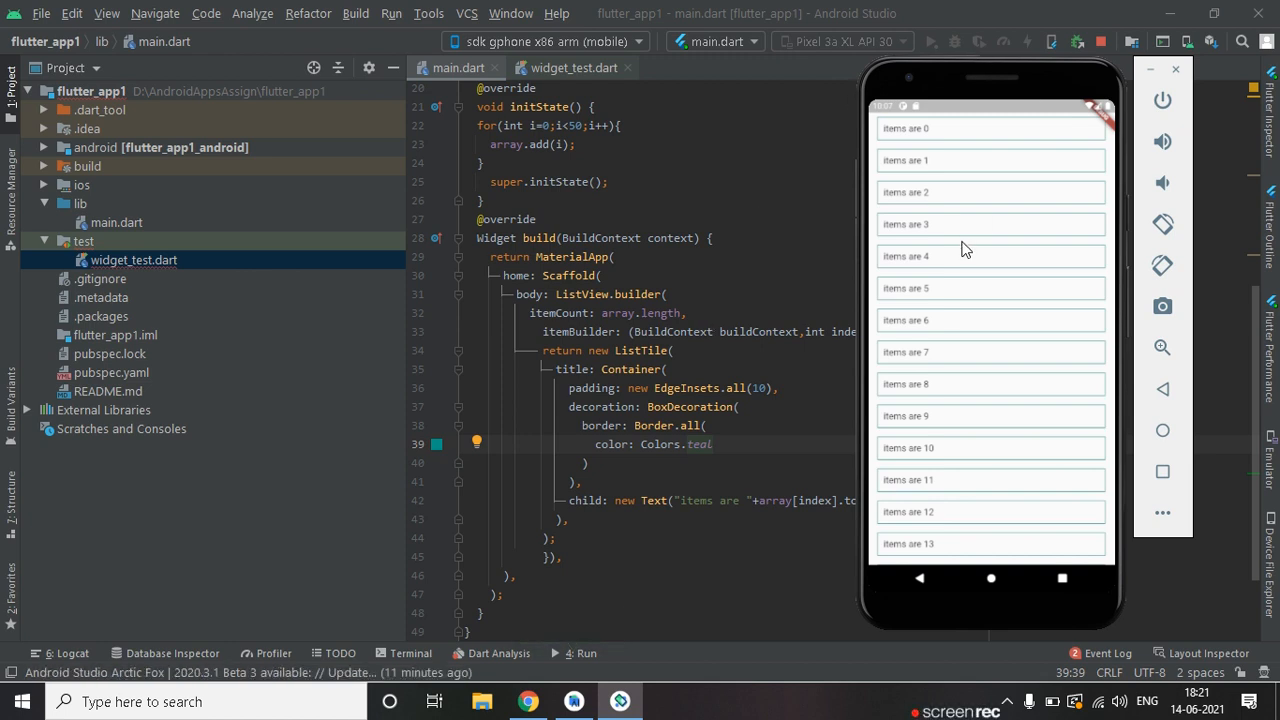
Scroll through the ListView on the emulator to check the bordered, padded 'items are N' tiles.
{"action": "scroll", "scroll_direction": "down", "scroll_amount": 3}
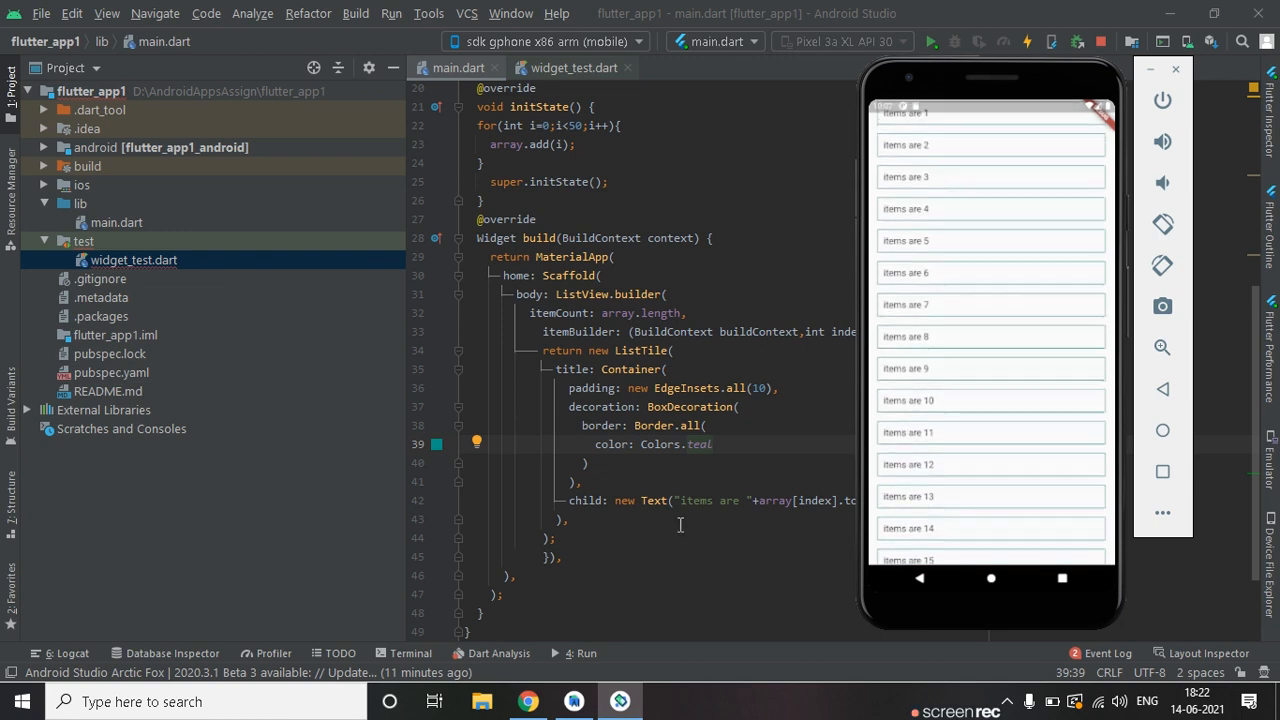
{"action": "scroll", "scroll_direction": "down", "scroll_amount": 3}
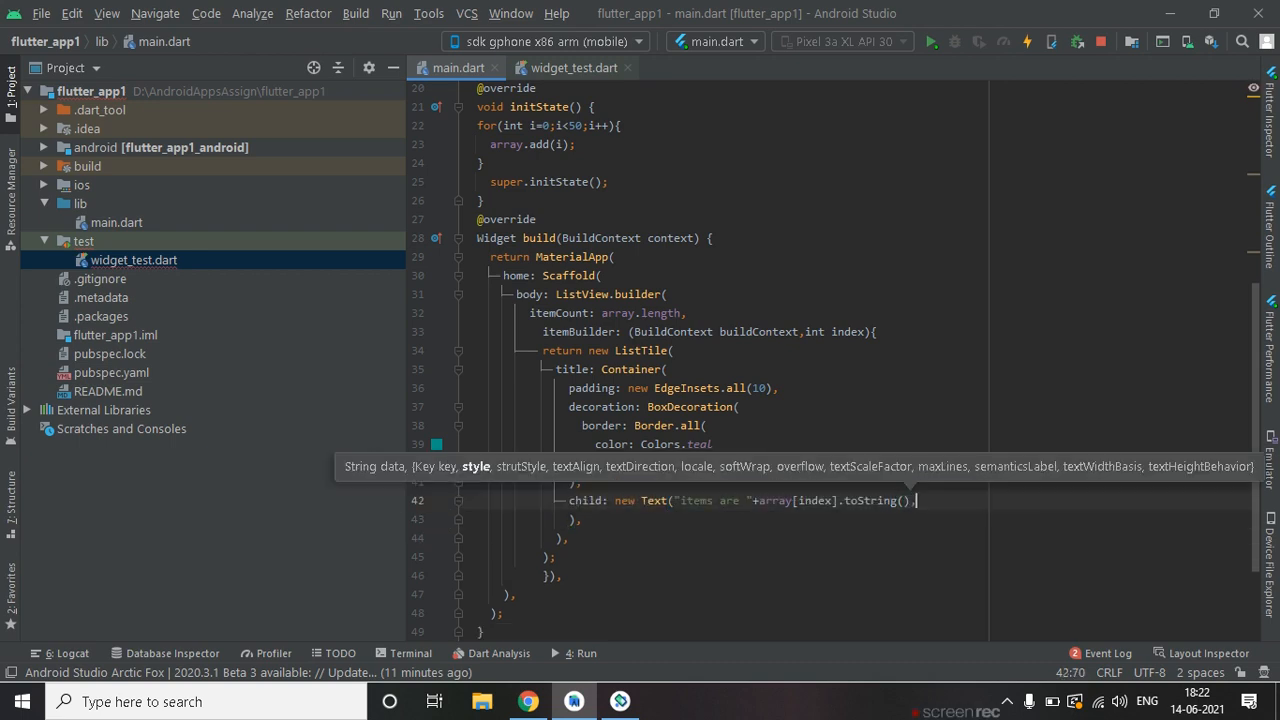
Give the Text widget a TextStyle with Colors.brown and a fontSize value.
{"action": "type", "text": "style: ,"}
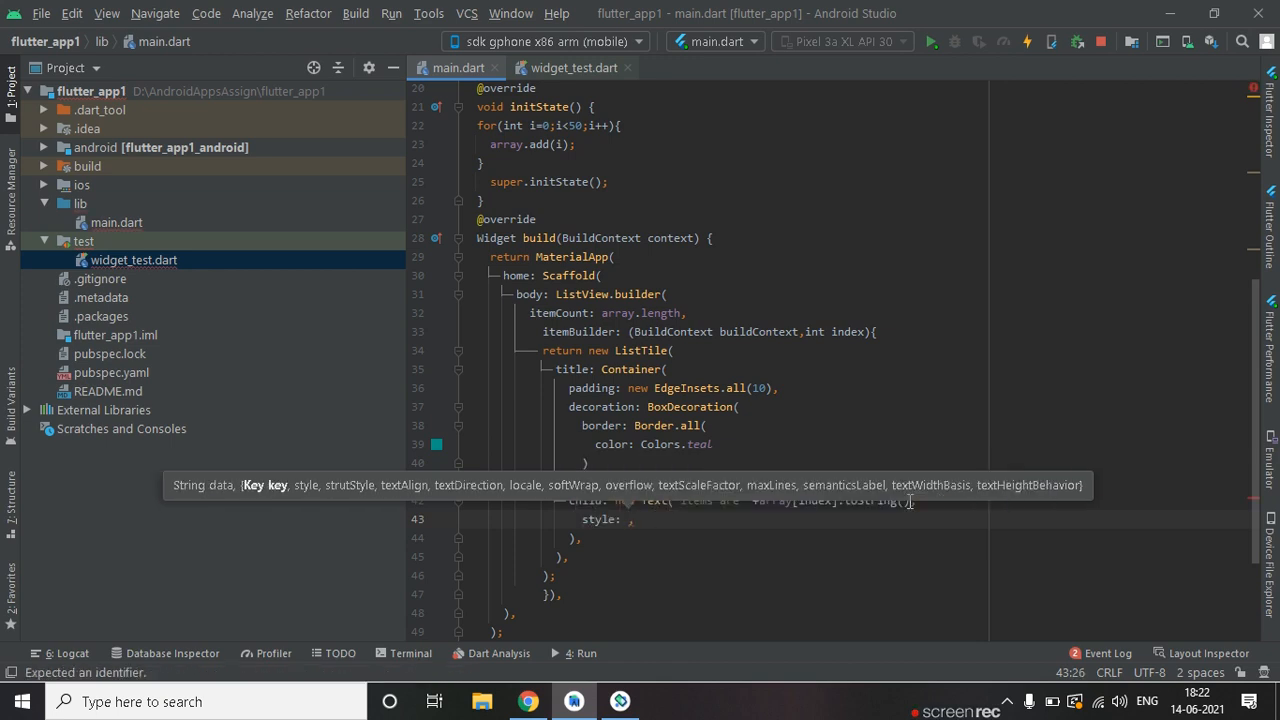
{"action": "type", "text": "Tex"}
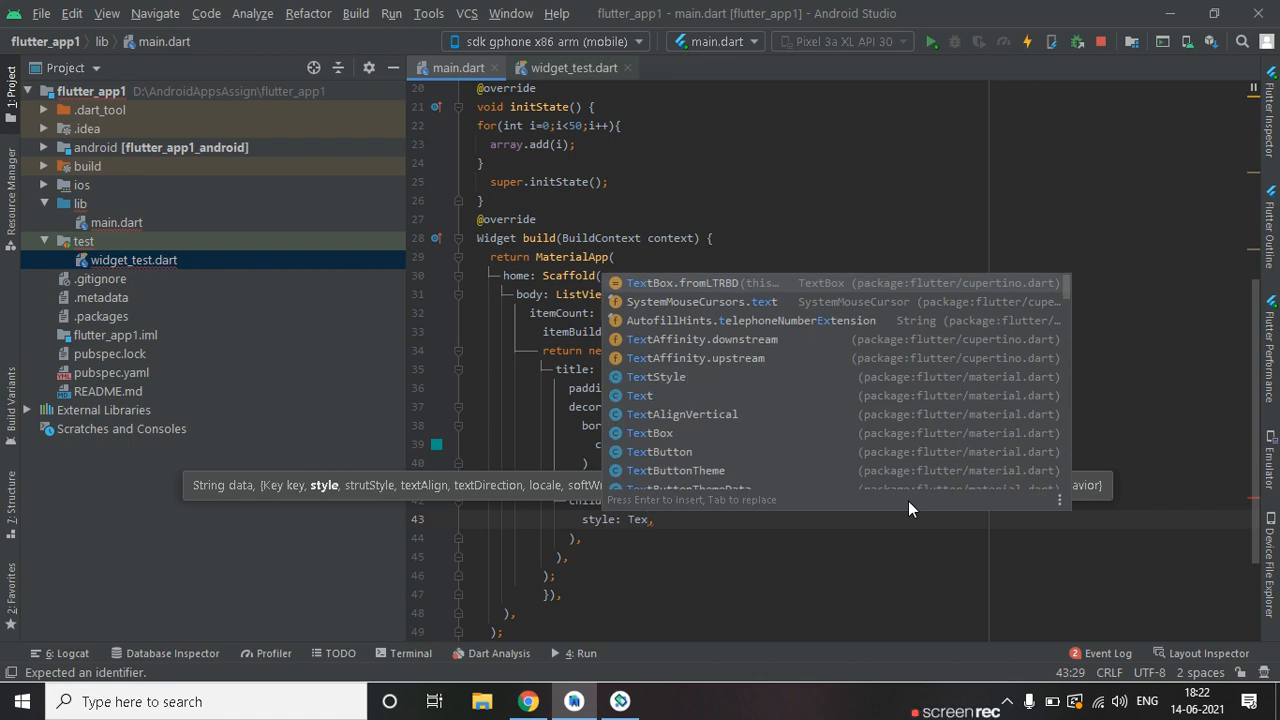
{"action": "type", "text": "s"}
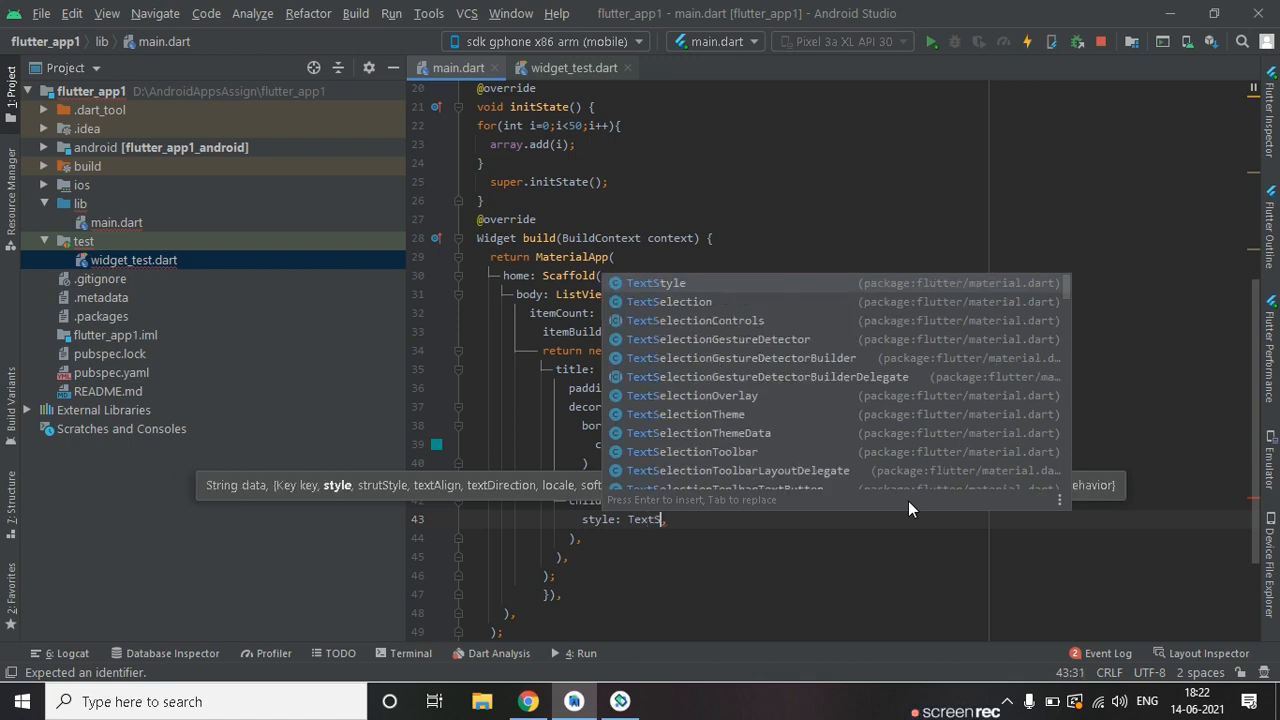
{"action": "key", "text": "enter"}
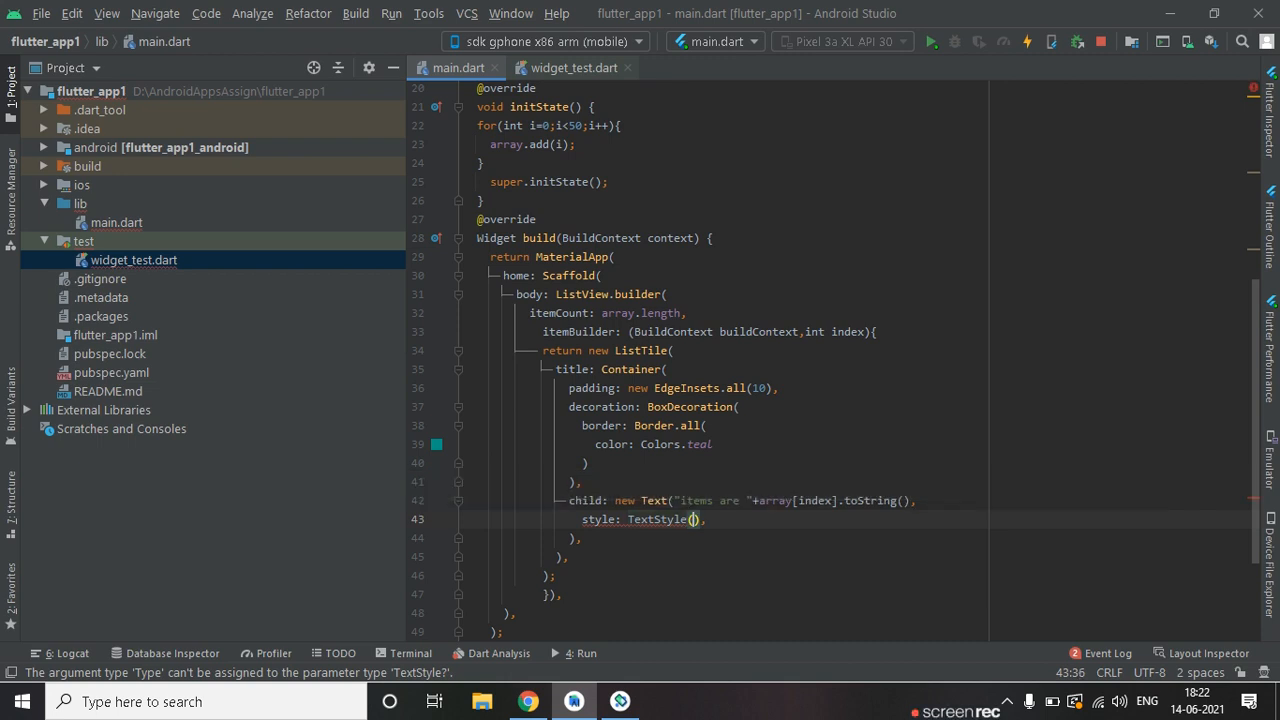
{"action": "type", "text": "color: Colors.brown"}
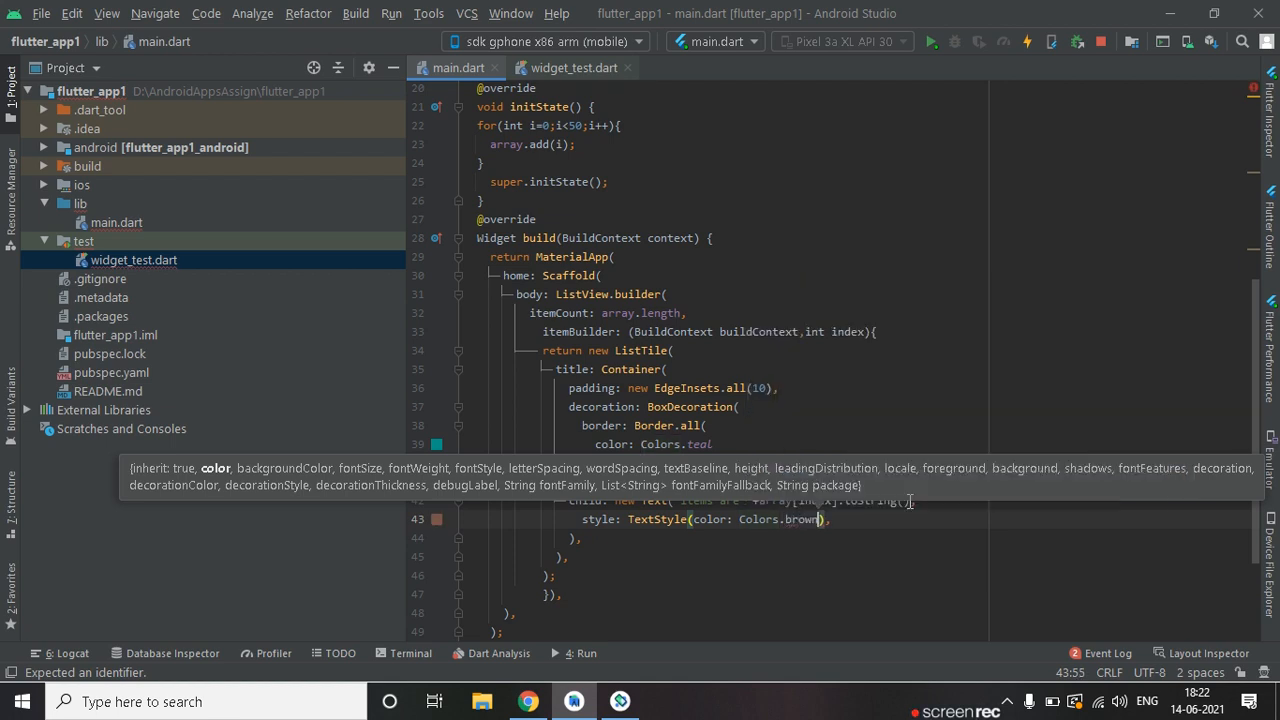
{"action": "type", "text": "for"}
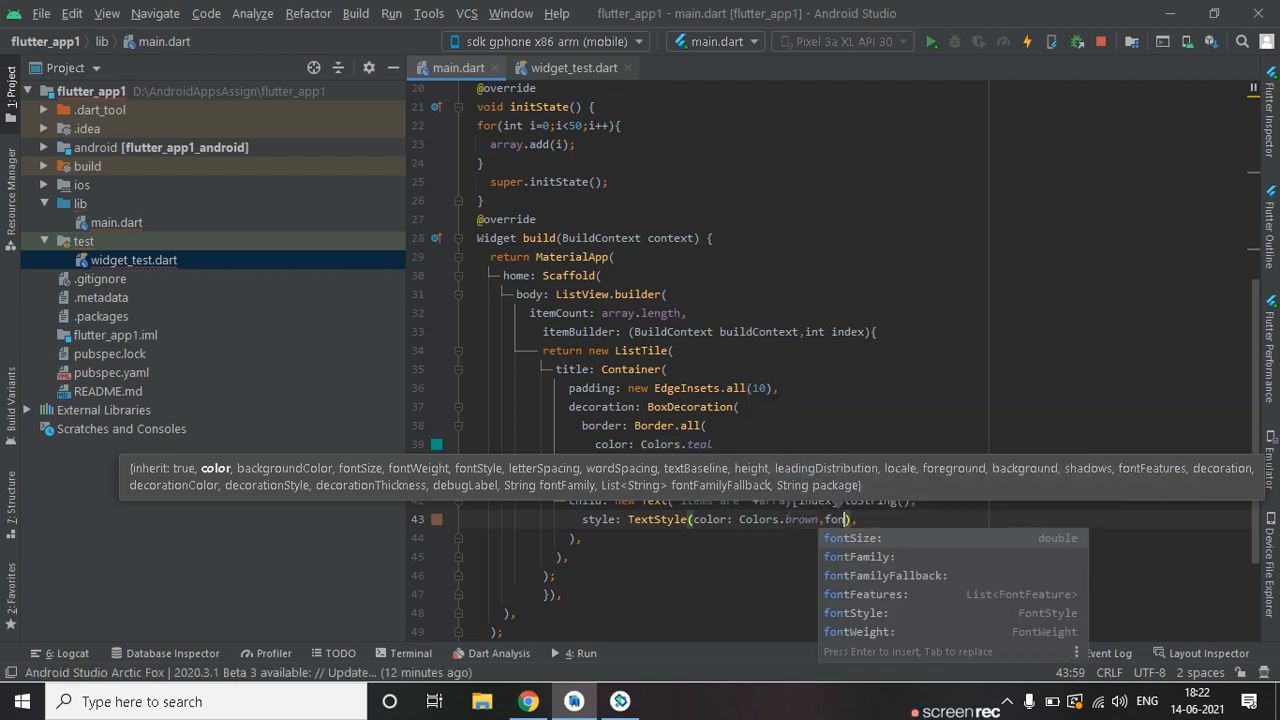
{"action": "type", "text": "fontSize: 1"}
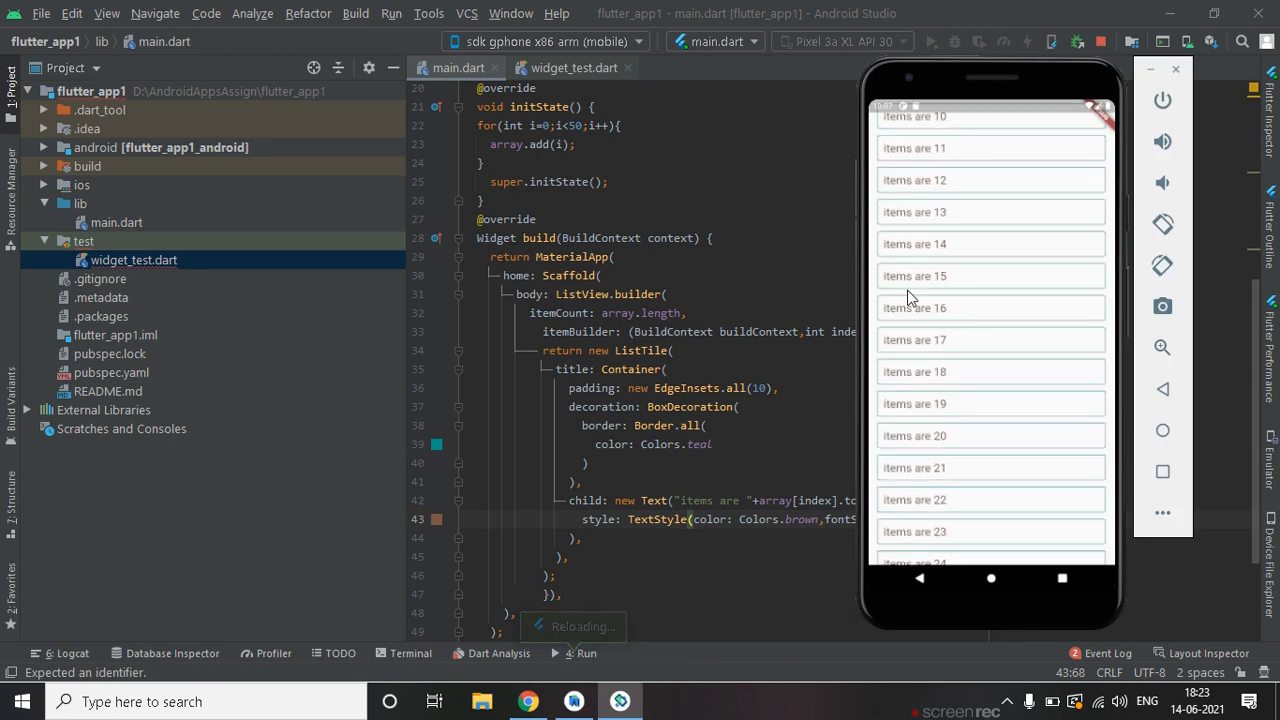
Scroll the reloaded ListView on the emulator to inspect the brown-styled tiles.
{"action": "scroll", "scroll_direction": "down", "scroll_amount": 3}
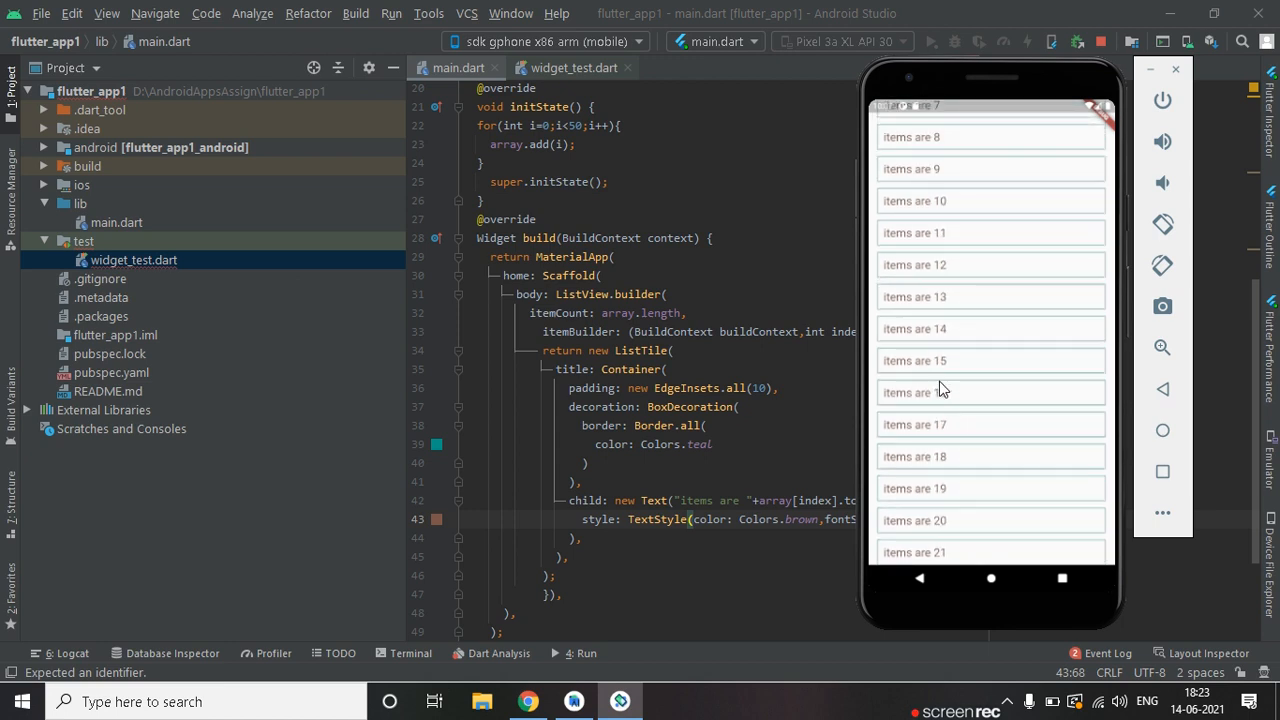
{"action": "scroll", "scroll_direction": "down", "scroll_amount": 3}
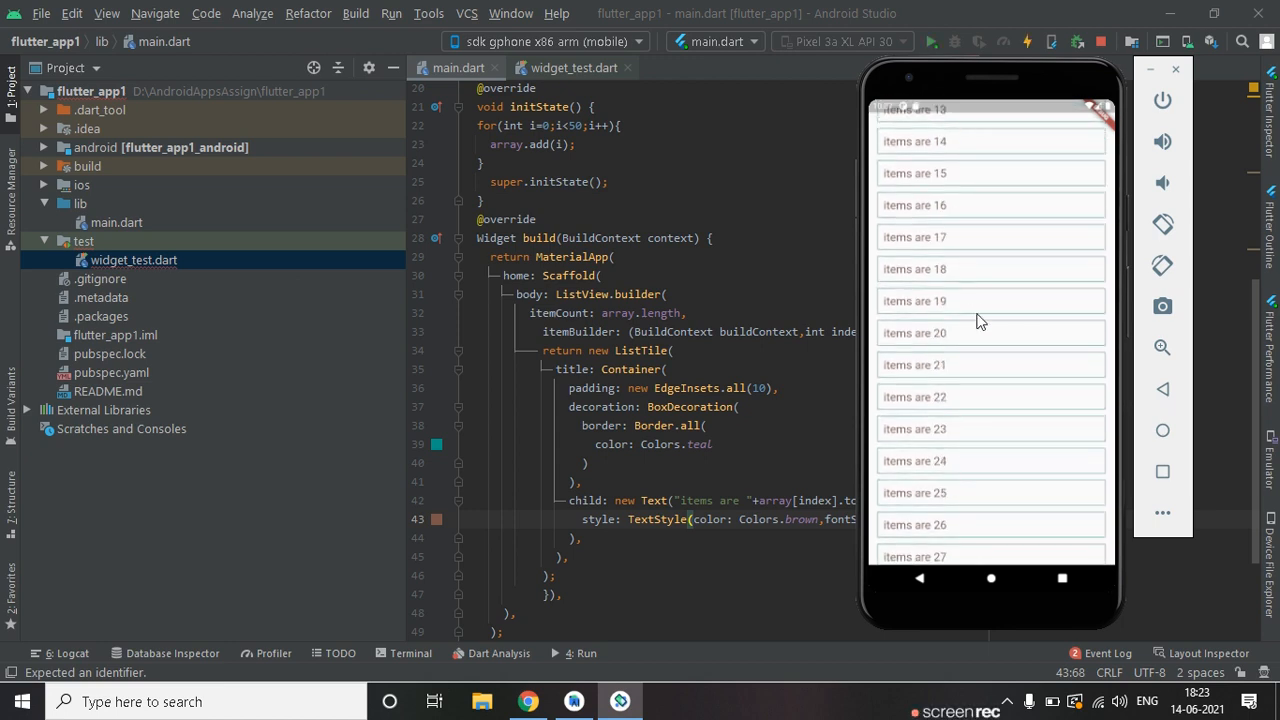